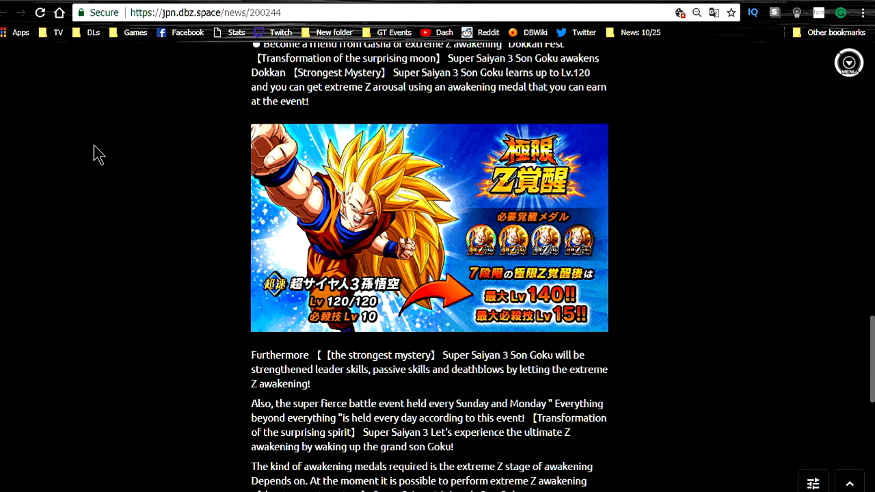
mouse_move(273, 207)
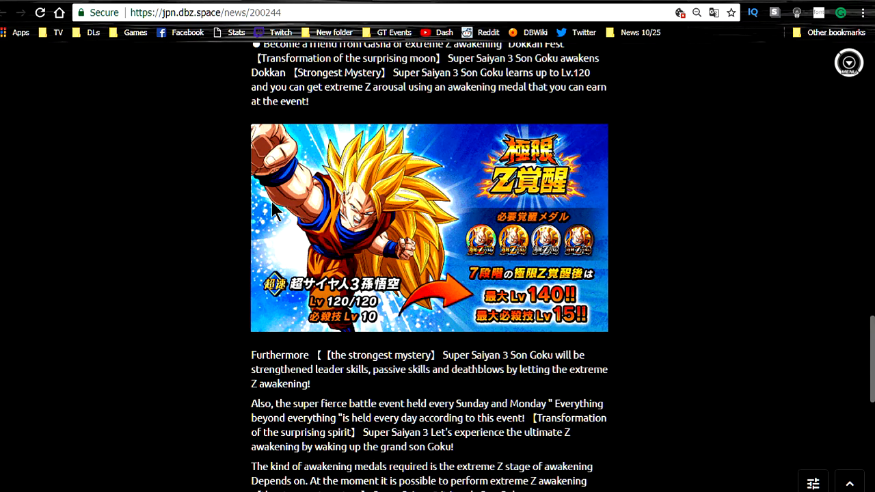
mouse_move(492, 298)
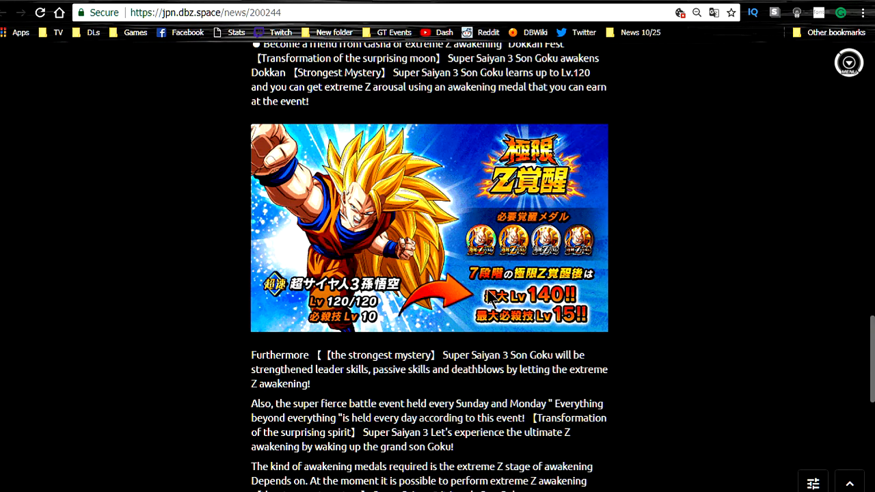
mouse_move(492, 321)
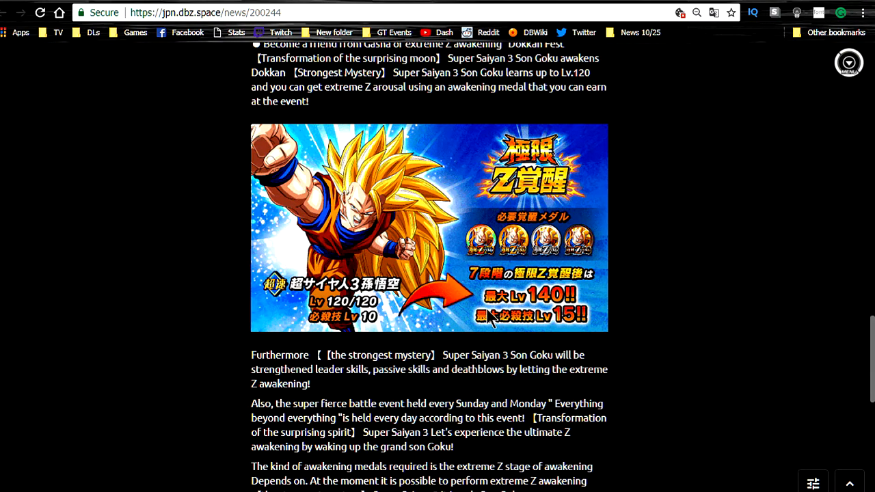
mouse_move(471, 213)
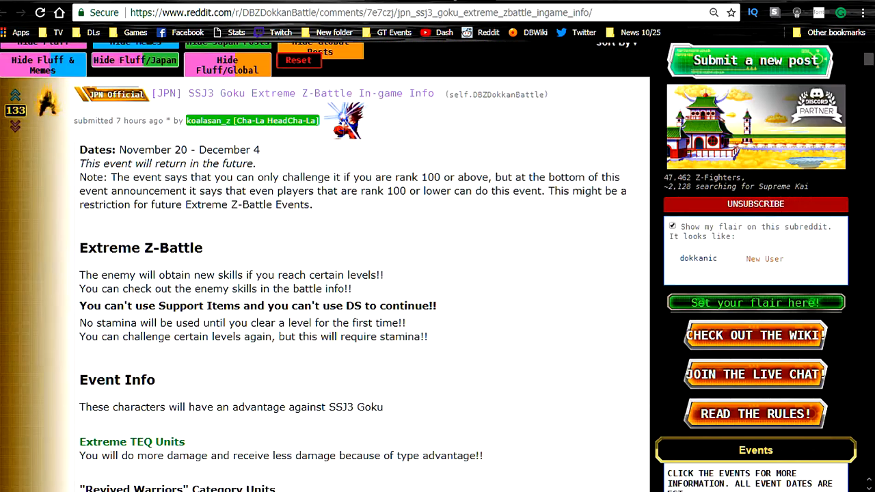
mouse_move(300, 257)
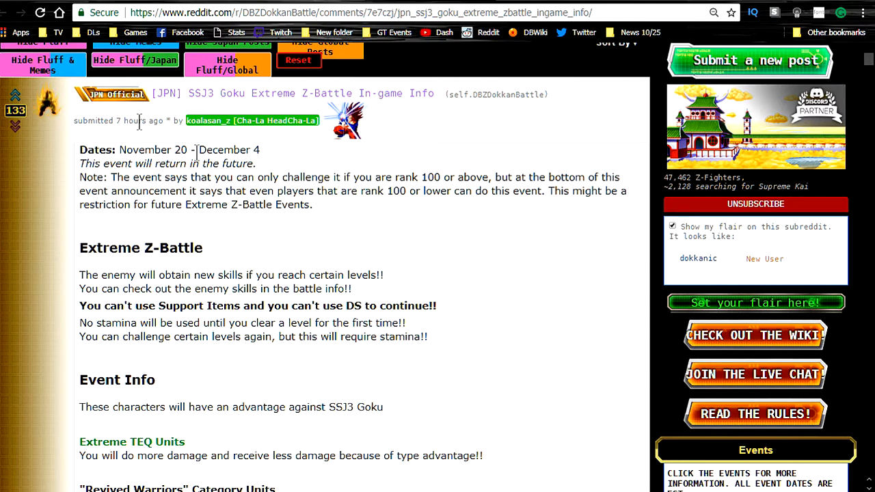
Highlight and read the note about the rank 100 restriction, then clear it
double_click(145, 149)
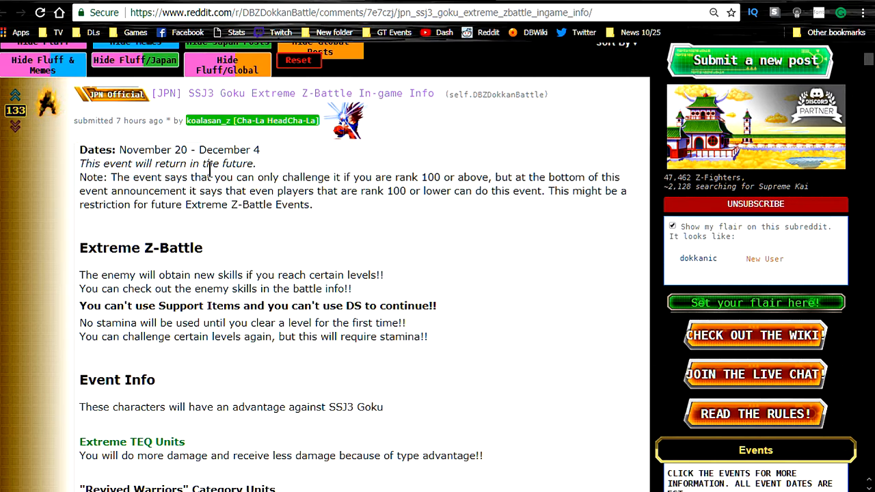
mouse_move(139, 245)
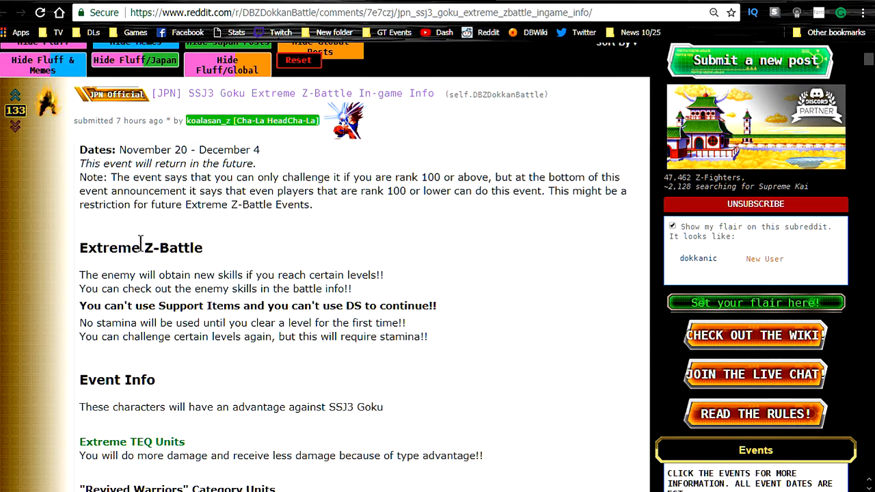
left_click_drag(79, 178, 183, 192)
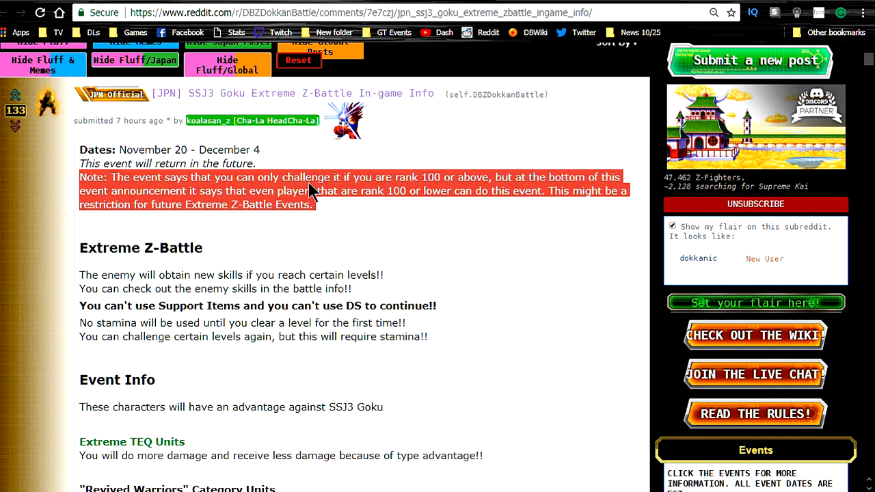
left_click(305, 205)
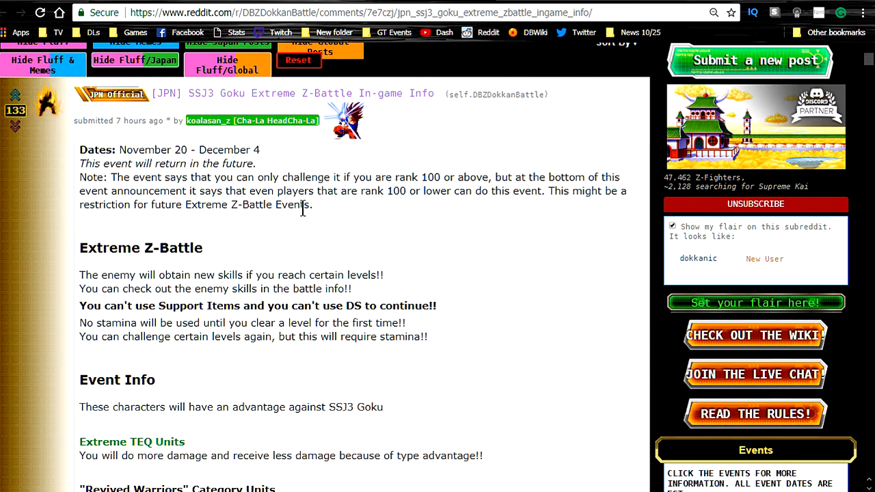
mouse_move(306, 217)
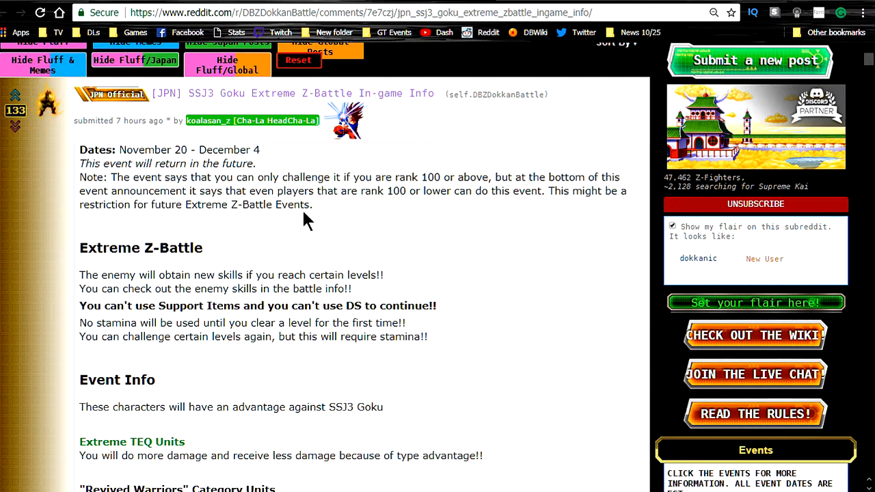
mouse_move(239, 258)
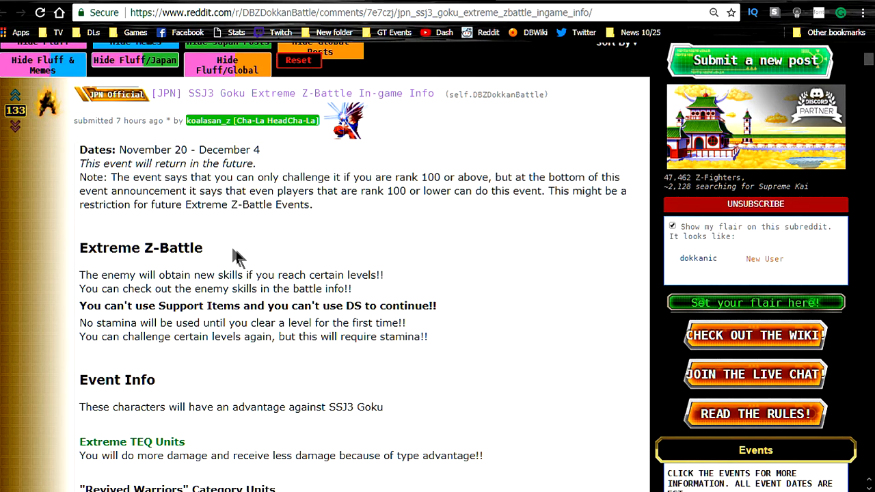
mouse_move(208, 263)
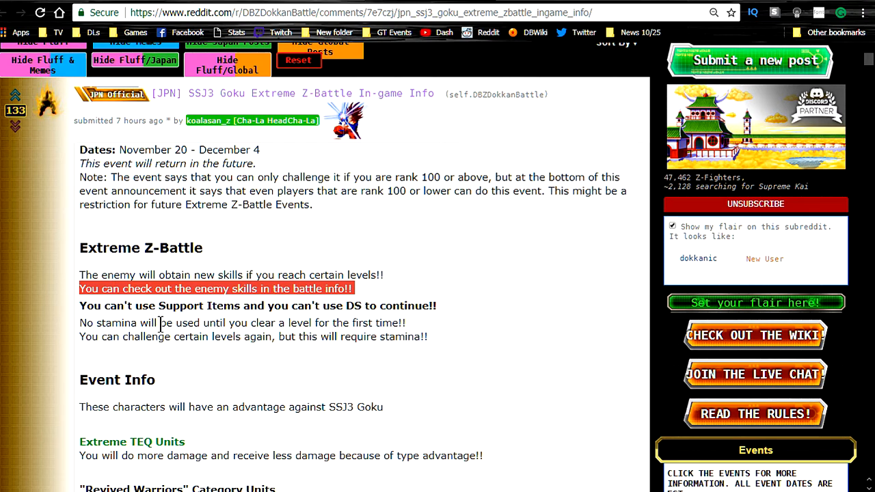
Read down through the TEQ and Revived Warriors advantages toward the Event Info section
scroll("down", 3)
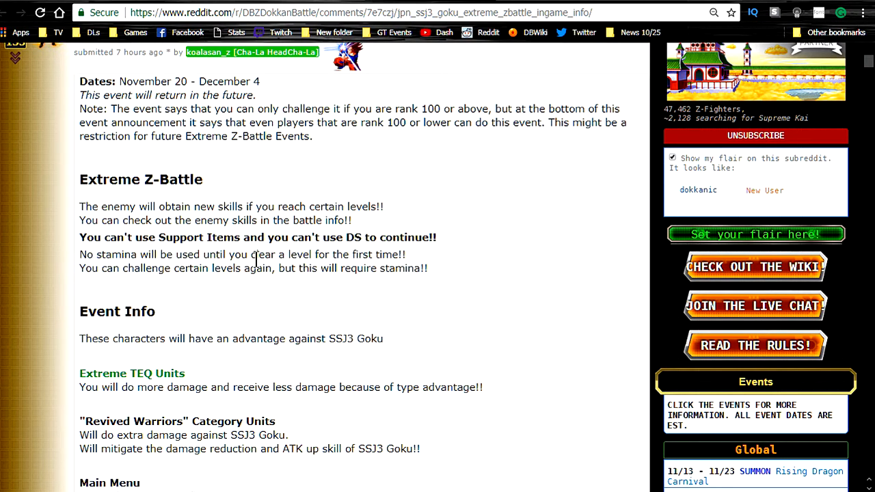
scroll("down", 3)
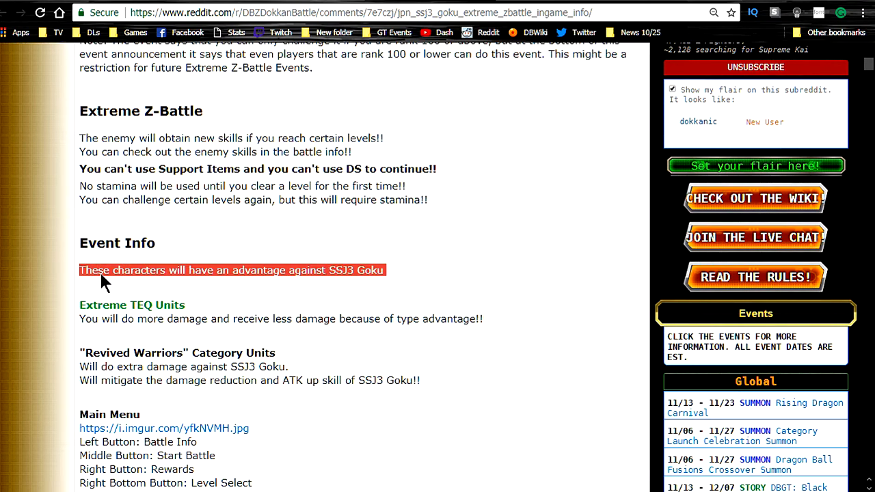
scroll("down", 3)
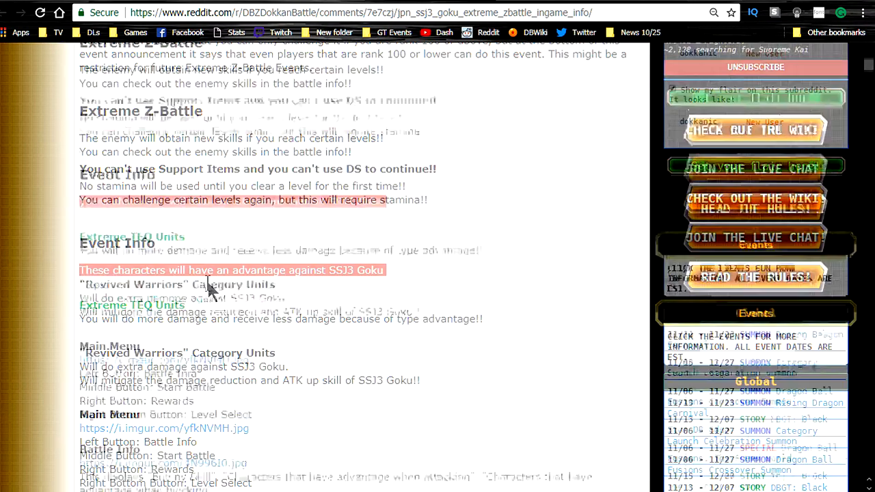
scroll("down", 3)
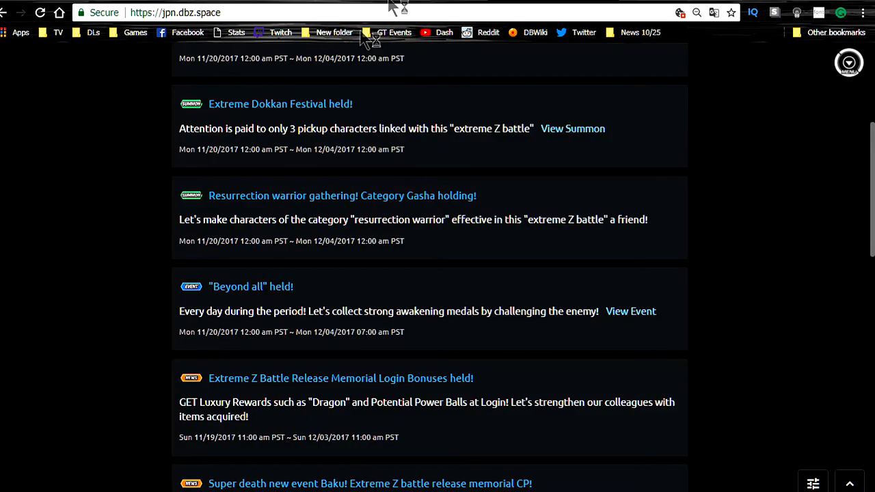
Load jpn.dbz.space/cards/categories and translate the category names into English
left_click(175, 12)
type("/cards/cate")
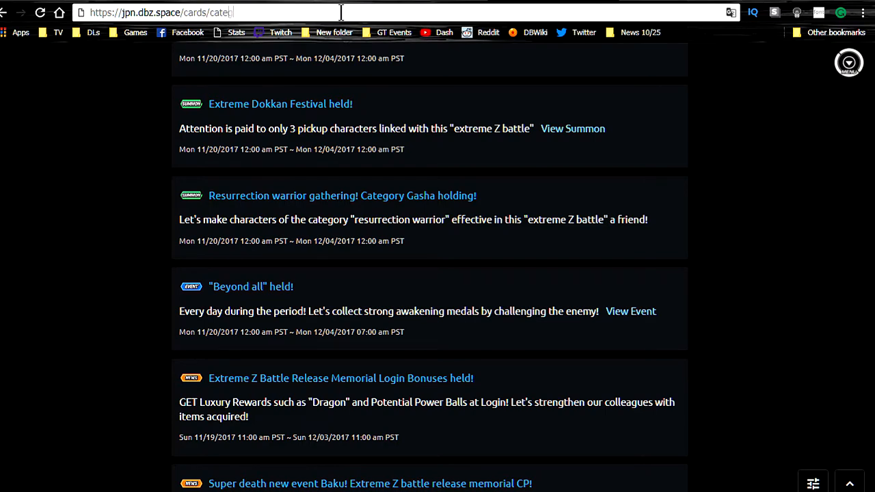
key("Return")
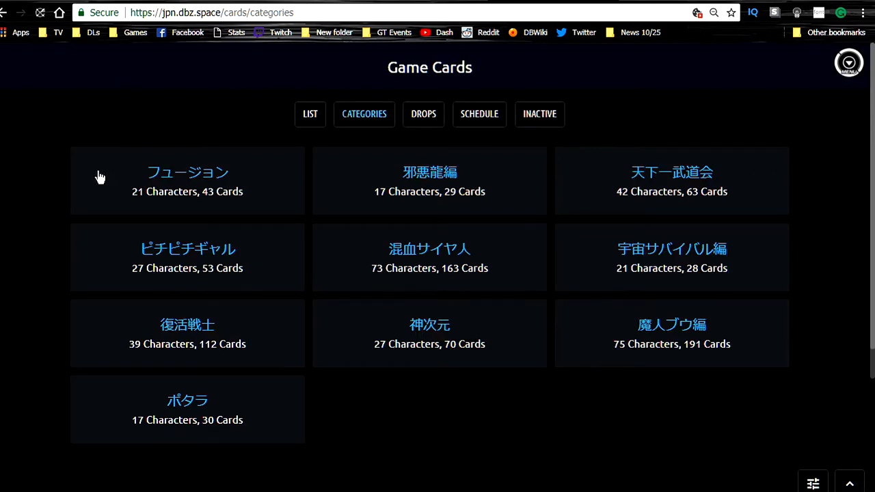
right_click(102, 176)
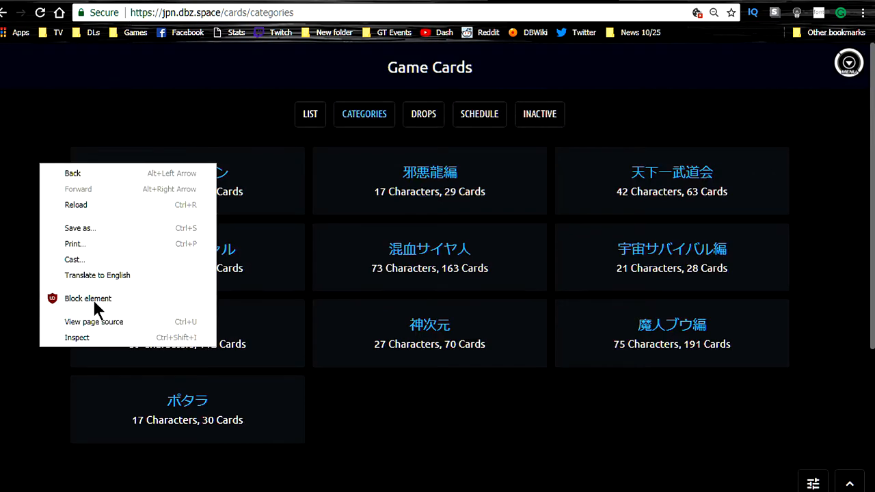
left_click(98, 275)
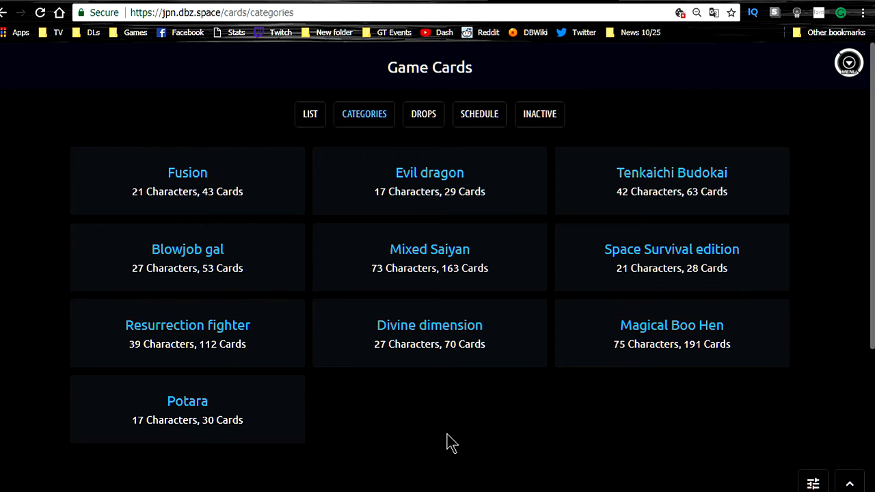
mouse_move(484, 189)
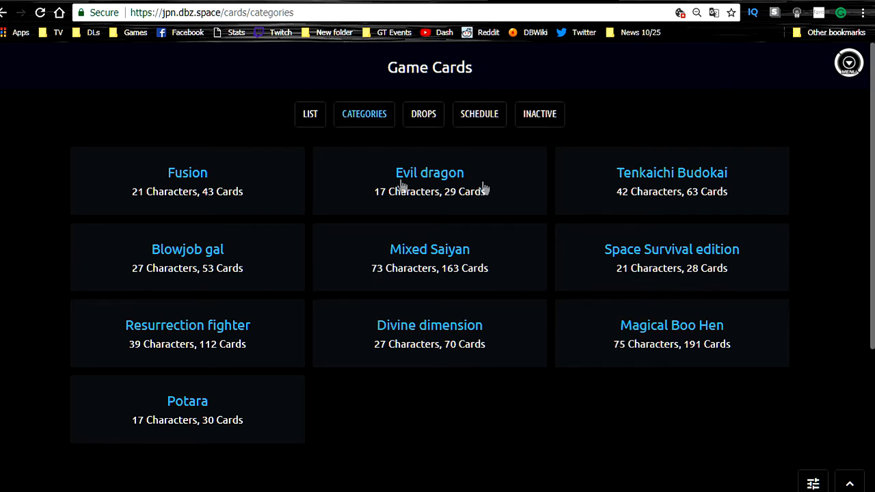
mouse_move(187, 249)
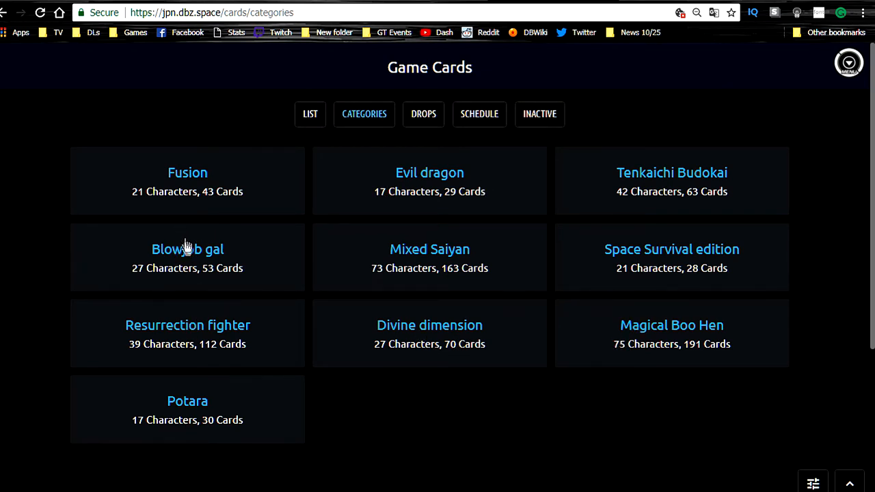
mouse_move(187, 257)
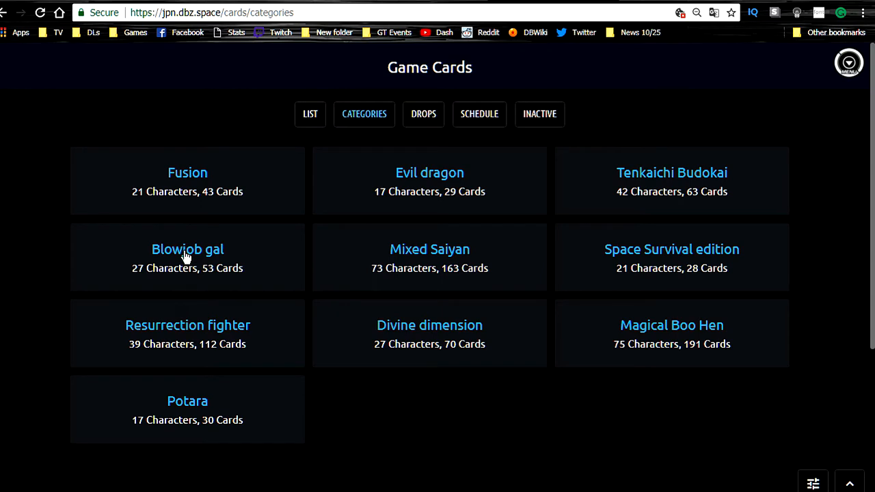
mouse_move(407, 400)
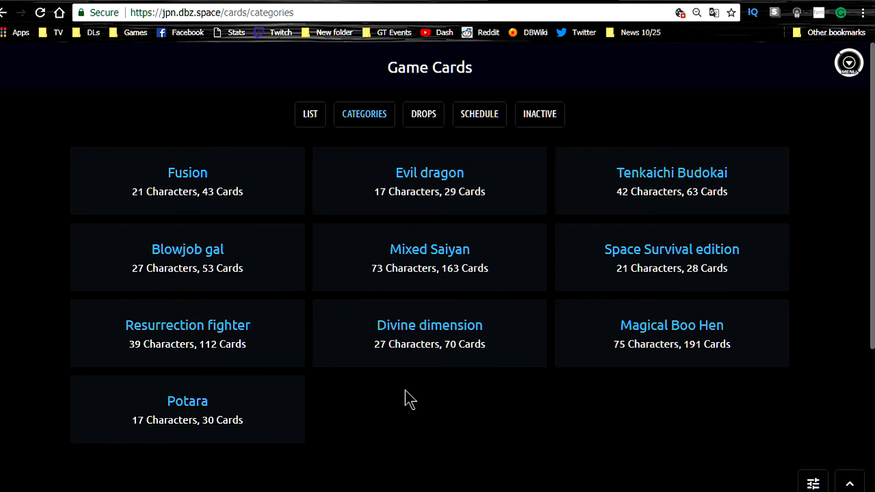
mouse_move(641, 251)
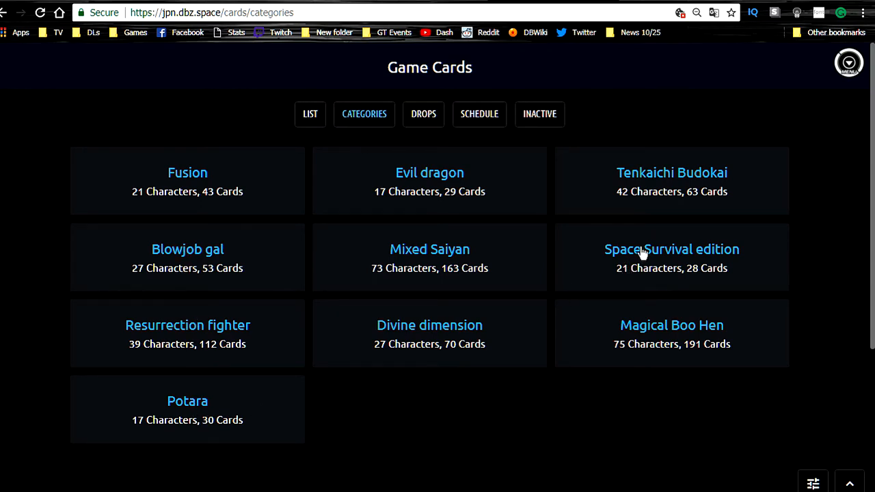
mouse_move(626, 317)
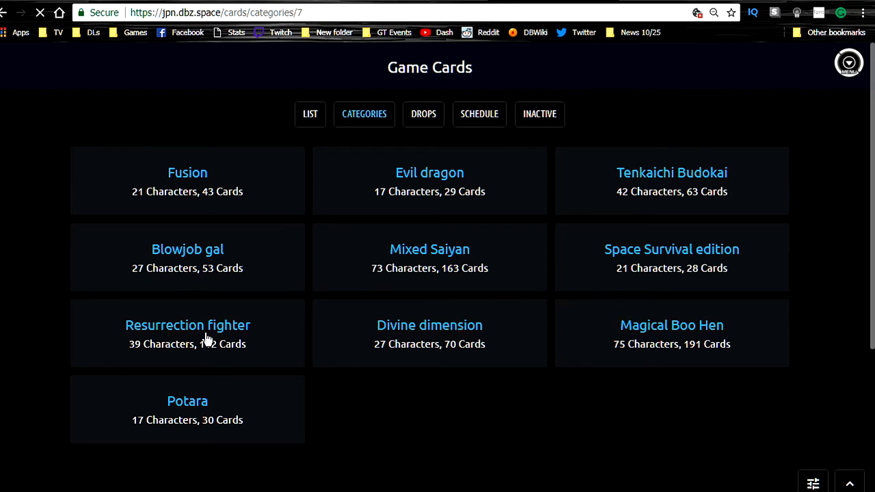
left_click(187, 326)
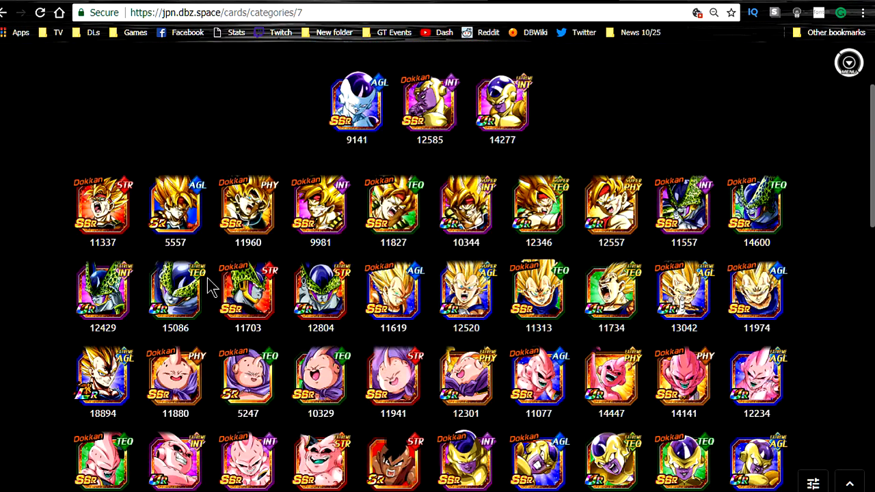
scroll("down", 3)
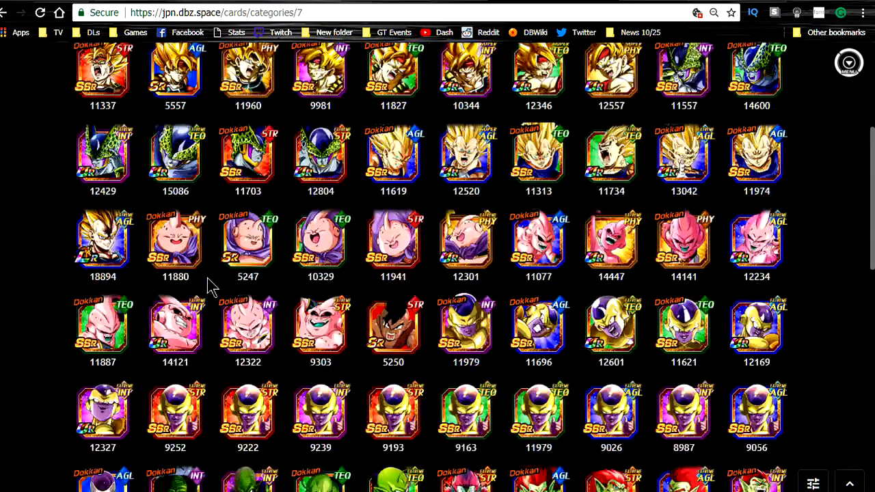
scroll("up", 3)
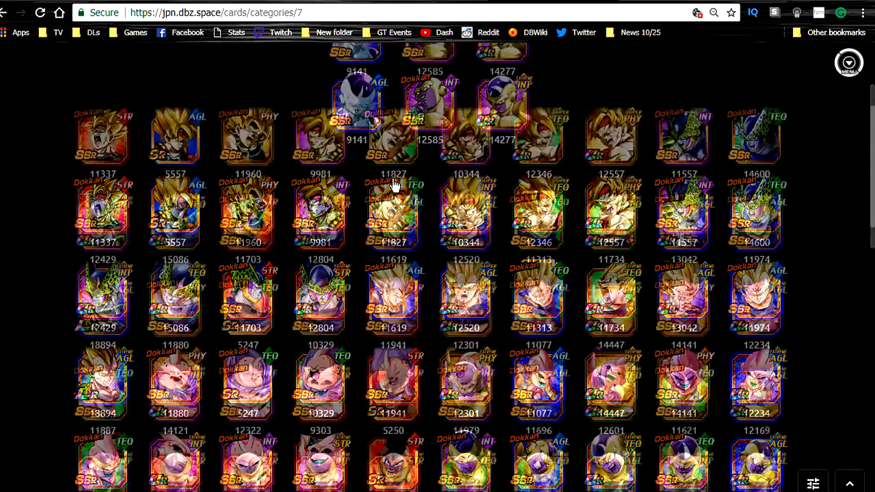
scroll("down", 3)
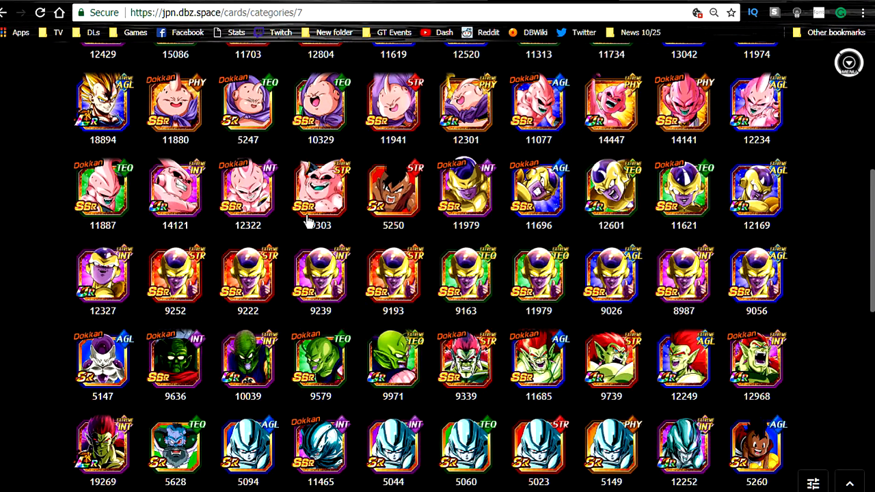
scroll("down", 3)
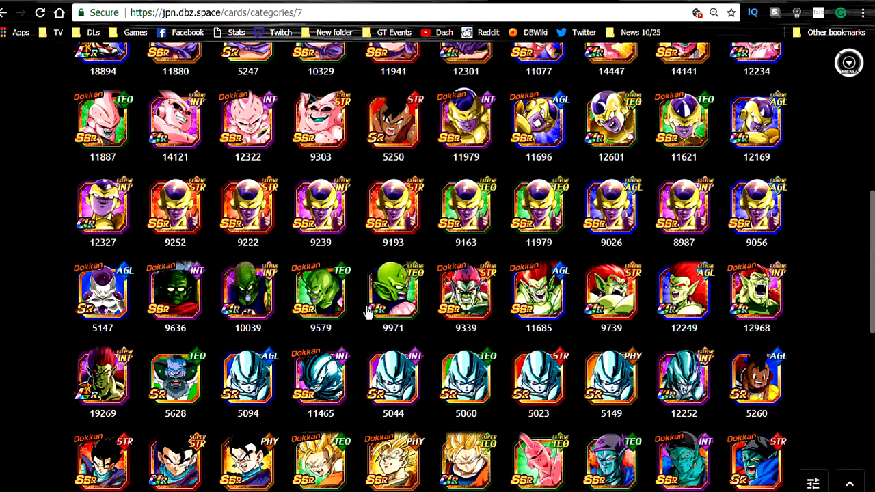
scroll("down", 3)
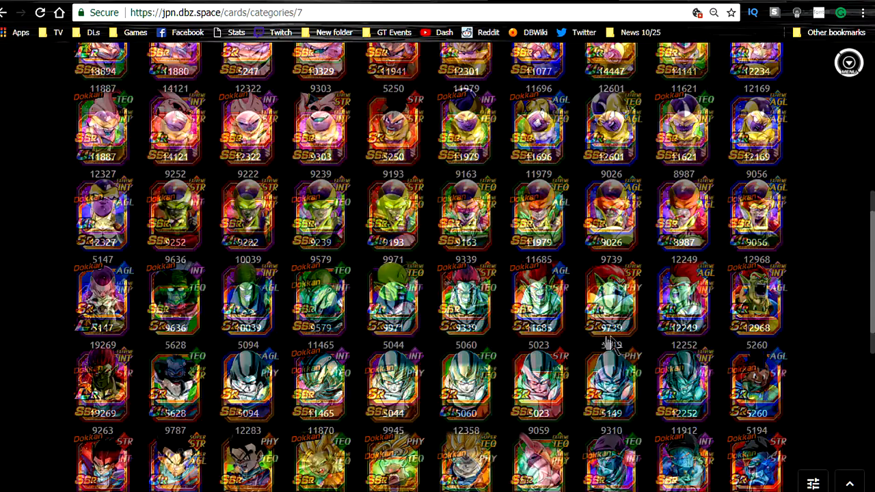
scroll("down", 3)
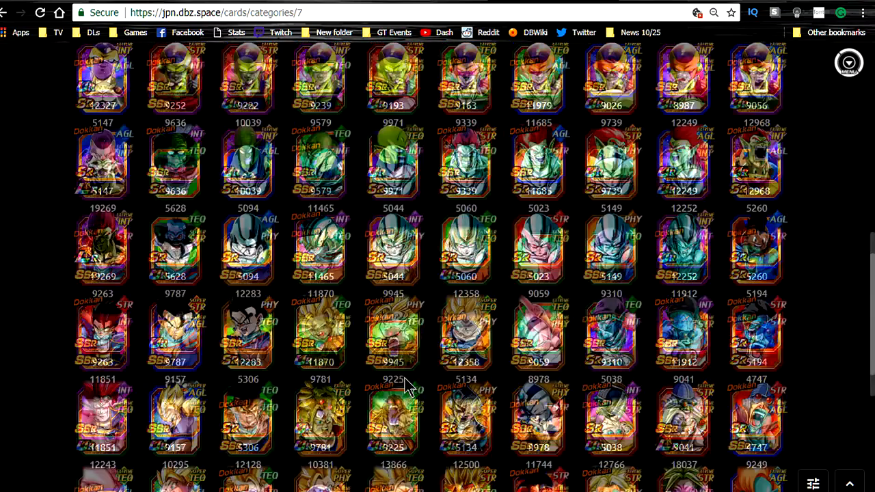
scroll("down", 3)
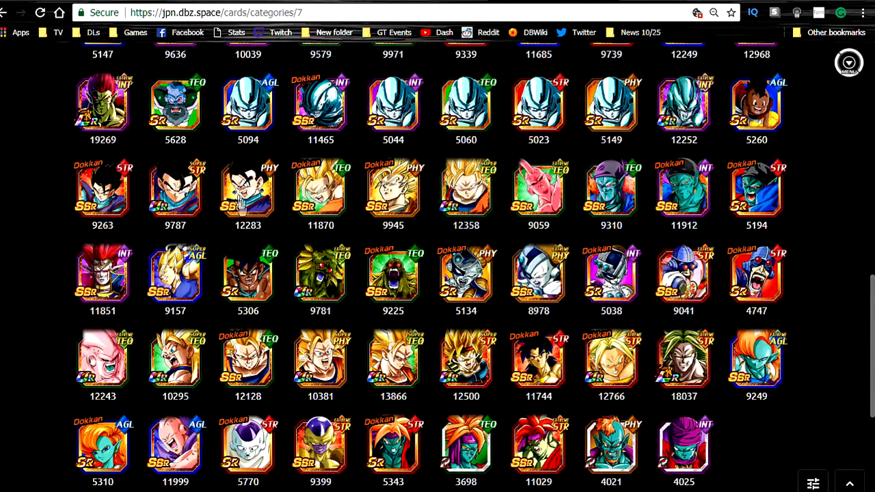
scroll("down", 3)
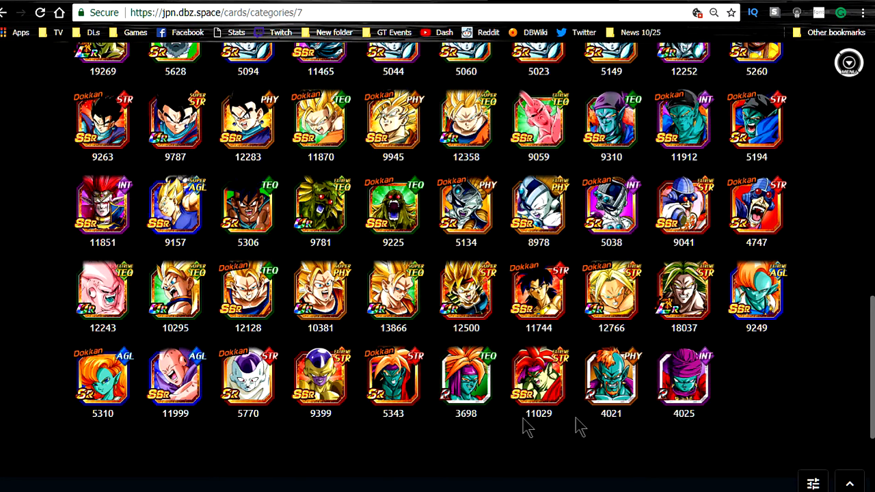
scroll("up", 3)
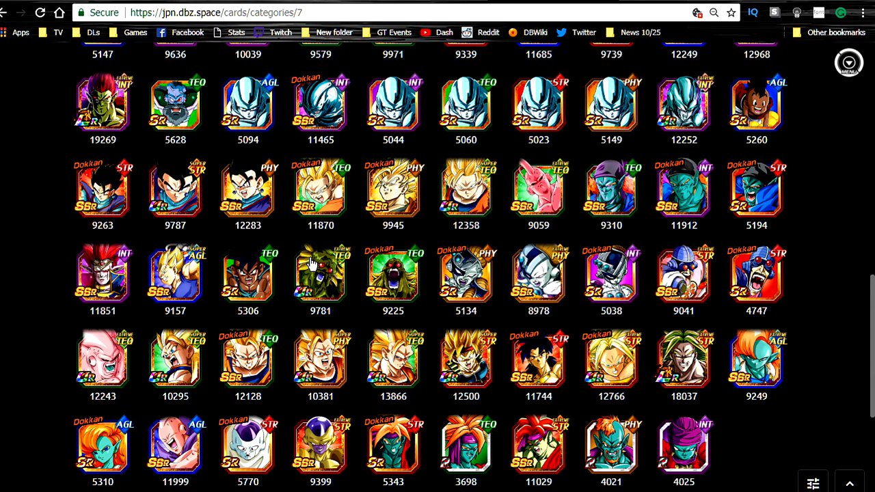
scroll("up", 3)
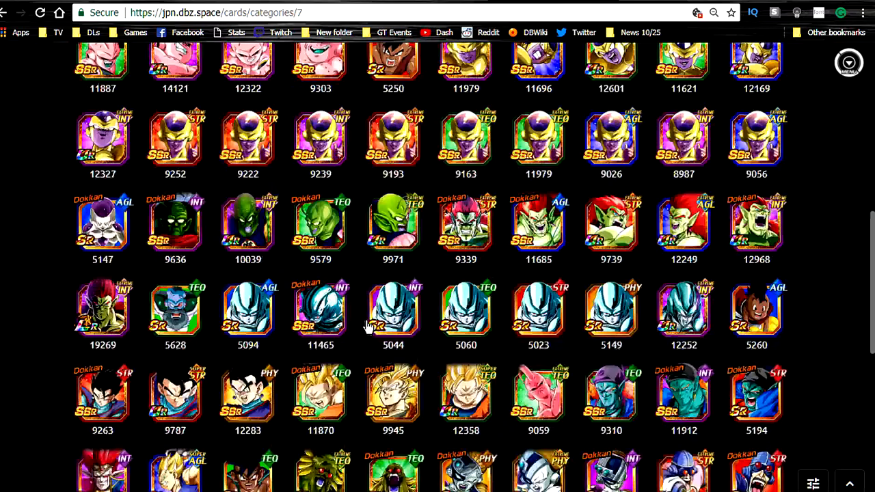
scroll("up", 3)
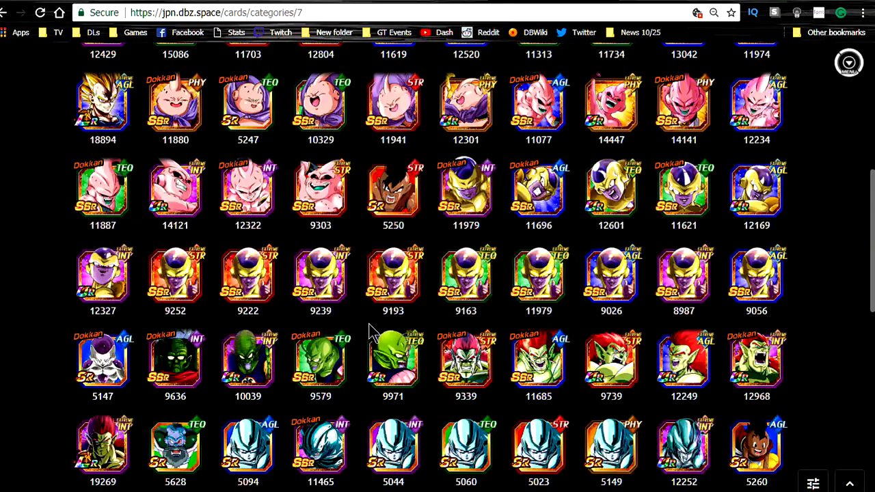
scroll("up", 3)
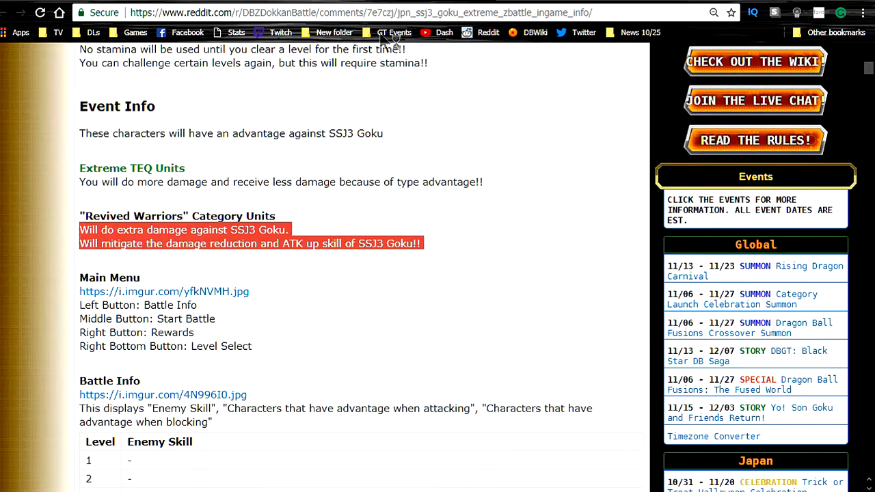
Clear the Revived Warriors highlight and read down through Battle Info to the enemy skill table
left_click(325, 249)
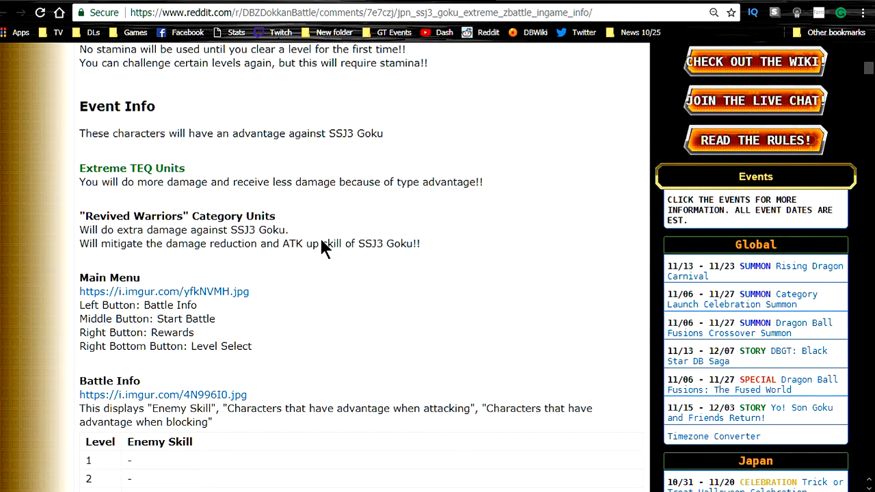
scroll("down", 3)
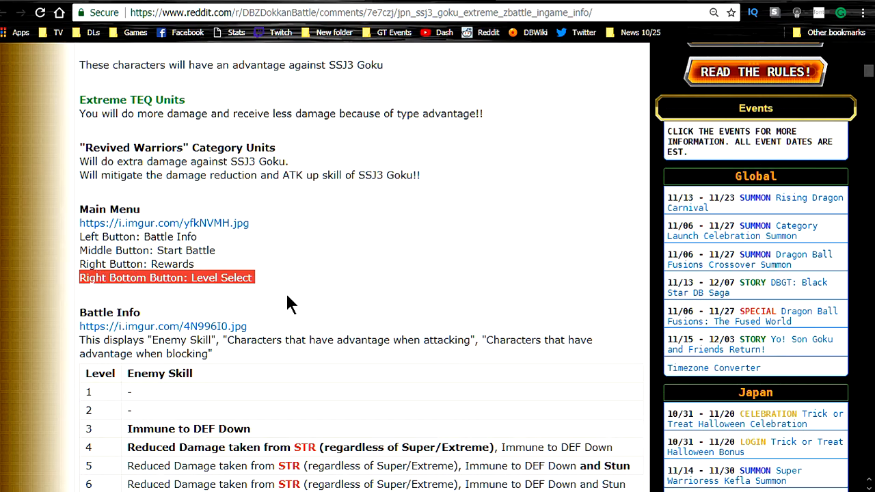
scroll("down", 3)
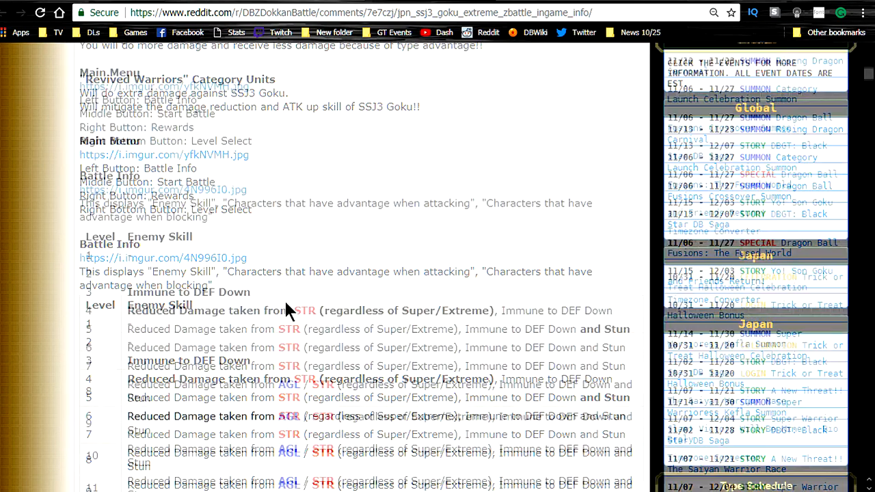
scroll("down", 3)
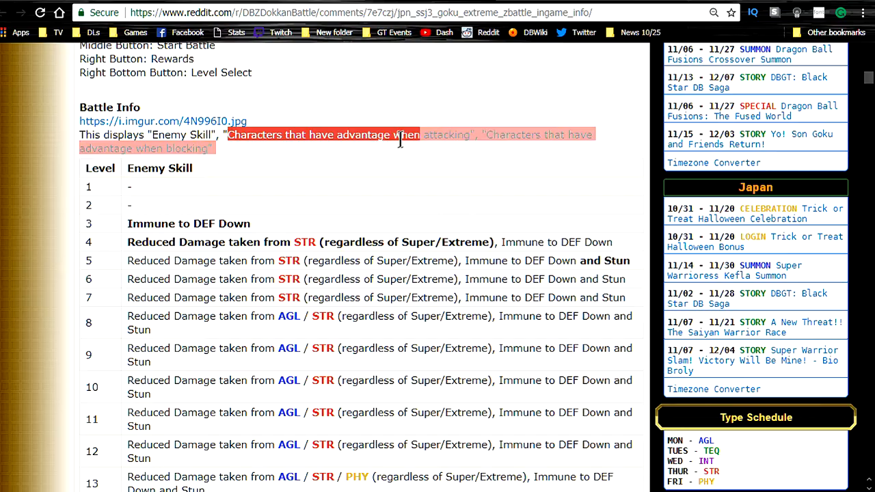
scroll("down", 3)
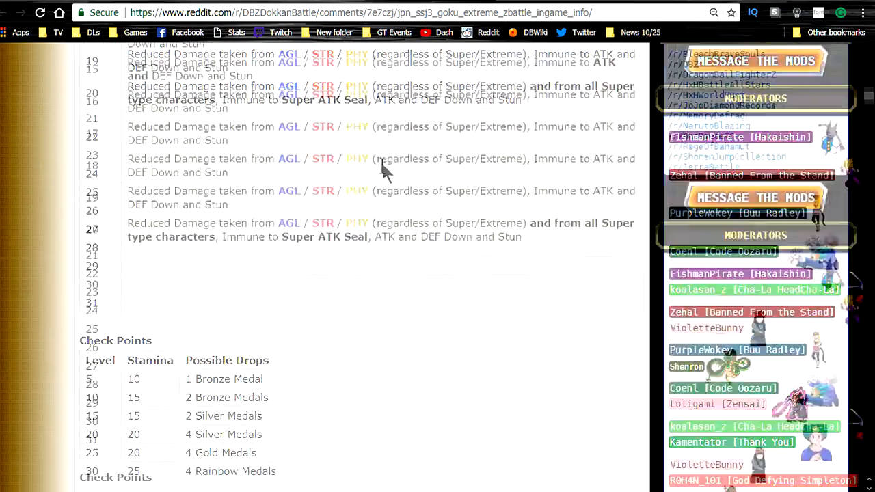
scroll("up", 3)
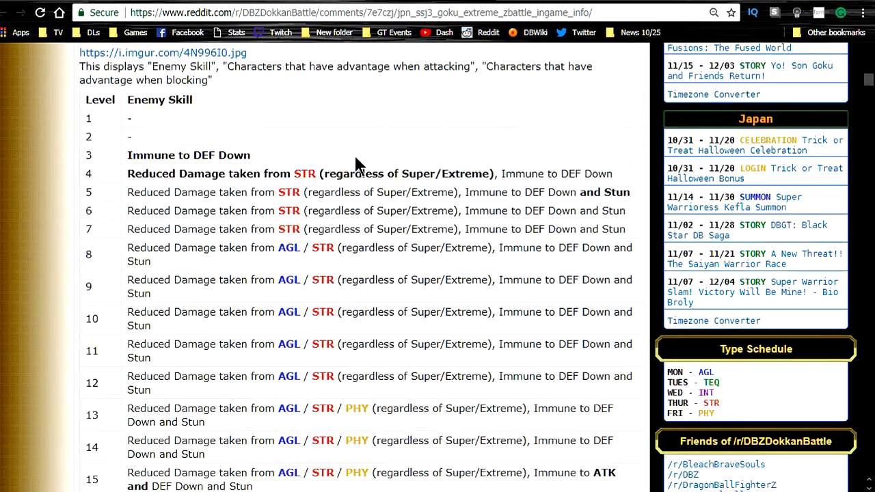
mouse_move(157, 161)
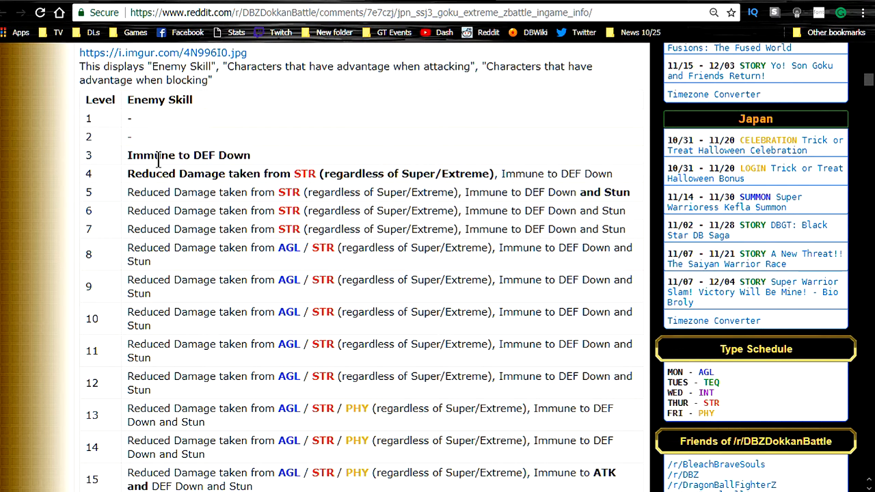
Highlight the level 3 Immune to DEF Down, level 4 reduced STR damage and level 5 skill rows
double_click(189, 156)
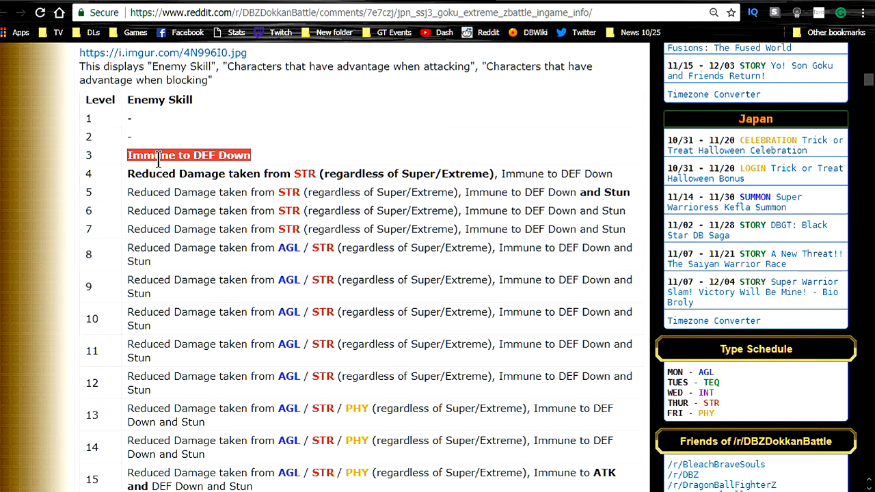
scroll("down", 3)
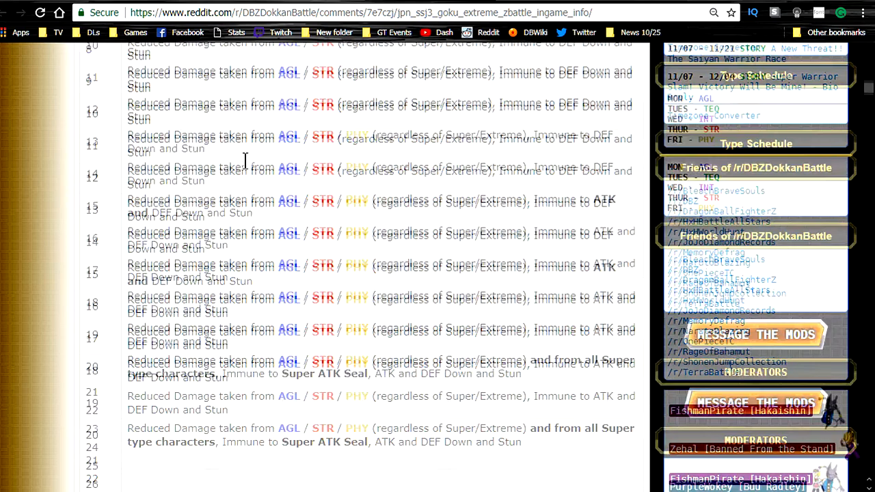
scroll("up", 3)
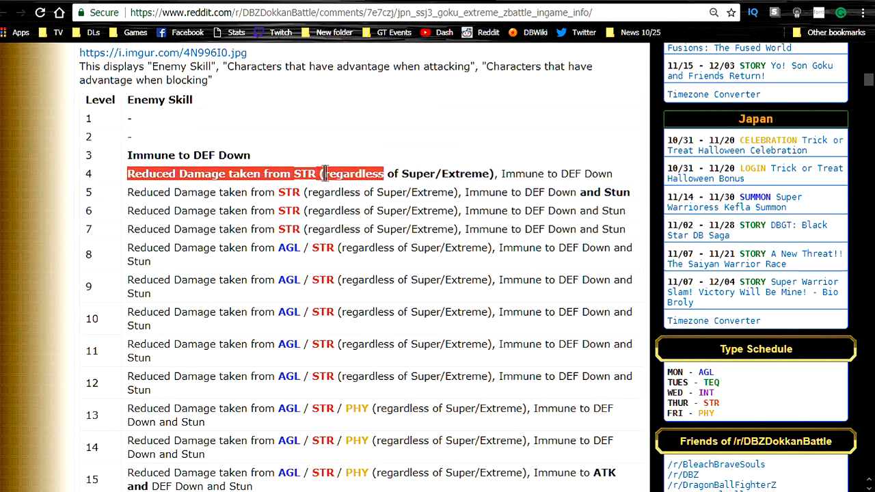
left_click_drag(325, 174, 495, 174)
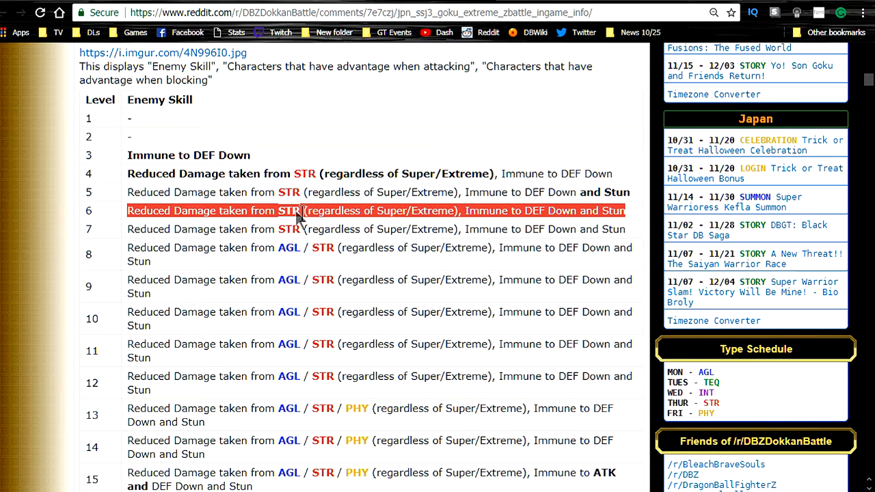
left_click(540, 218)
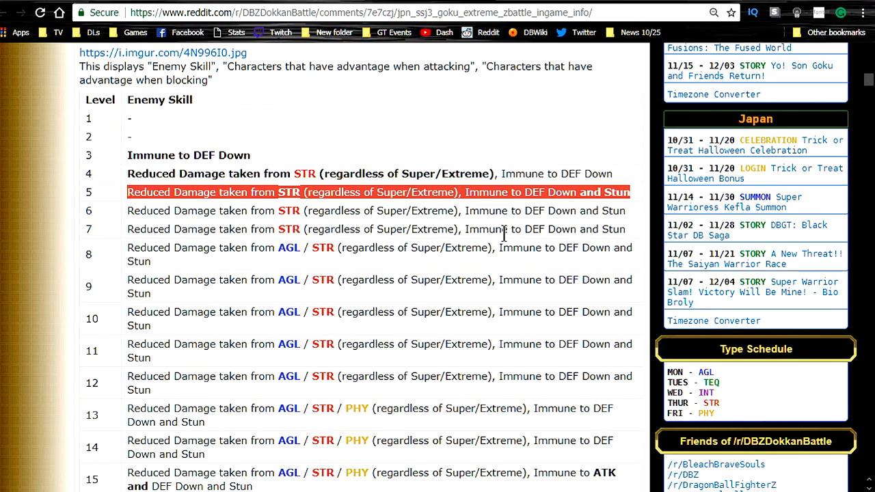
Read the skill table down to level 20, then return to the post header
scroll("down", 3)
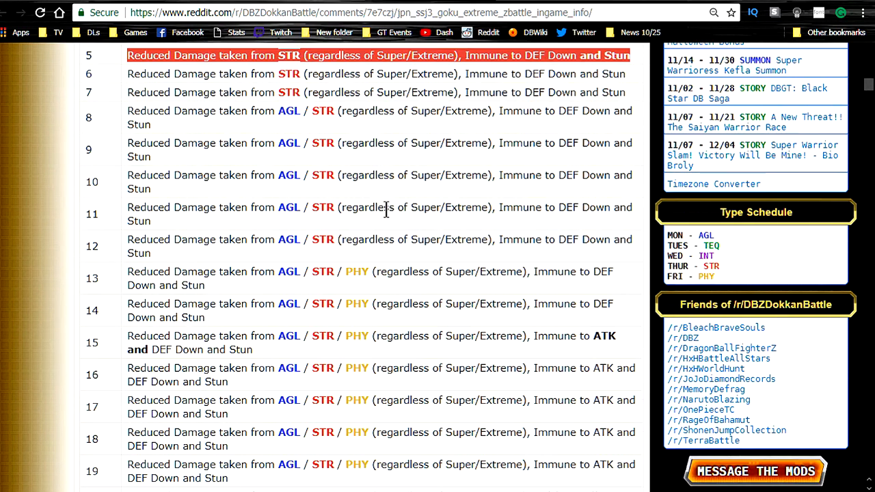
scroll("down", 3)
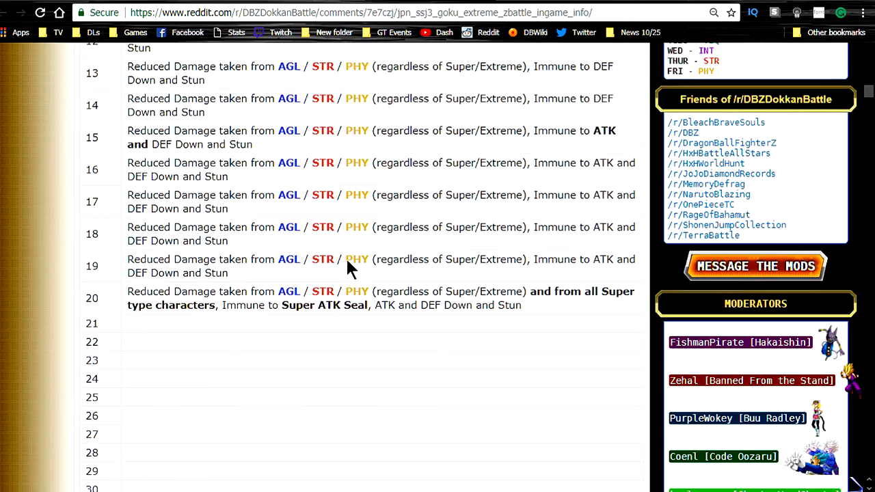
scroll("up", 3)
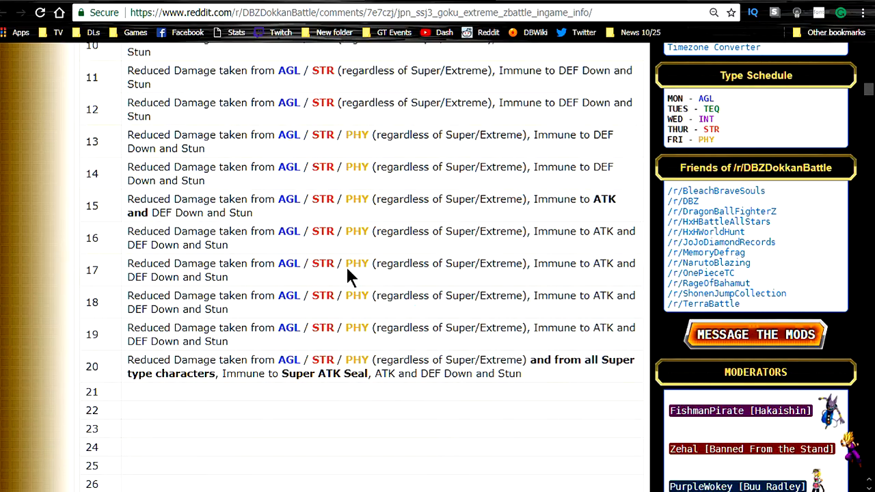
scroll("up", 3)
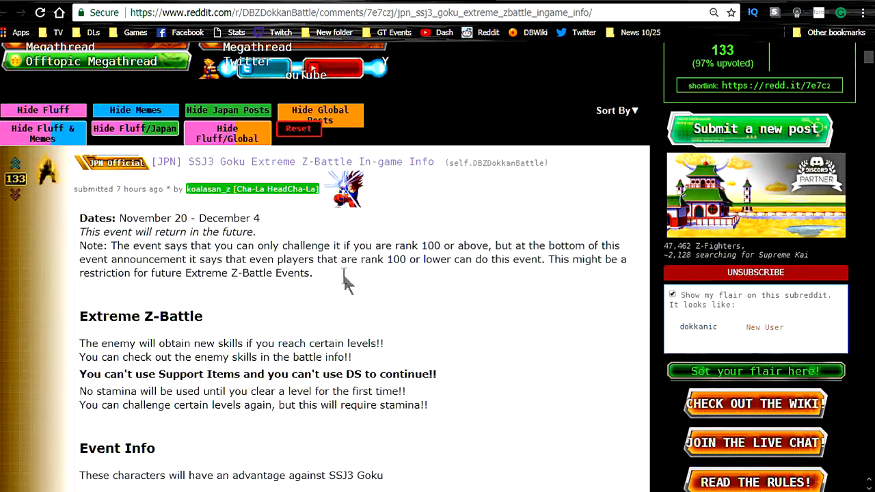
mouse_move(194, 166)
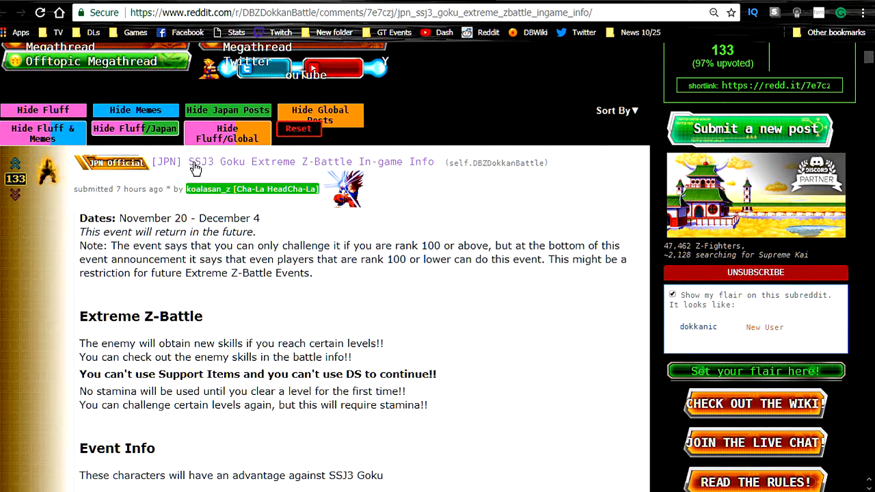
mouse_move(383, 178)
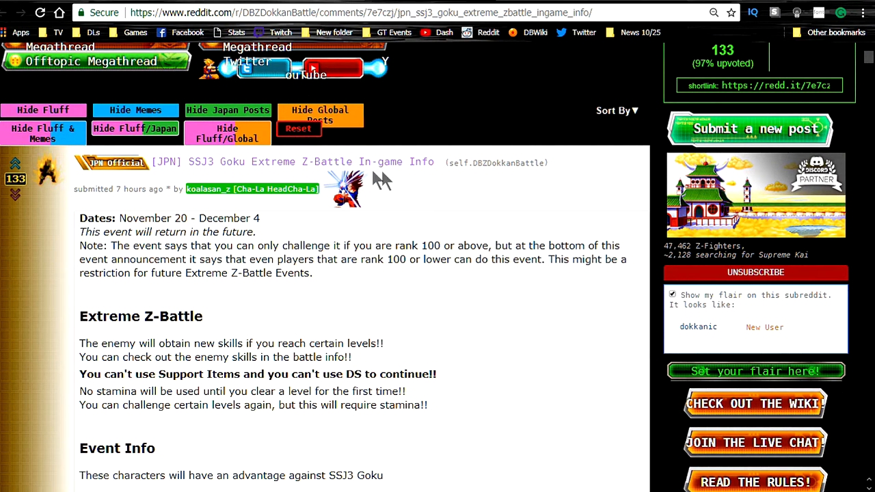
mouse_move(48, 205)
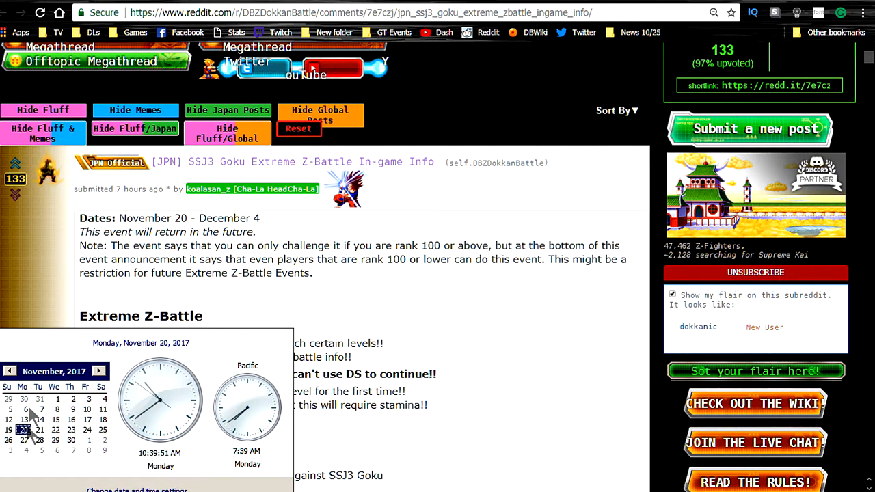
Read down past the enemy skill table to the checkpoint stamina and medal drops table
scroll("down", 3)
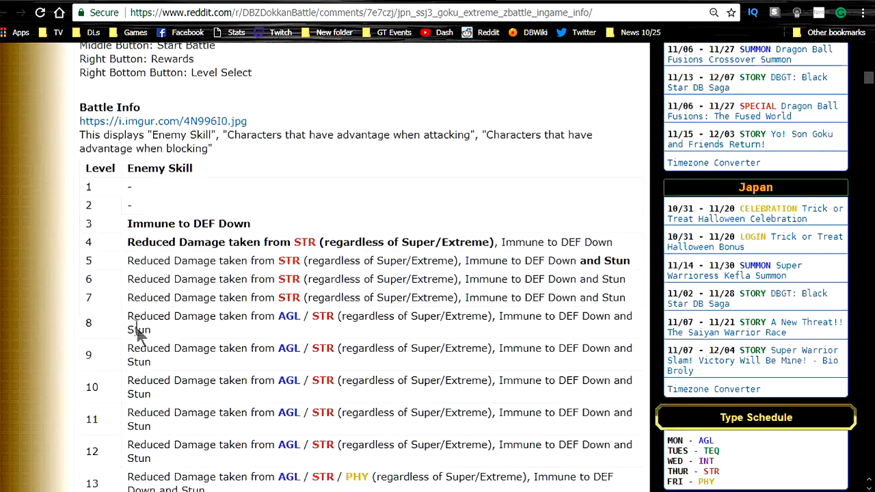
scroll("down", 3)
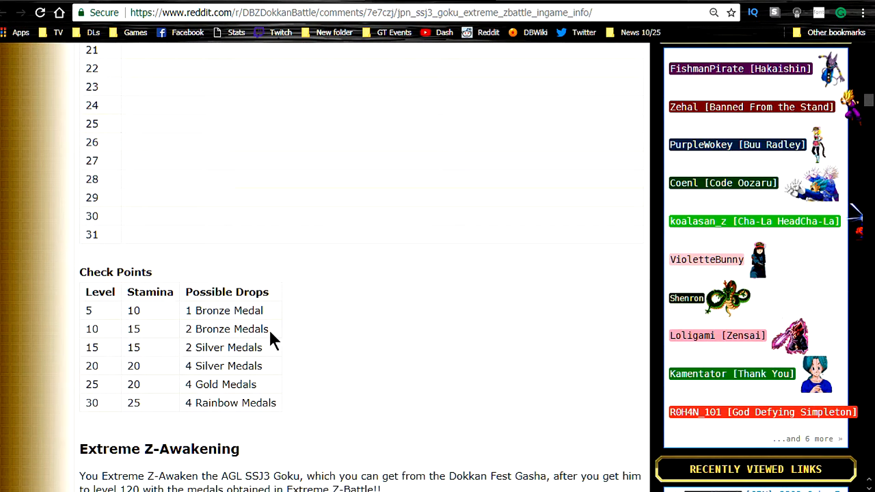
Highlight the level 30 Rainbow Medals drop and continue to the Extreme Z-Awakening heading
scroll("down", 3)
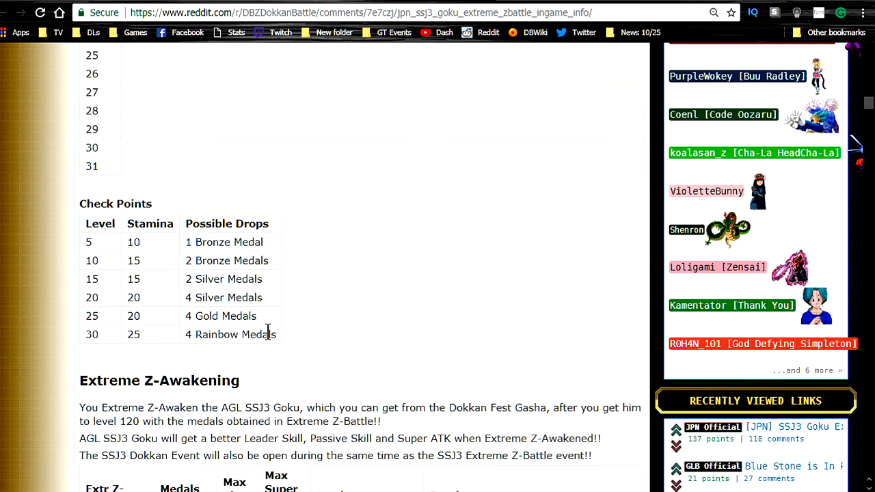
double_click(224, 242)
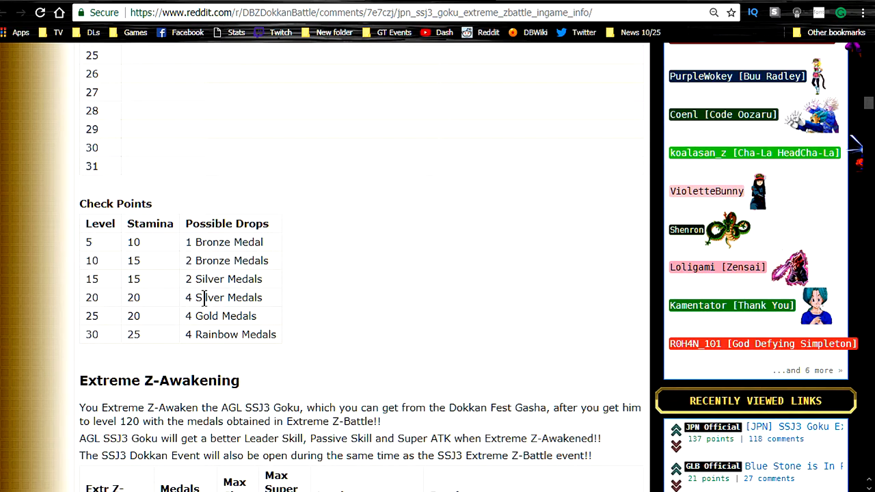
double_click(217, 334)
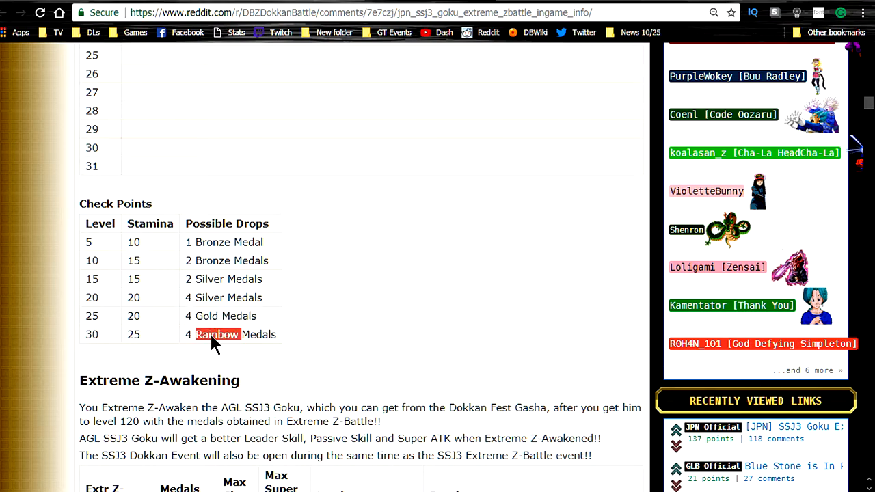
scroll("down", 3)
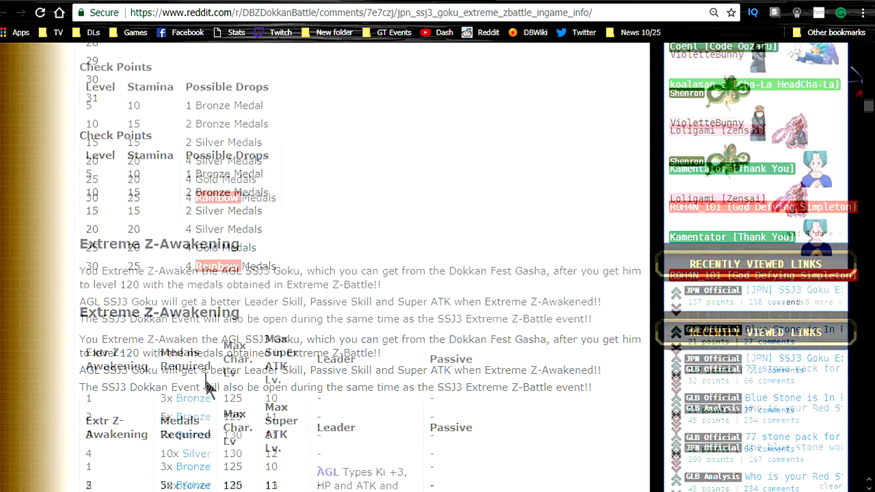
Highlight the sentence about better Leader Skill and Super ATK, then show the whole awakening table
scroll("down", 3)
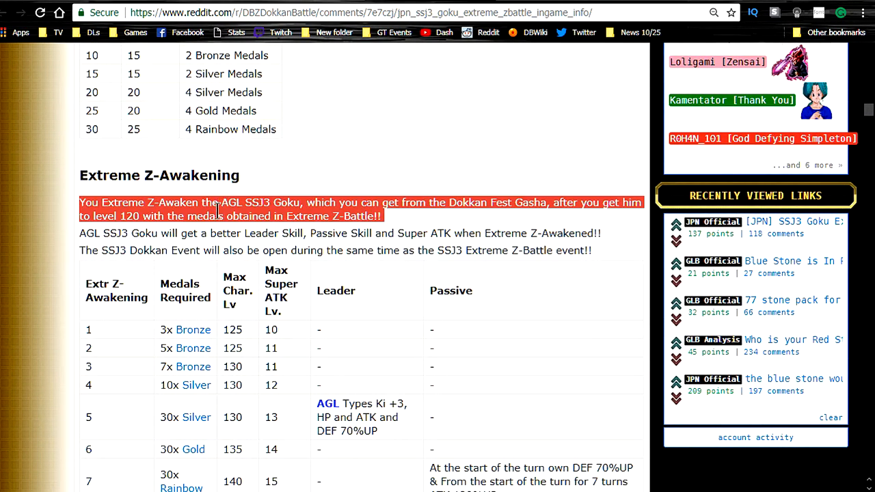
left_click(294, 232)
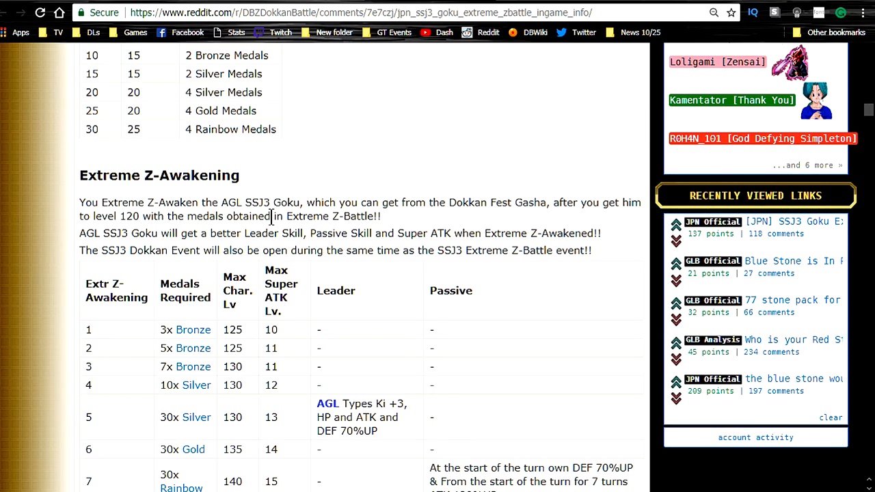
mouse_move(369, 231)
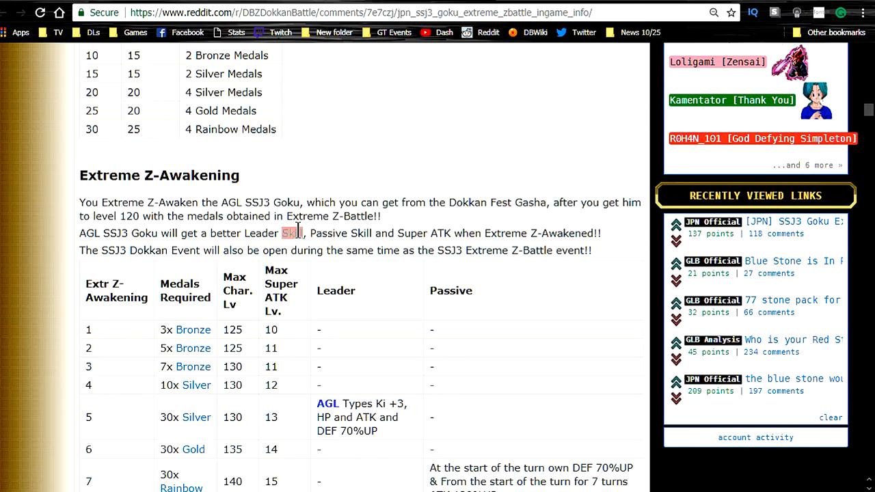
triple_click(274, 232)
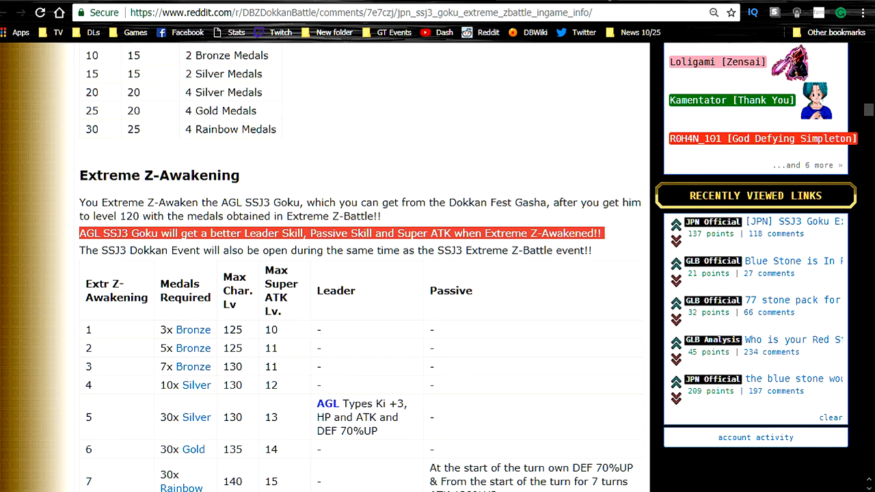
mouse_move(316, 176)
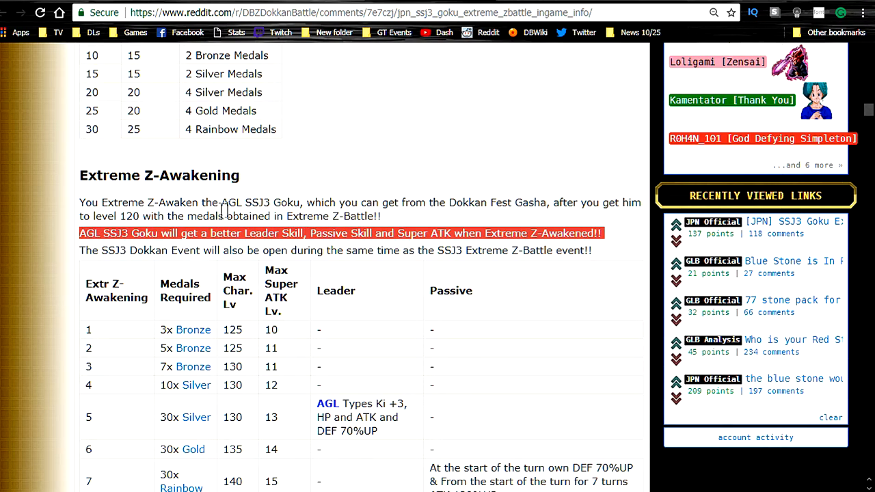
mouse_move(7, 267)
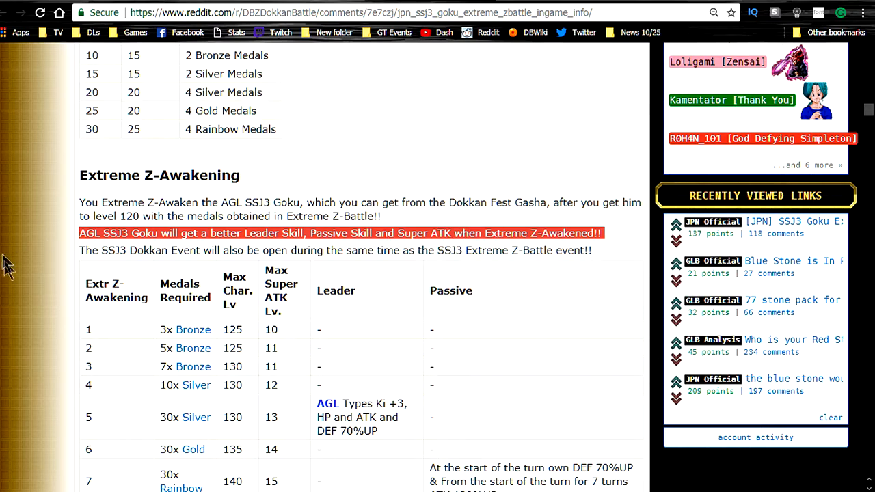
mouse_move(82, 267)
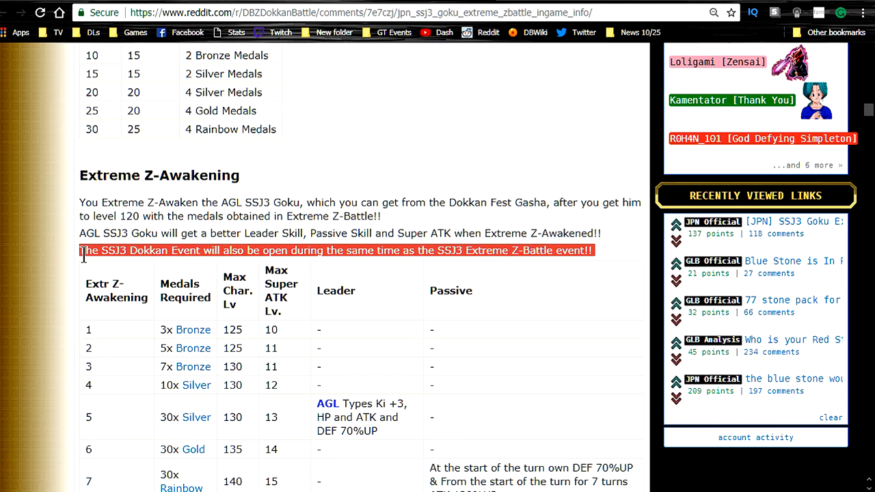
mouse_move(325, 233)
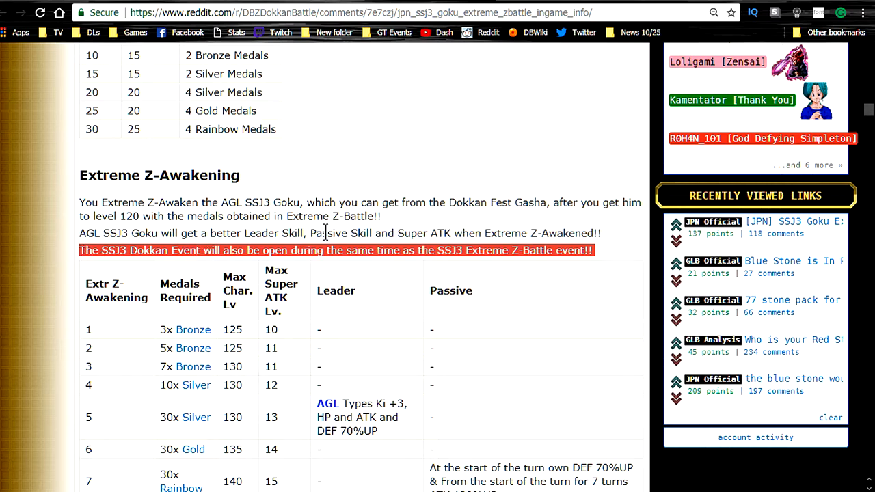
scroll("down", 3)
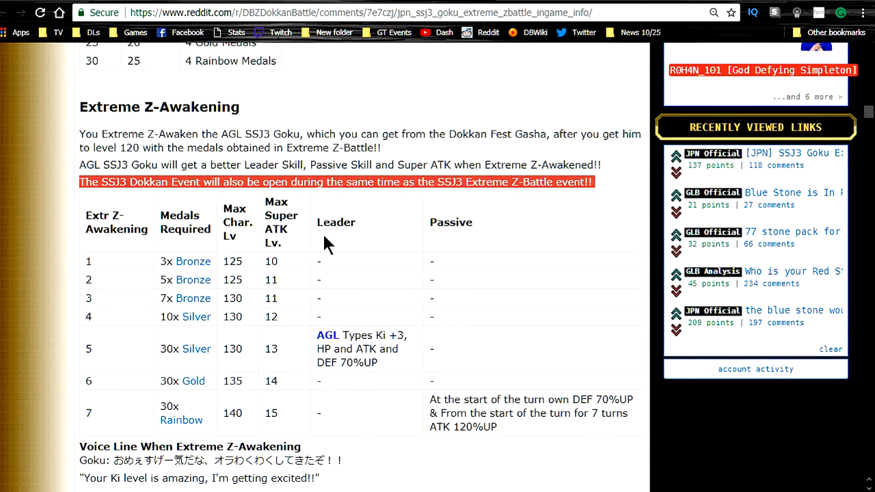
scroll("down", 3)
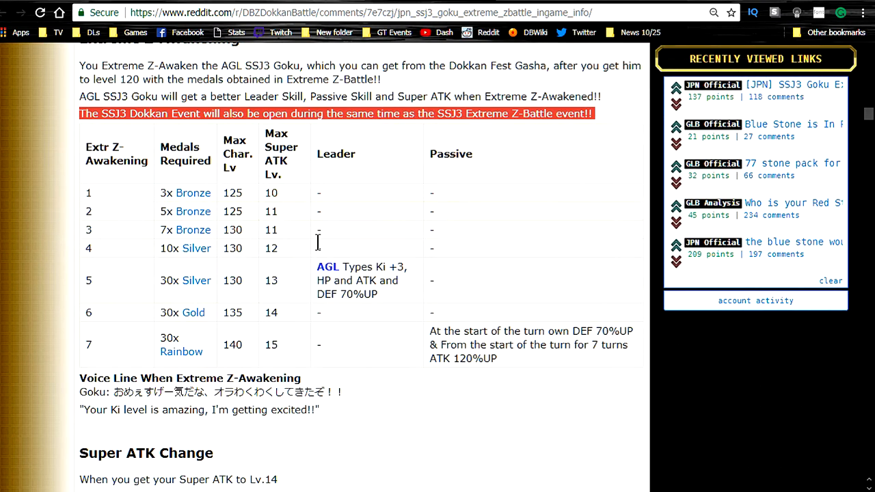
mouse_move(87, 375)
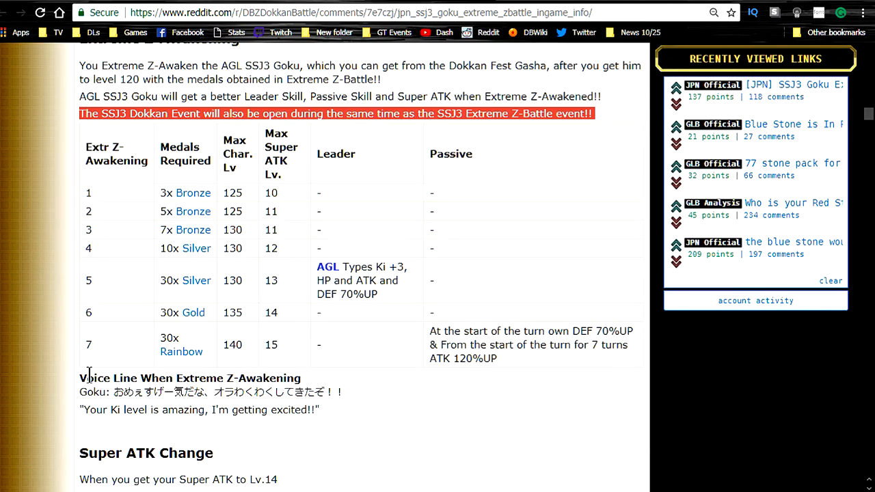
mouse_move(193, 230)
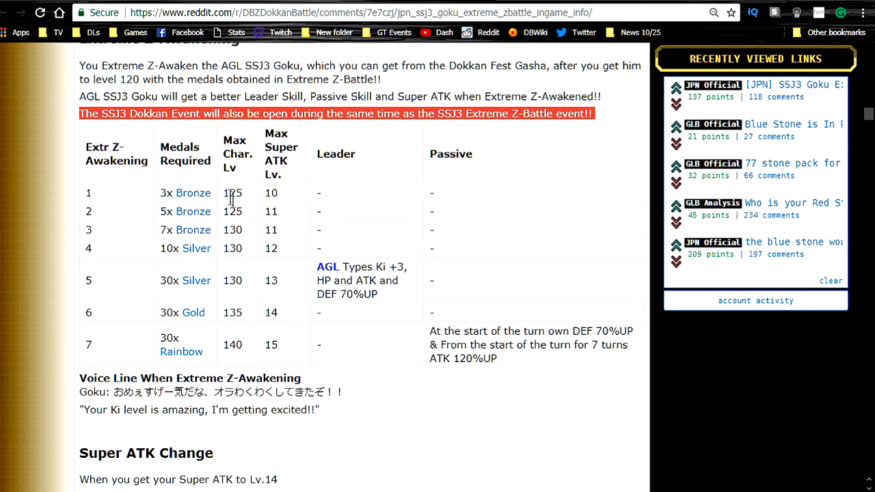
mouse_move(276, 200)
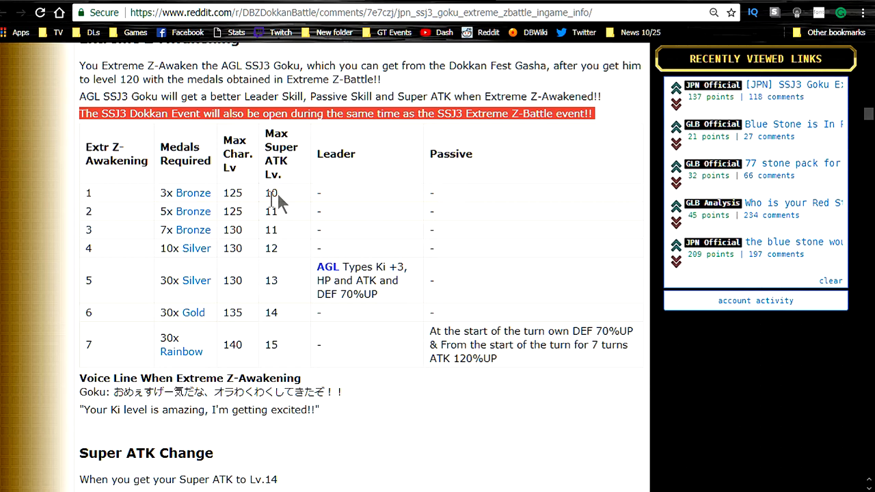
mouse_move(284, 246)
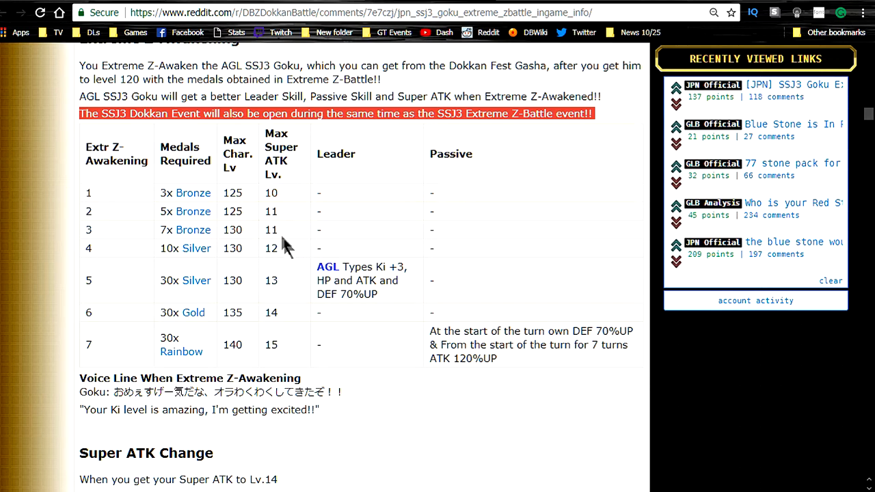
mouse_move(202, 249)
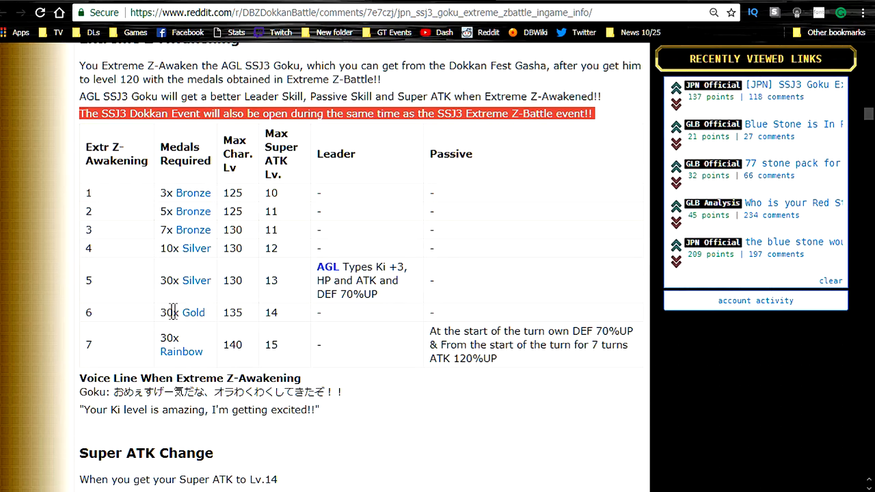
mouse_move(103, 380)
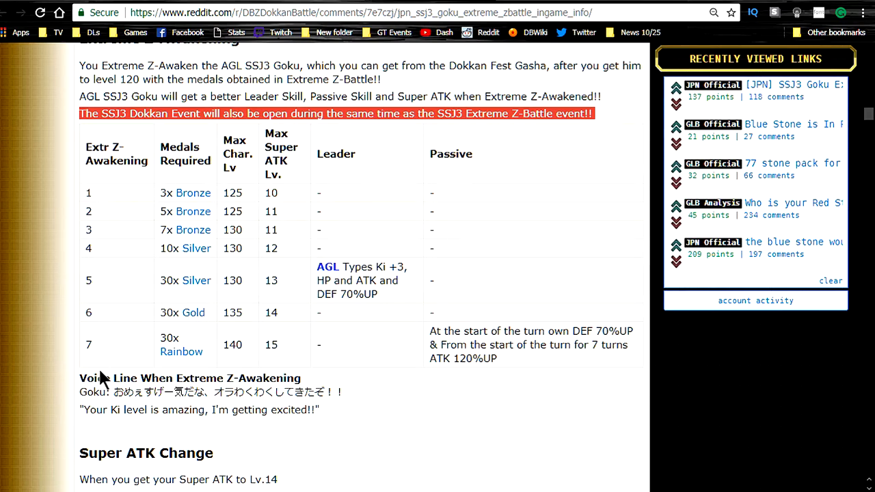
Highlight awakening 7's 30x Rainbow medal requirement and the DEF, 7-turn part of the passive
double_click(180, 344)
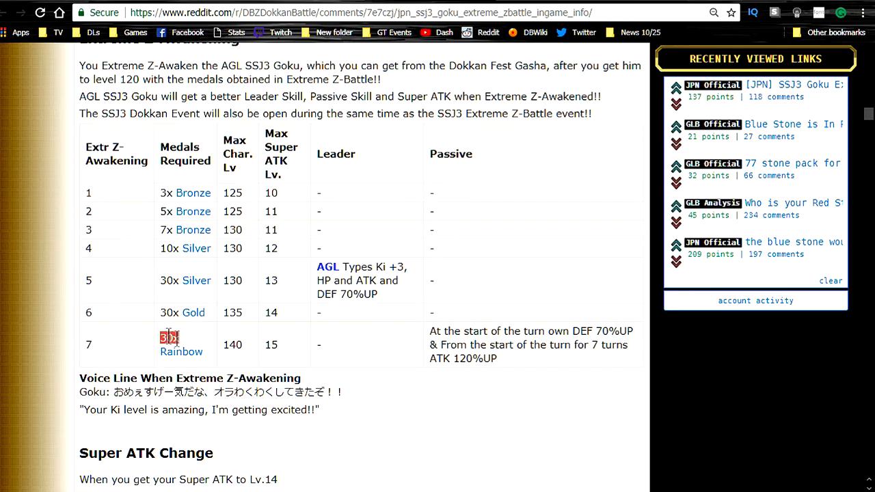
double_click(181, 344)
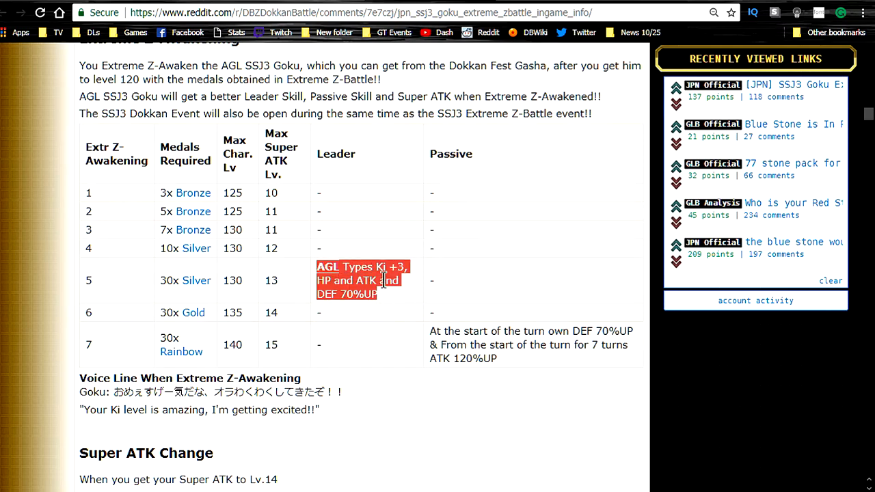
left_click(495, 331)
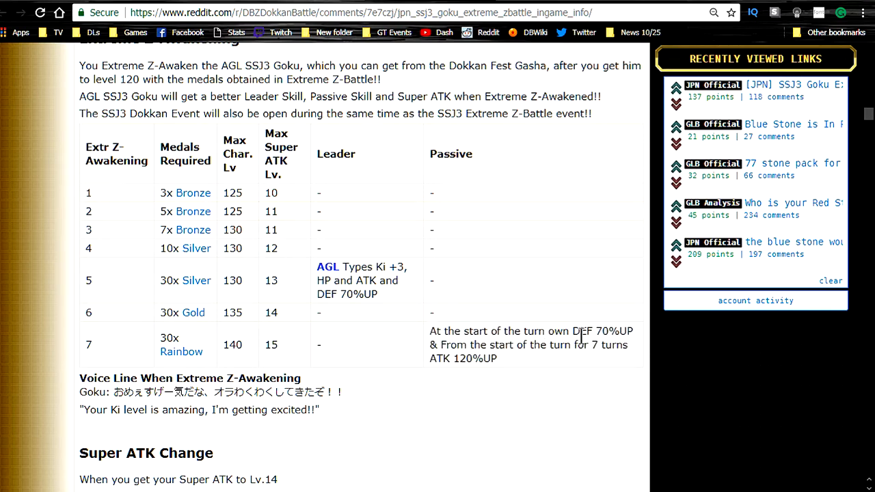
left_click_drag(577, 331, 624, 345)
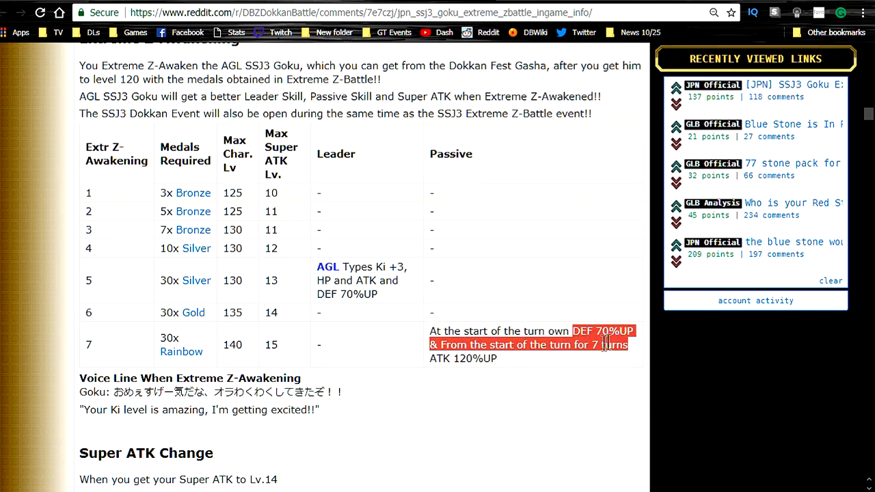
left_click(454, 375)
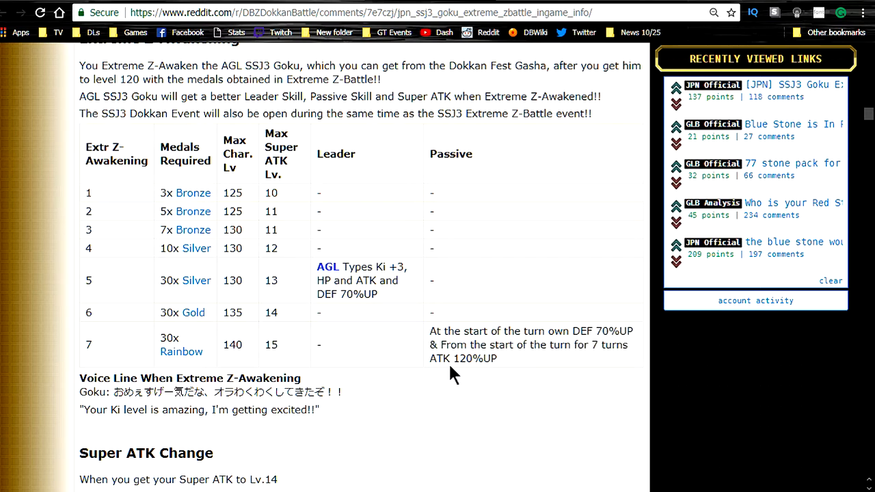
mouse_move(526, 361)
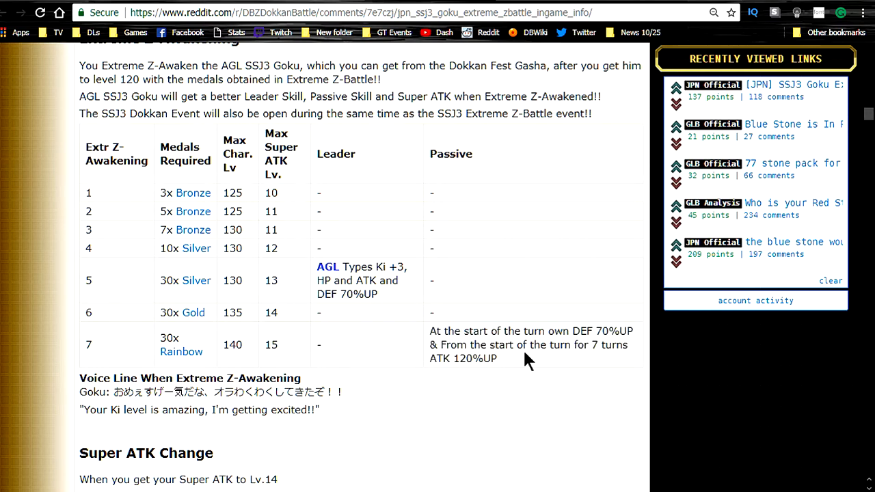
Highlight the English voice line quote and the Dragon Fist (Extreme) name, then continue toward Rewards
scroll("down", 3)
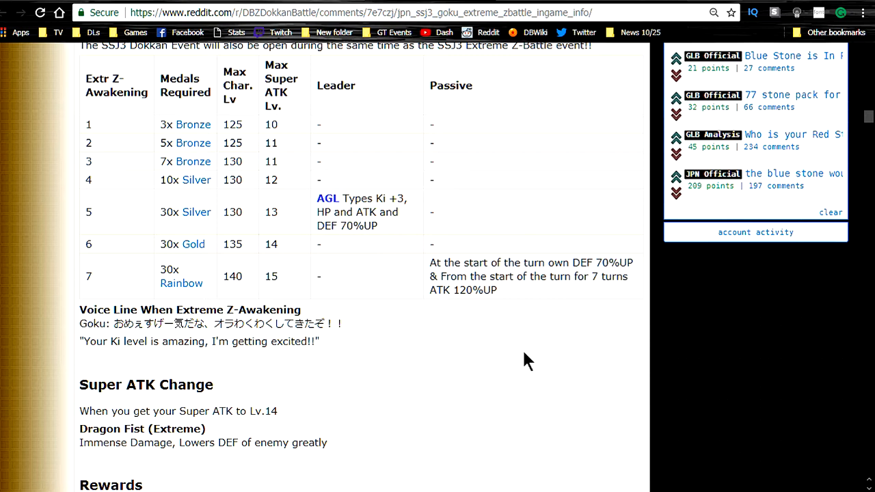
mouse_move(170, 321)
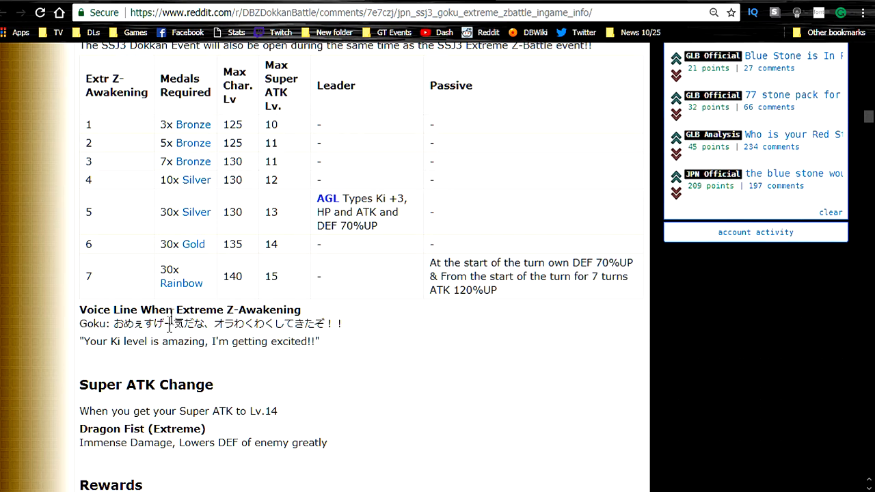
triple_click(200, 342)
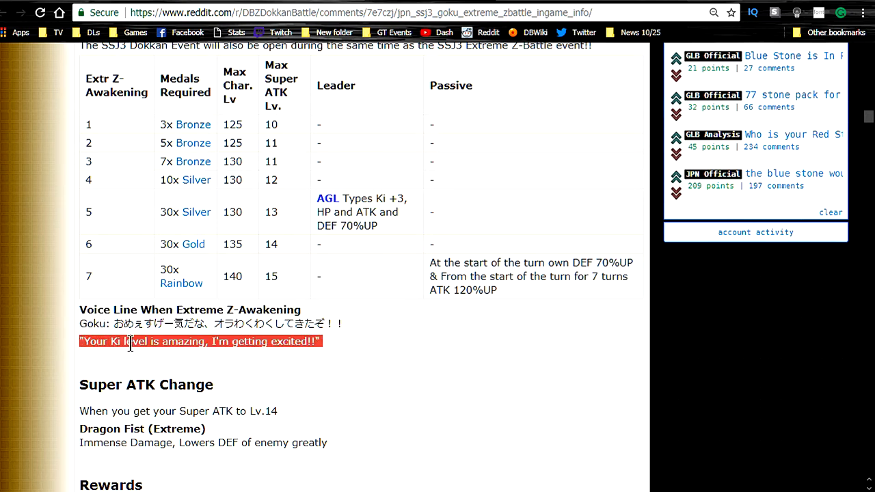
left_click(130, 341)
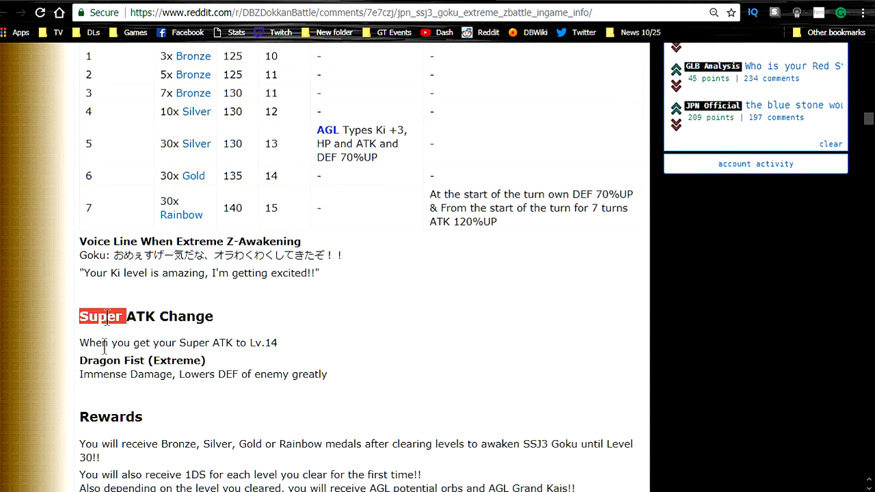
double_click(142, 361)
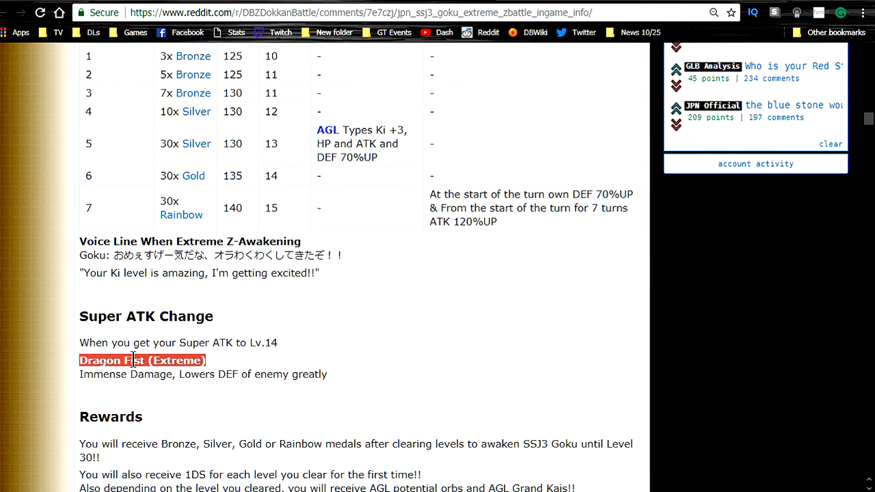
left_click(142, 361)
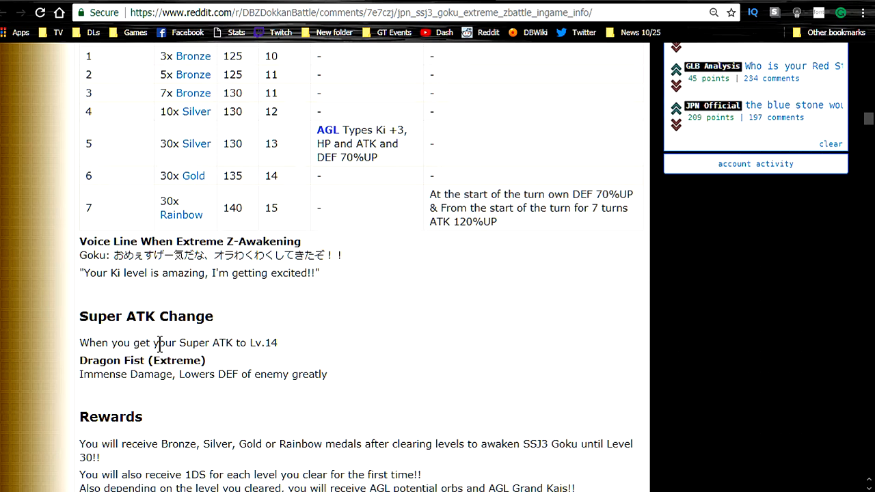
mouse_move(167, 361)
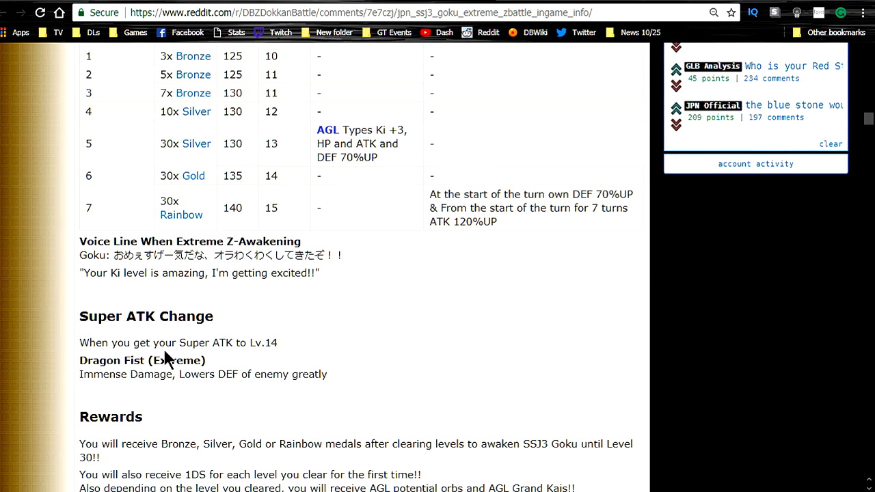
scroll("down", 3)
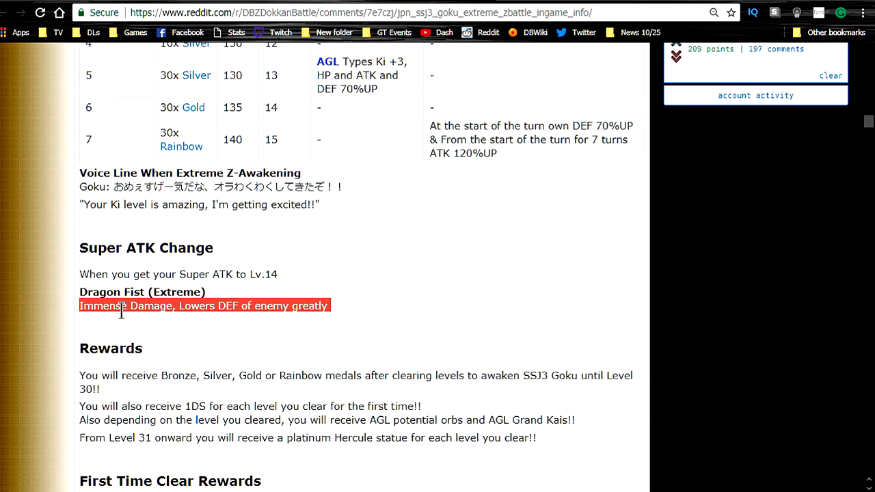
Read the Rewards section line by line until the First Time Clear Rewards table appears
scroll("down", 3)
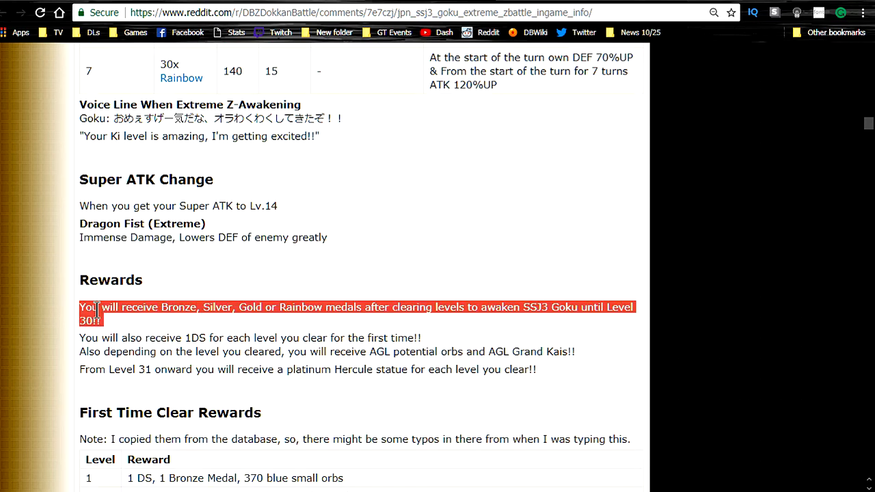
mouse_move(321, 326)
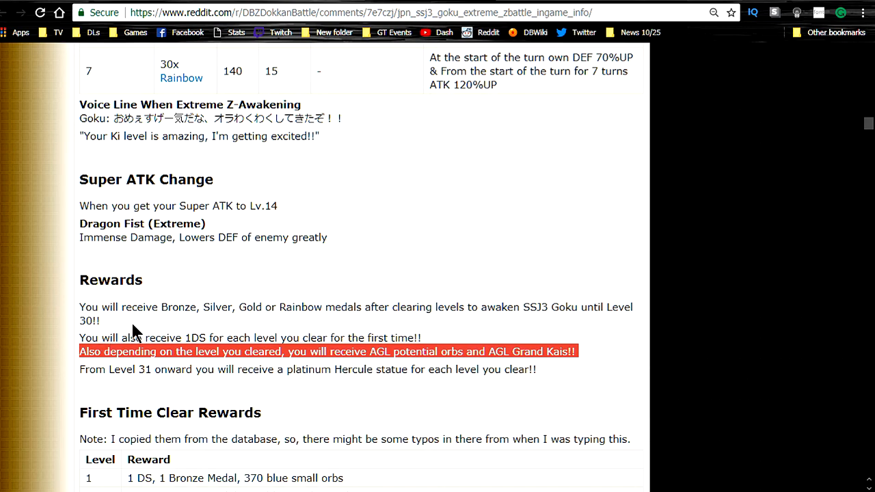
mouse_move(183, 329)
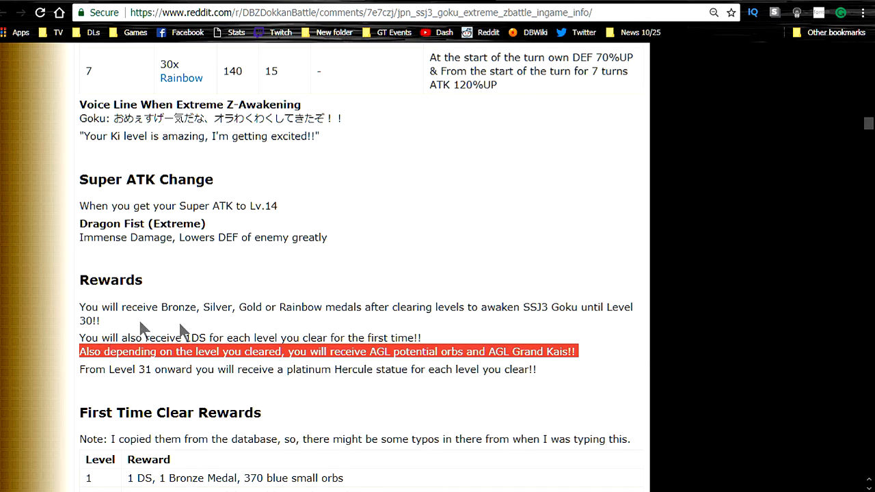
scroll("down", 3)
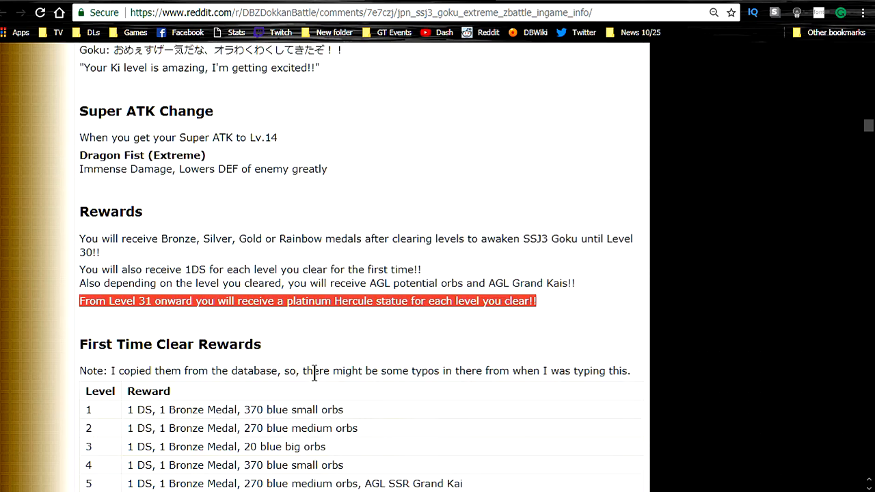
mouse_move(194, 340)
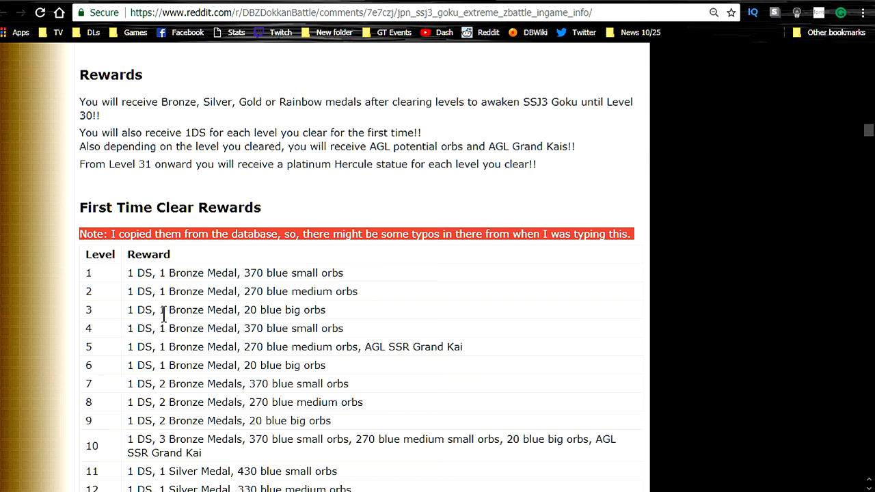
mouse_move(104, 306)
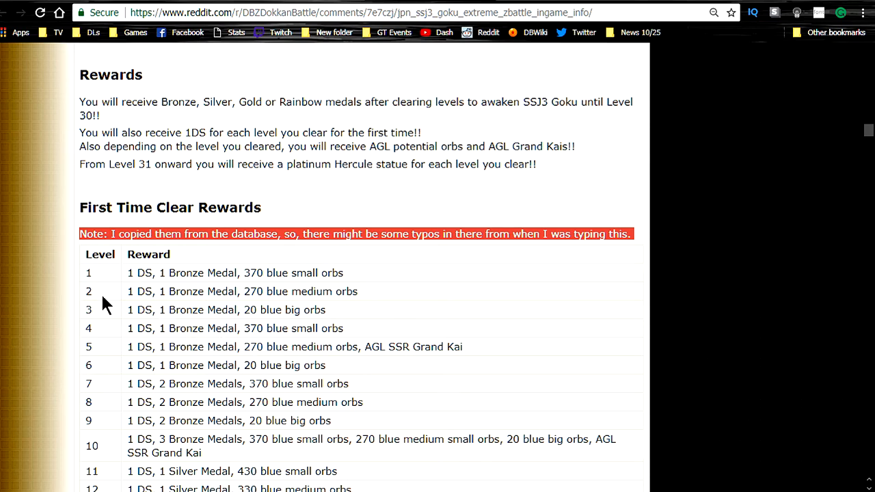
scroll("down", 3)
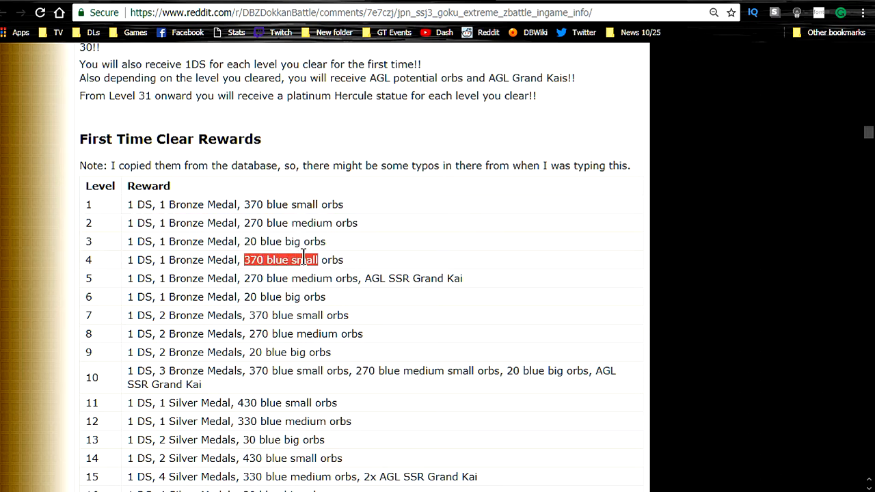
left_click(276, 334)
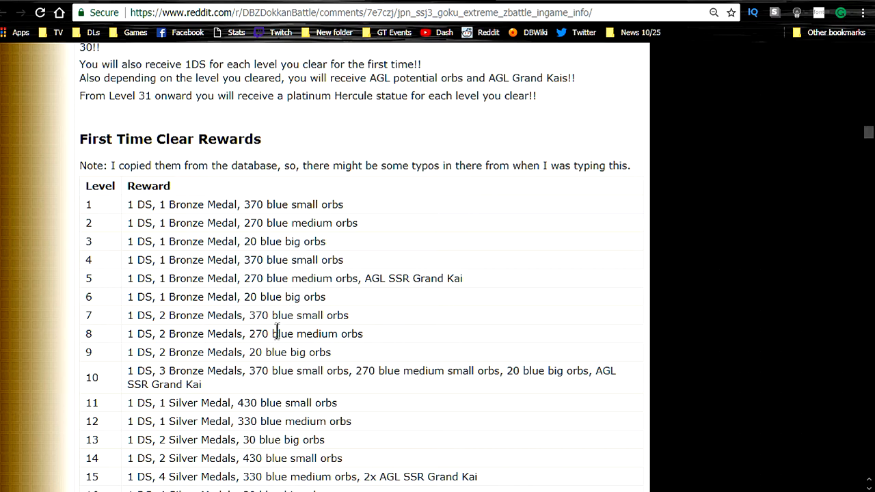
scroll("down", 3)
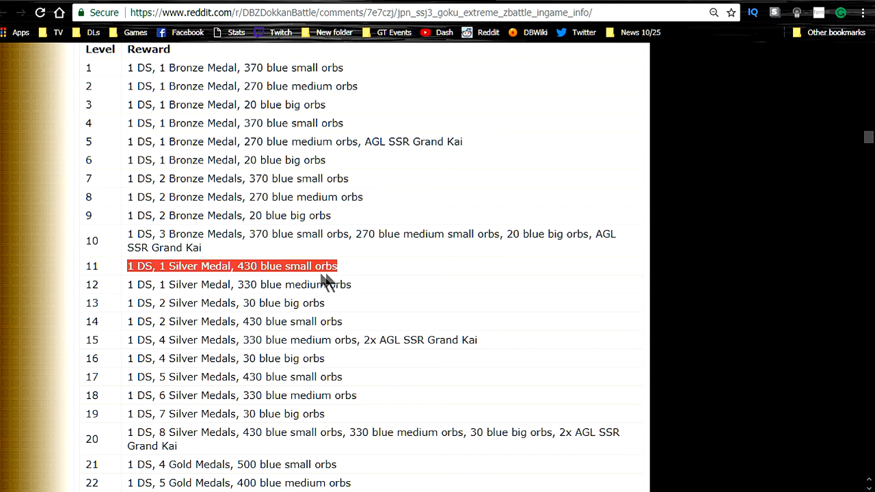
left_click(331, 284)
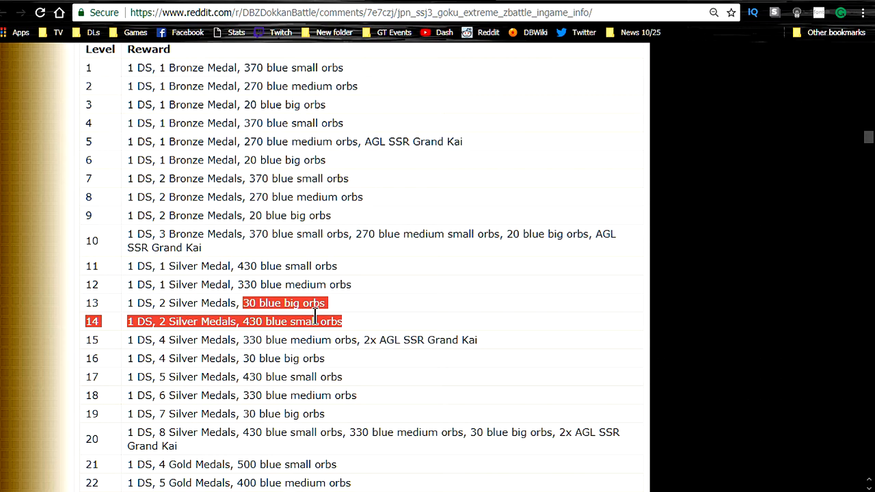
scroll("down", 3)
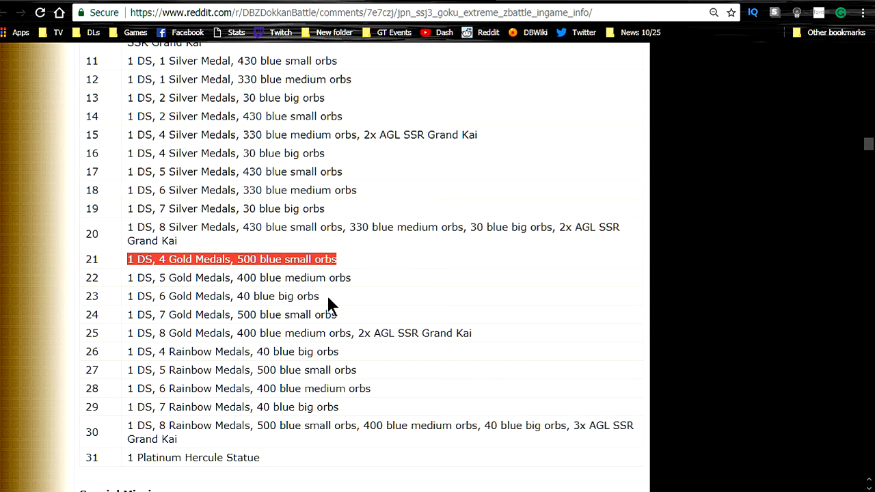
mouse_move(286, 350)
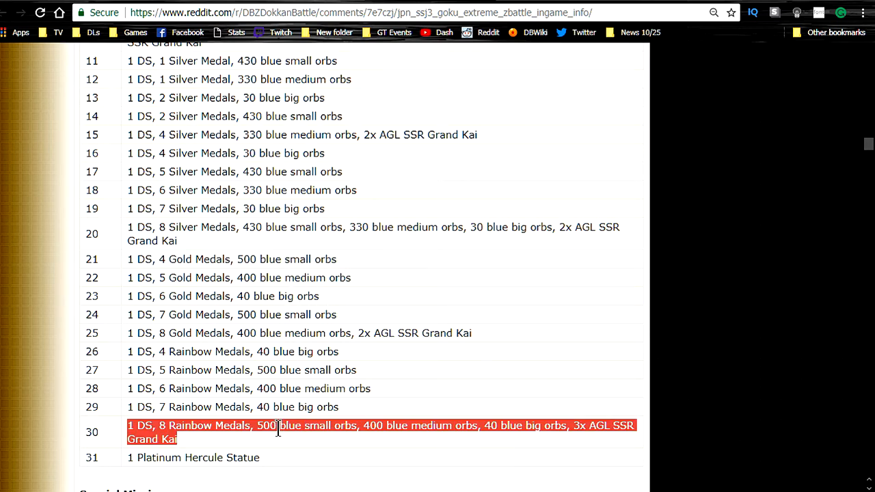
scroll("down", 3)
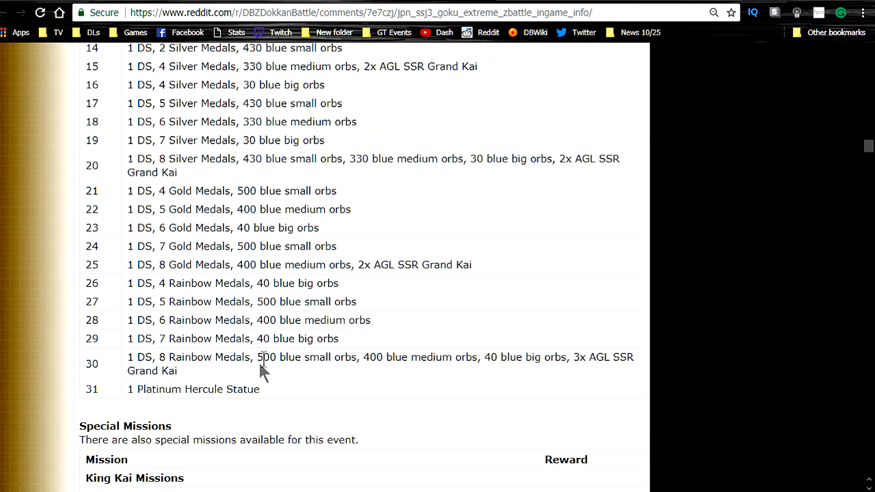
double_click(306, 357)
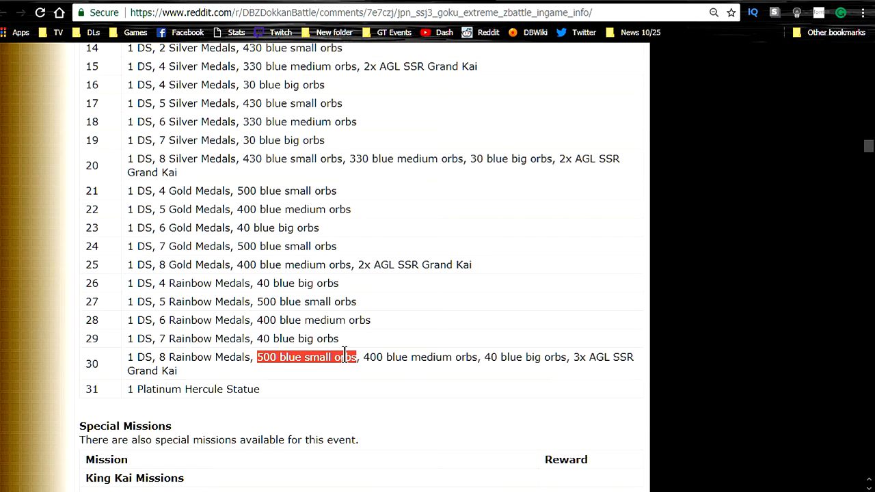
left_click_drag(355, 356, 519, 357)
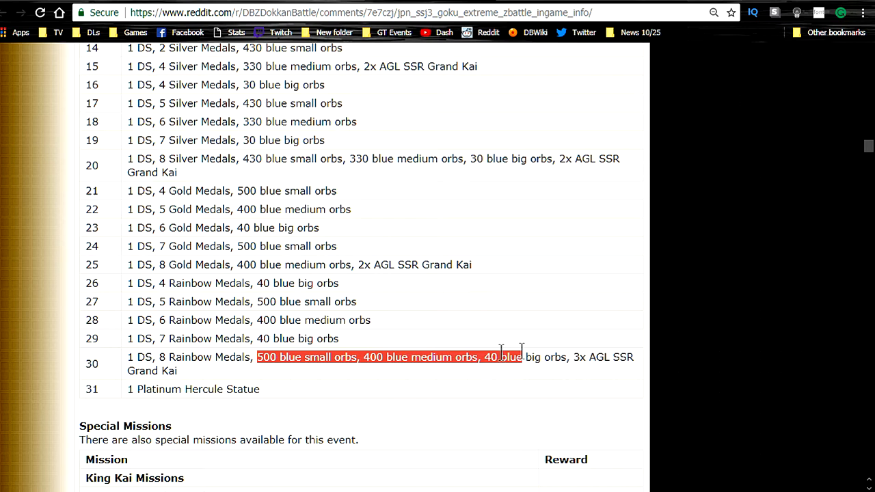
left_click_drag(520, 357, 585, 370)
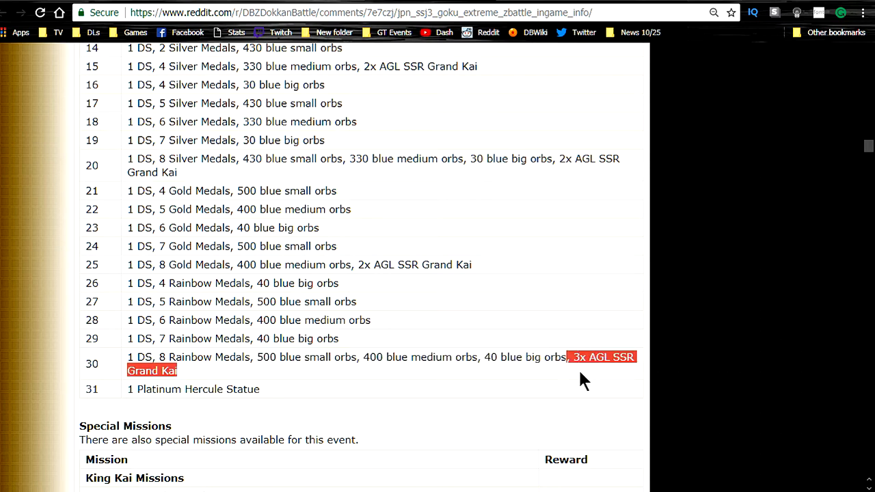
left_click(185, 376)
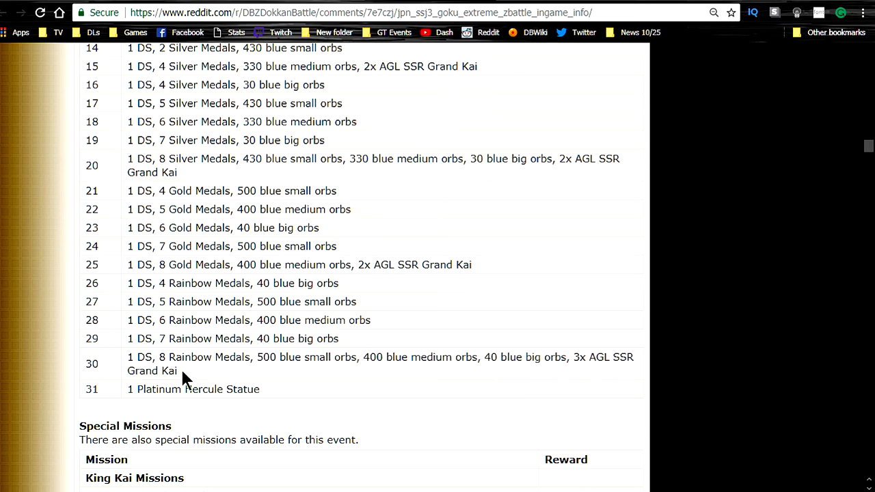
double_click(193, 388)
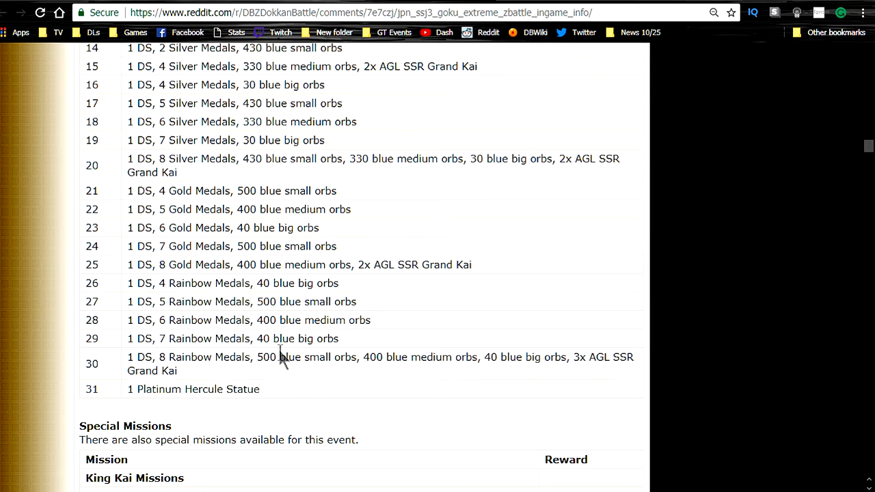
scroll("up", 3)
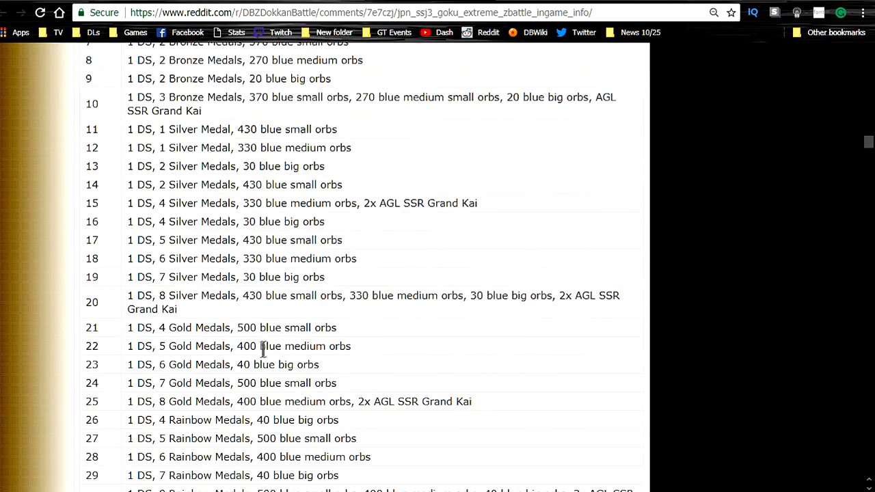
scroll("down", 3)
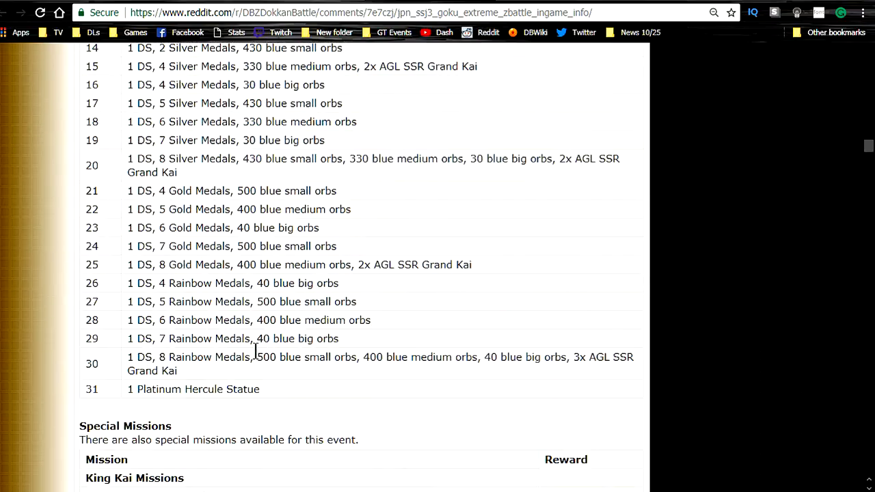
scroll("up", 3)
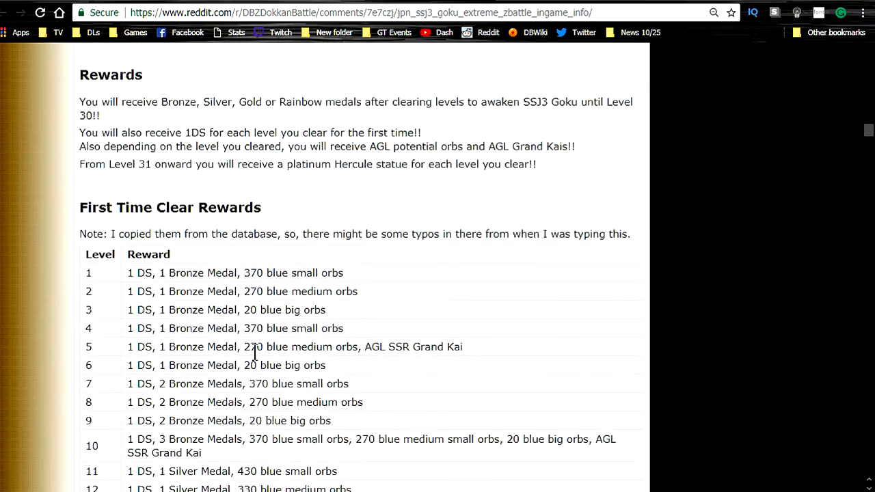
Scroll back and forth through the enemy skills and Check Points to the King Kai Special Missions list
scroll("down", 3)
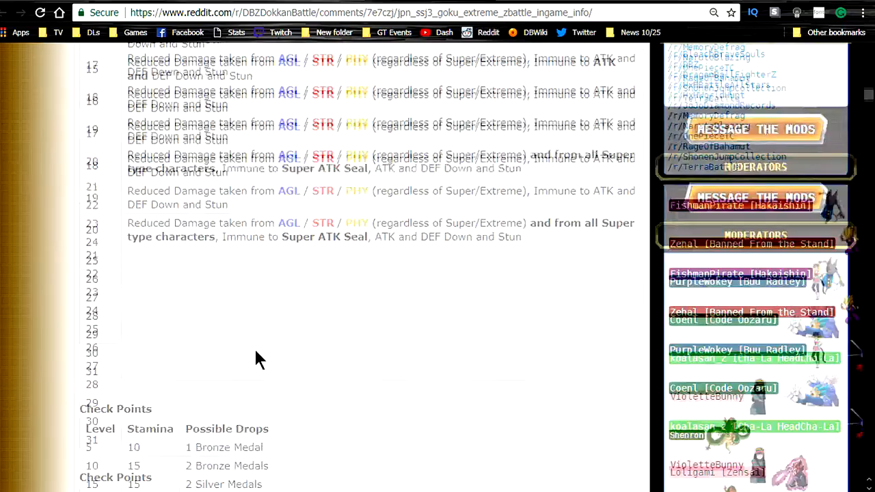
scroll("up", 3)
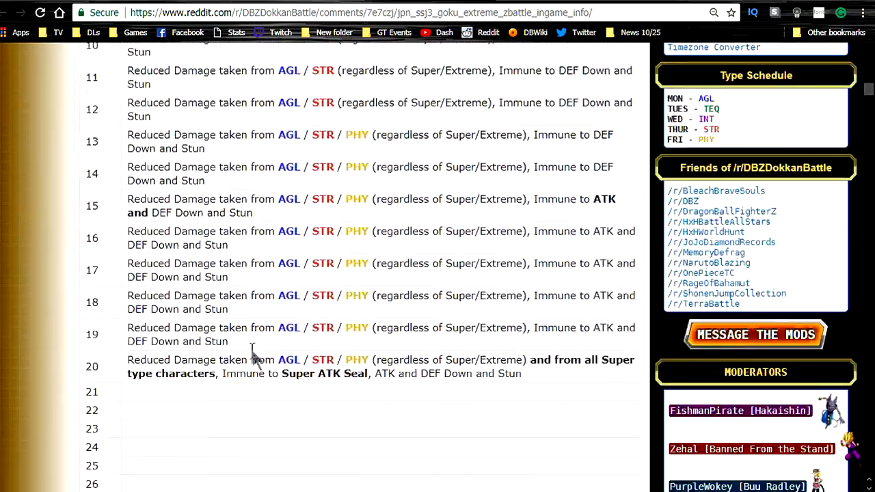
scroll("up", 3)
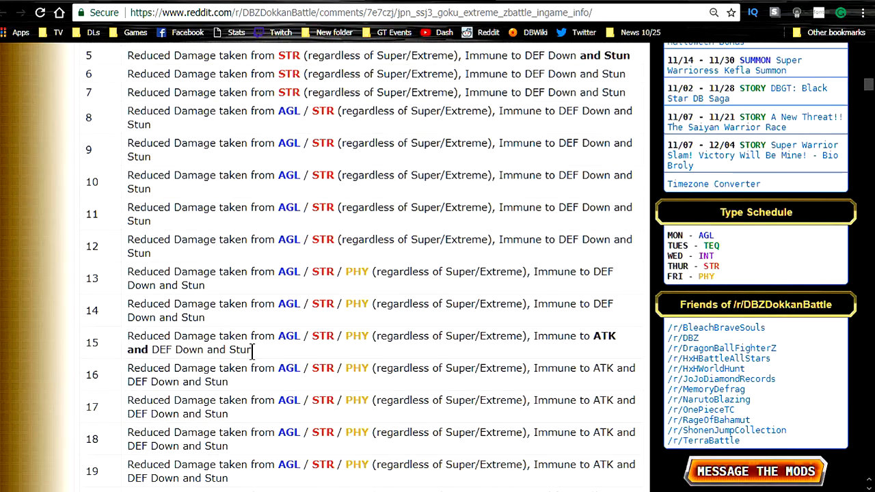
scroll("down", 3)
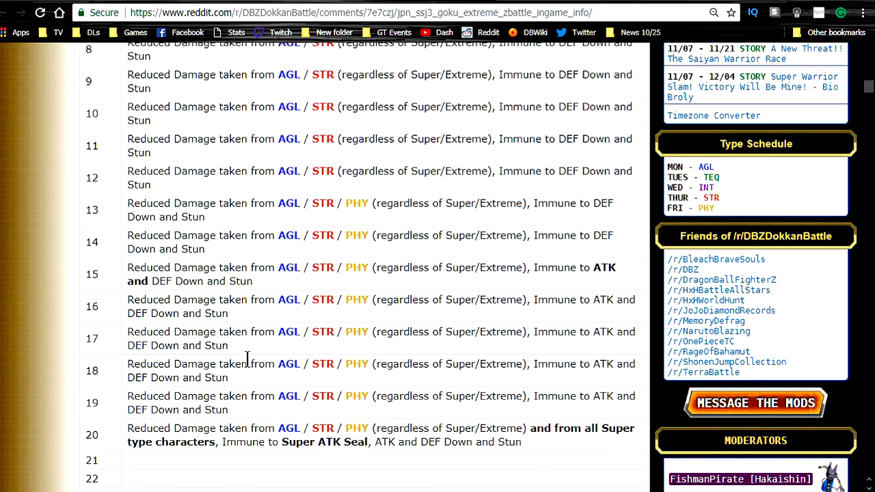
scroll("up", 3)
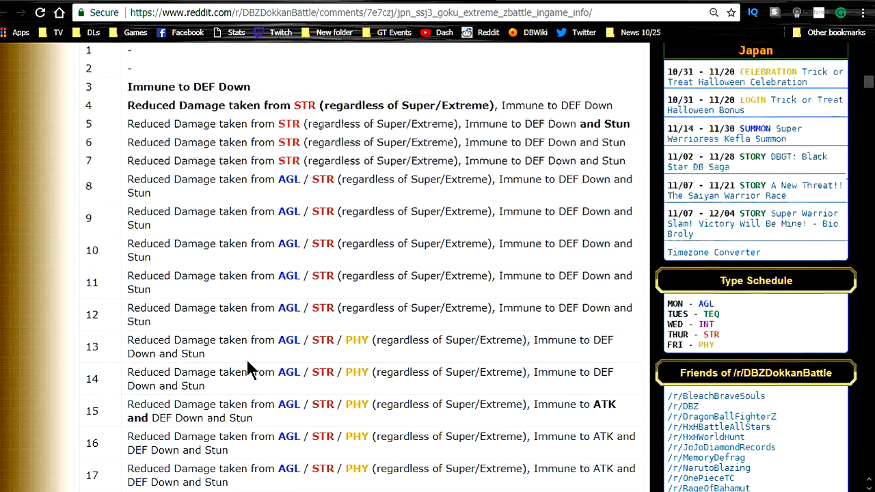
scroll("down", 3)
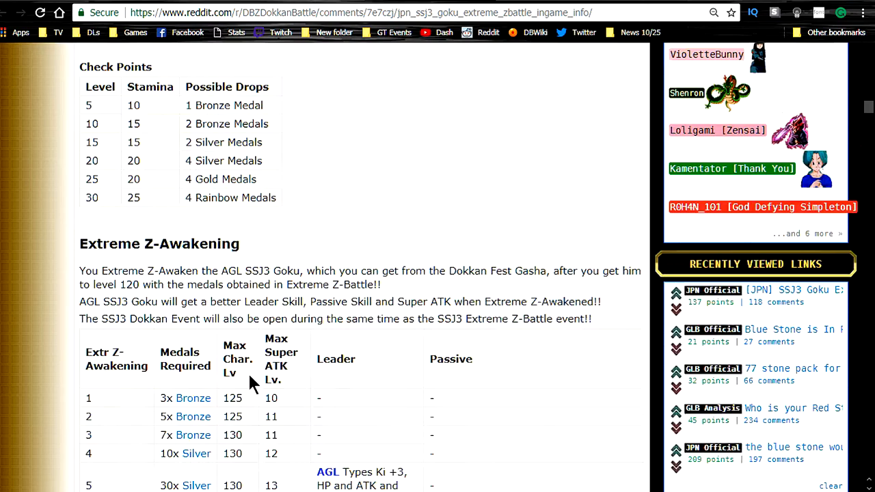
scroll("down", 3)
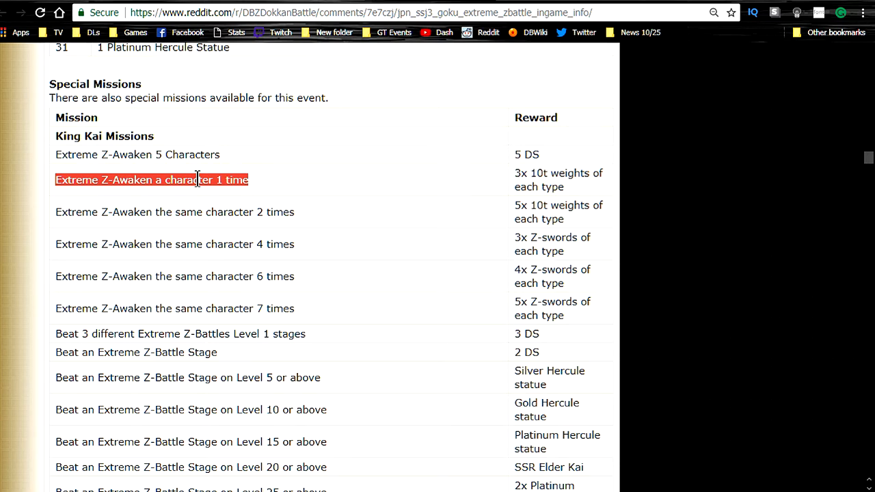
left_click(197, 179)
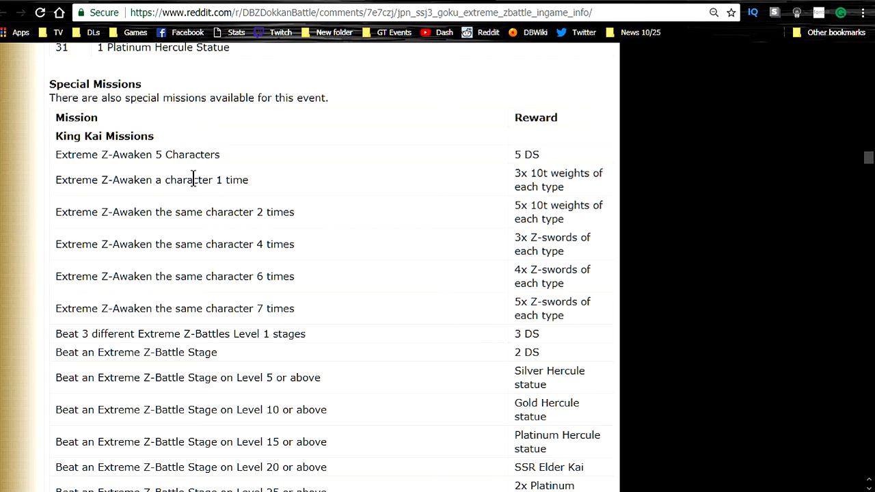
mouse_move(194, 186)
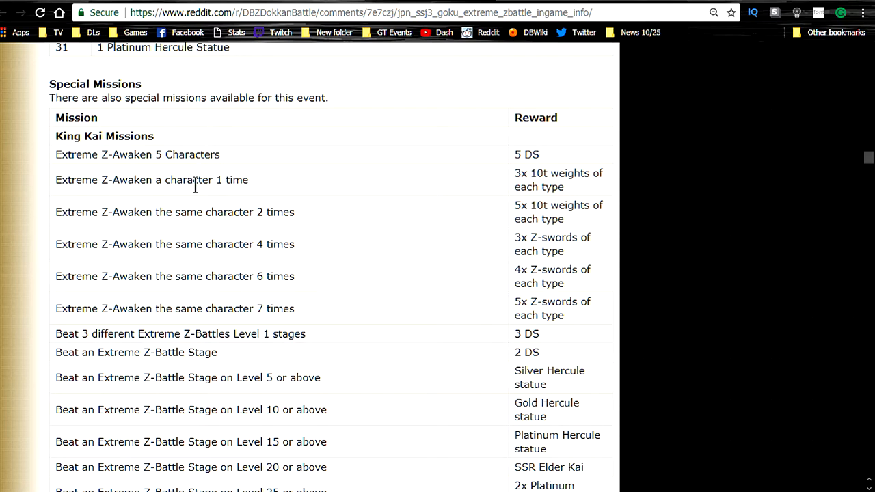
mouse_move(200, 197)
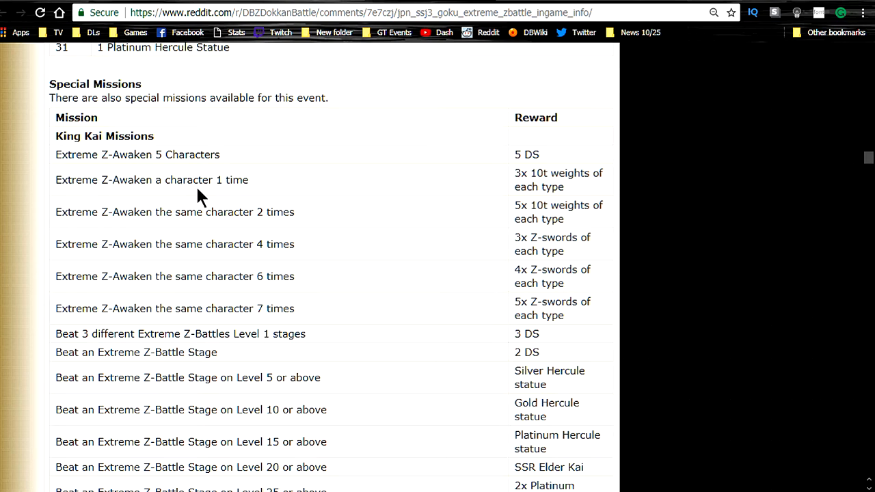
mouse_move(179, 199)
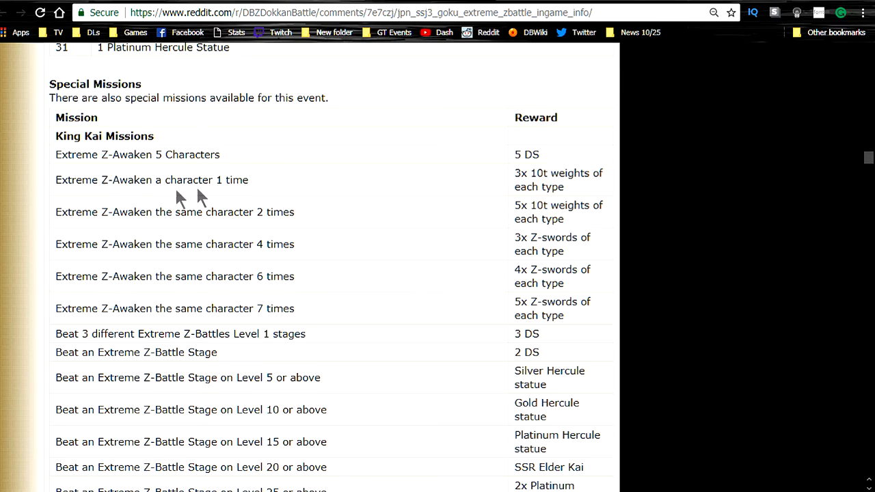
mouse_move(166, 205)
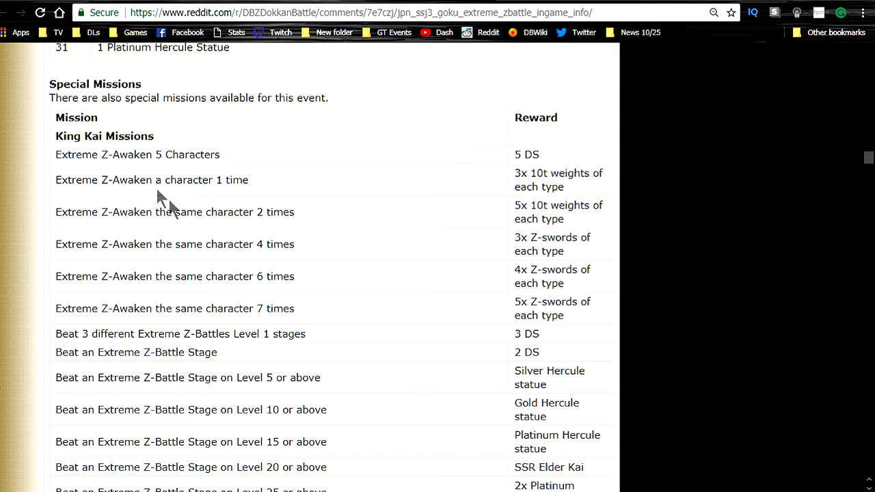
double_click(558, 179)
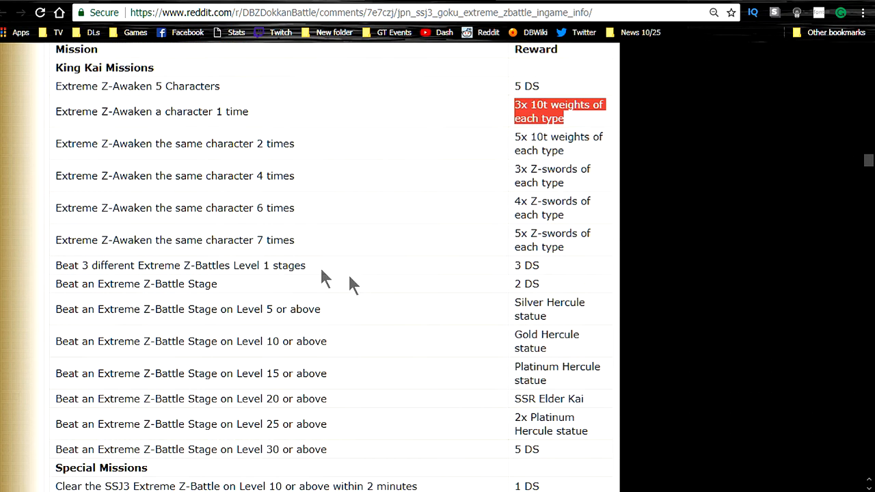
mouse_move(164, 203)
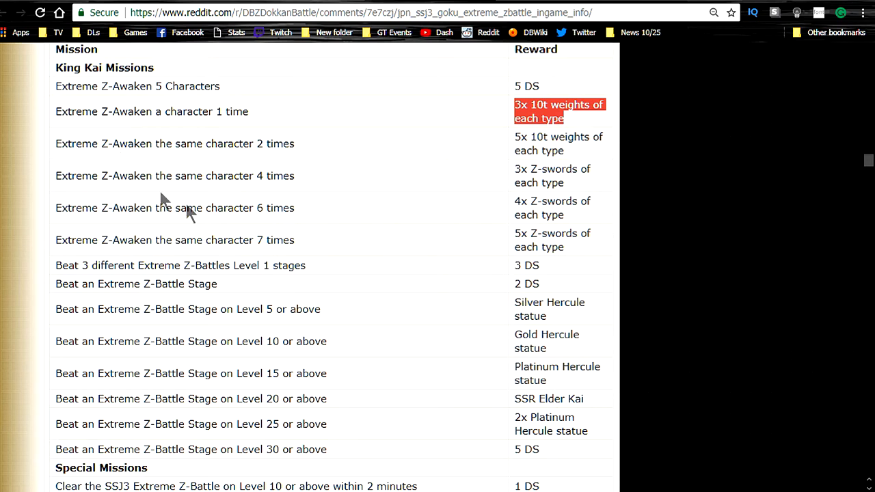
double_click(175, 241)
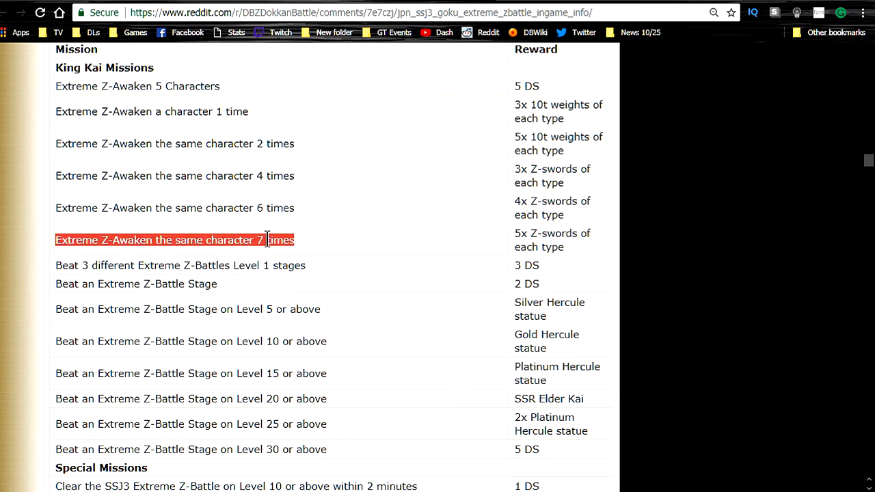
left_click_drag(266, 240, 96, 113)
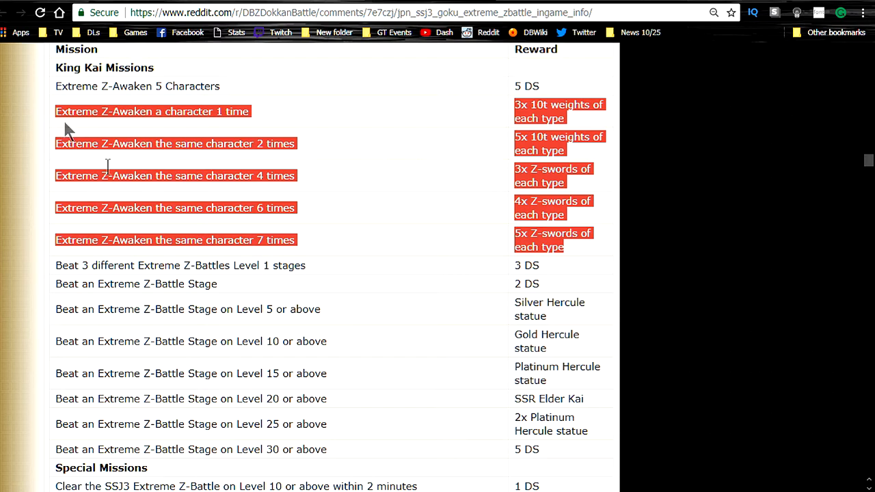
scroll("down", 3)
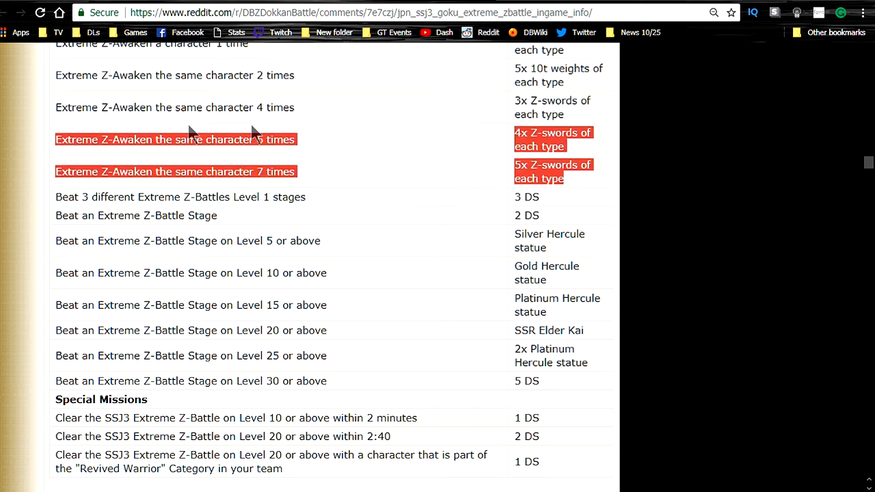
left_click(153, 107)
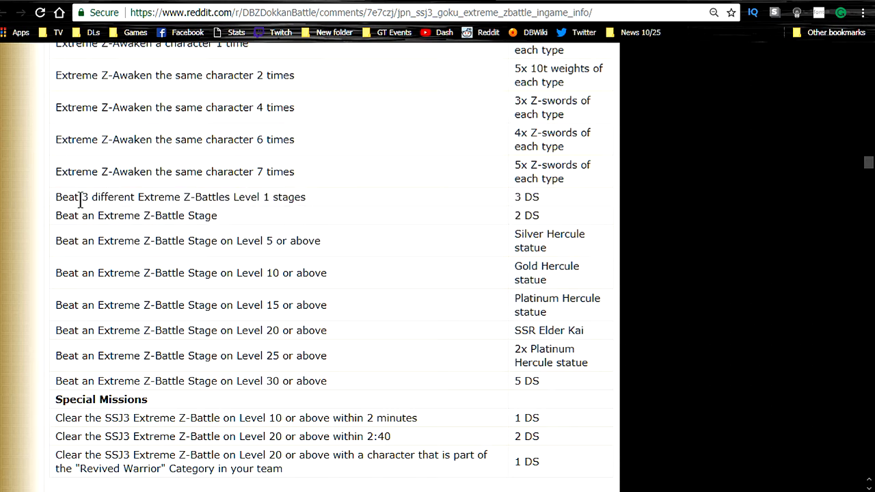
left_click_drag(57, 197, 218, 216)
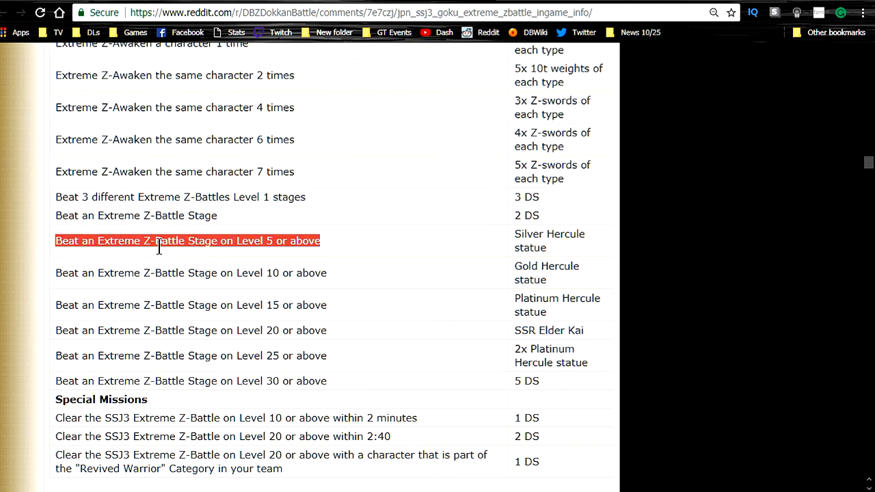
mouse_move(267, 235)
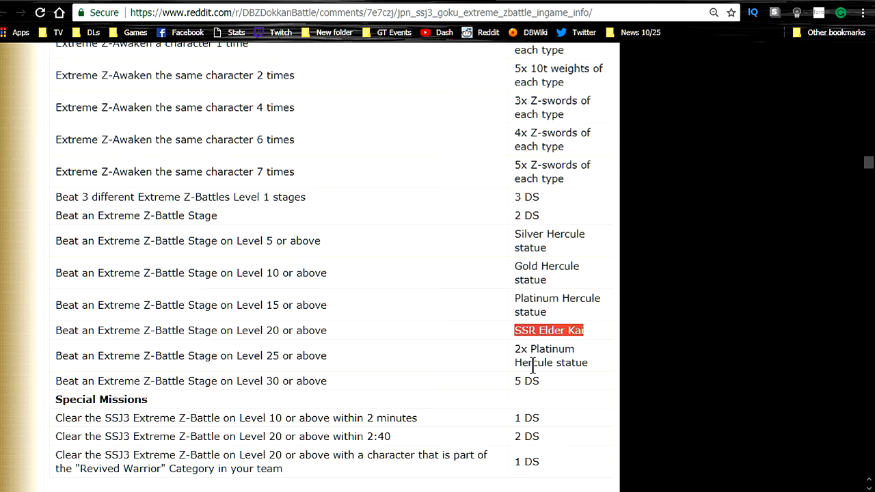
scroll("down", 3)
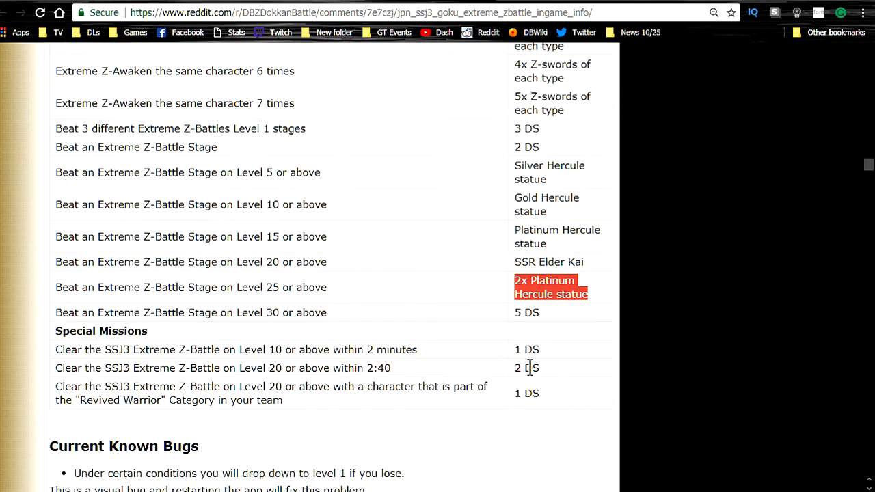
mouse_move(544, 317)
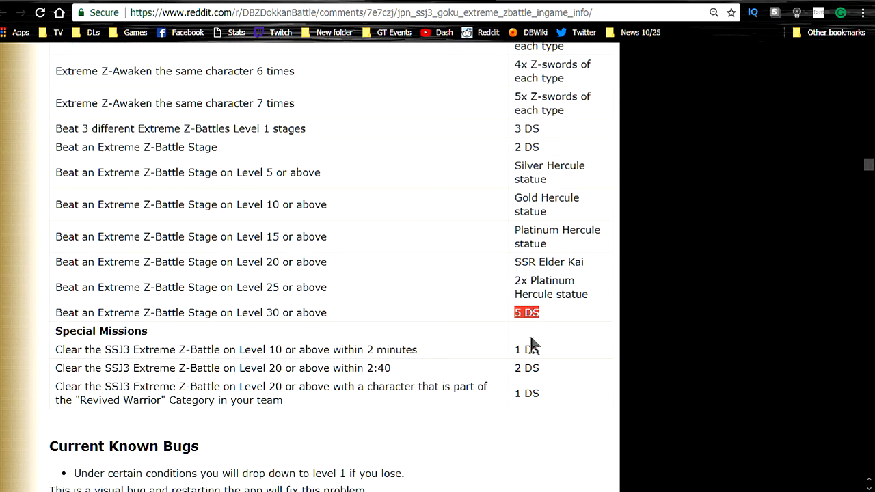
scroll("down", 3)
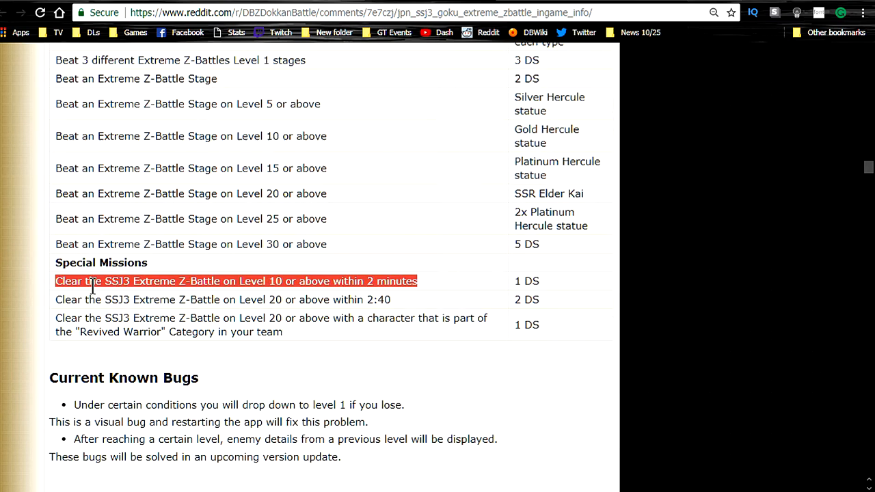
left_click(540, 294)
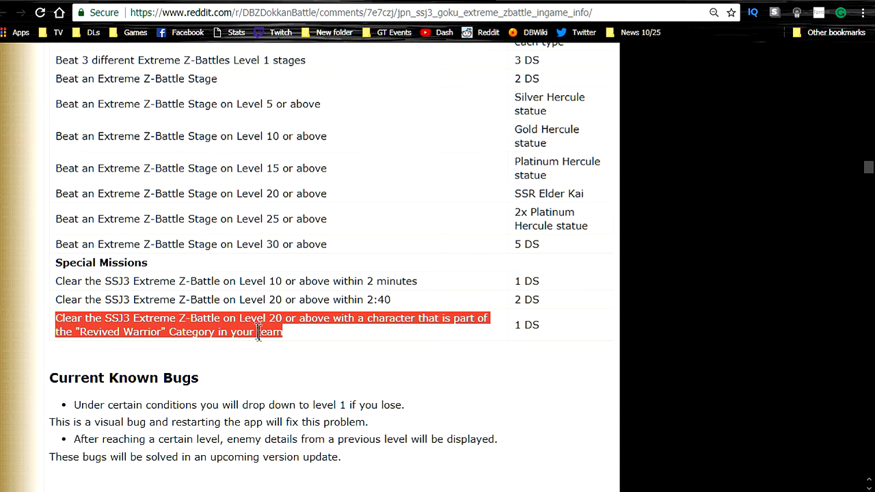
mouse_move(321, 340)
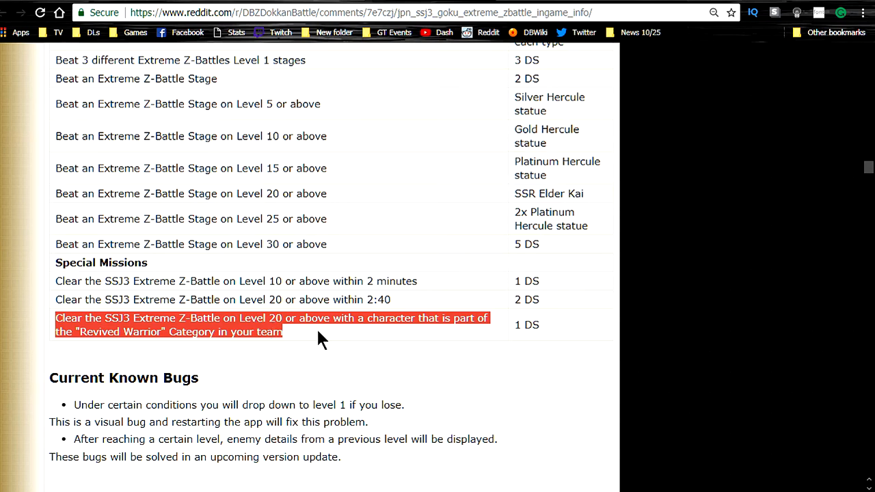
left_click(233, 332)
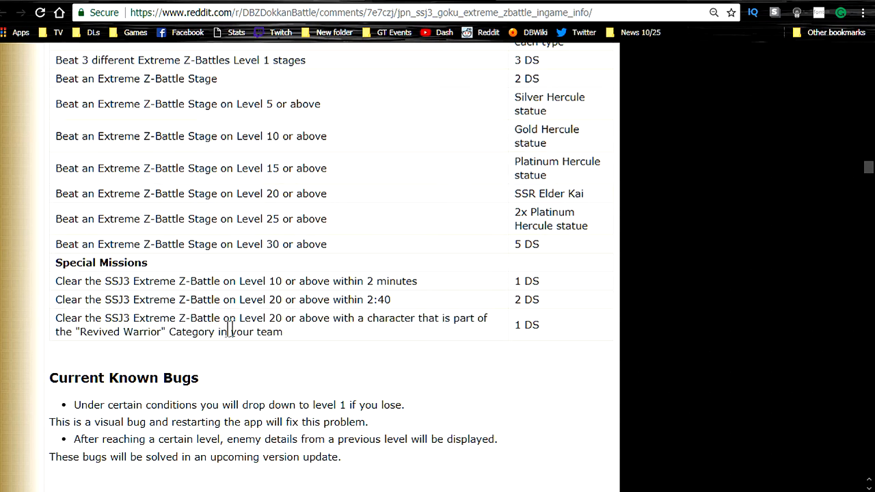
scroll("down", 3)
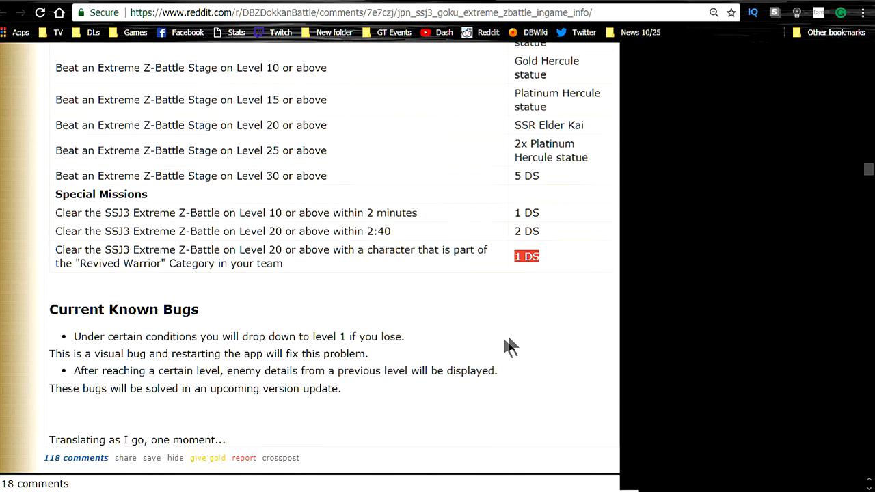
scroll("up", 3)
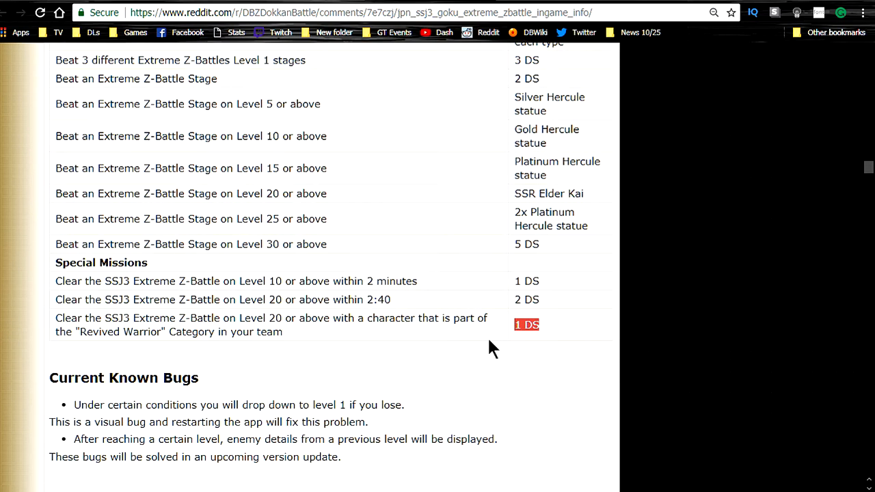
scroll("down", 3)
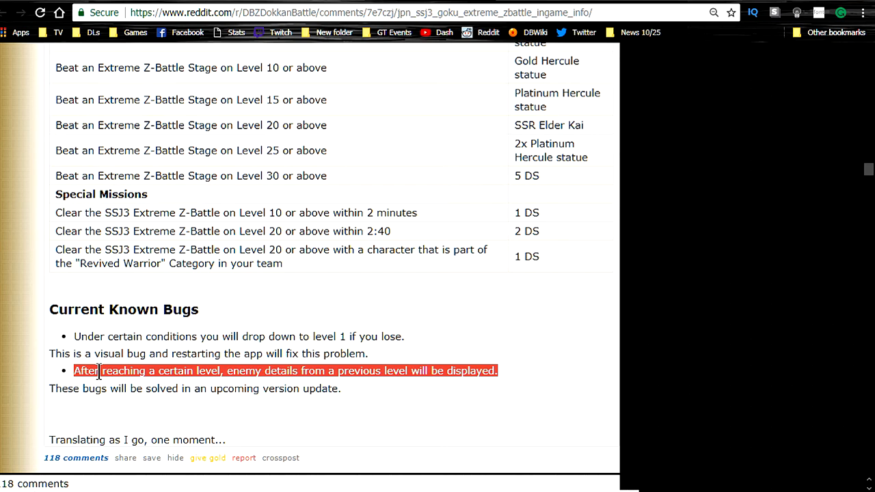
mouse_move(101, 388)
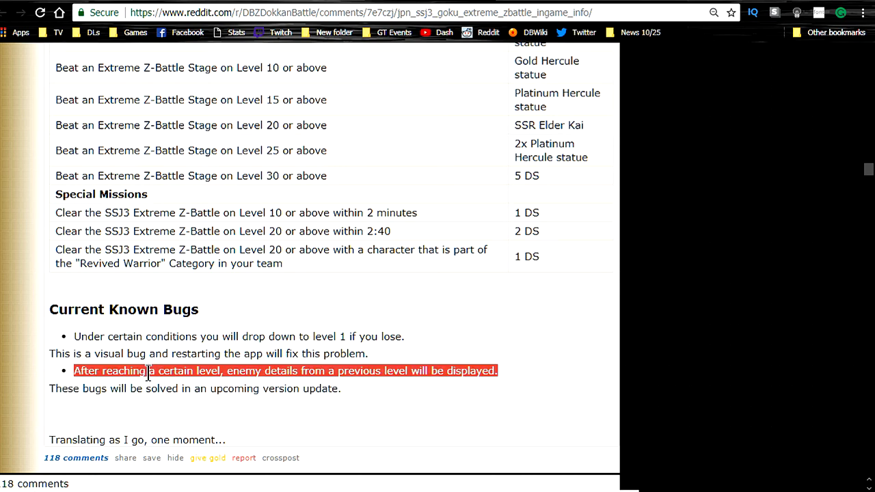
scroll("up", 3)
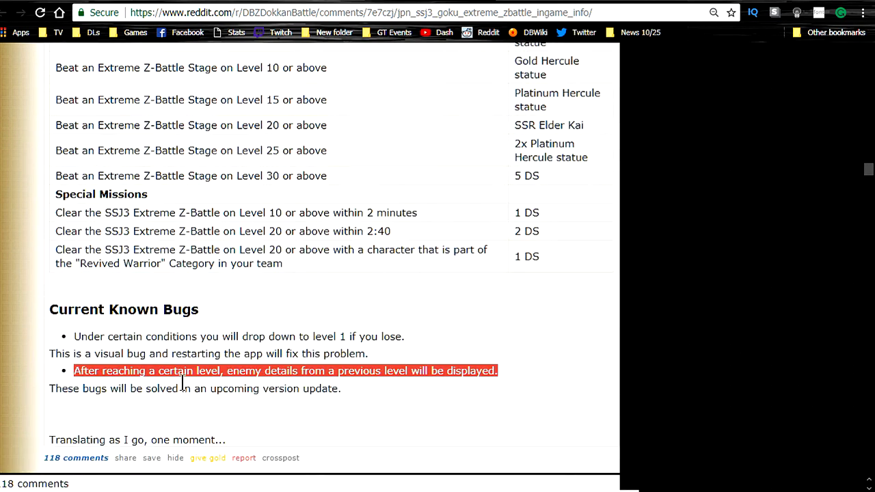
scroll("up", 3)
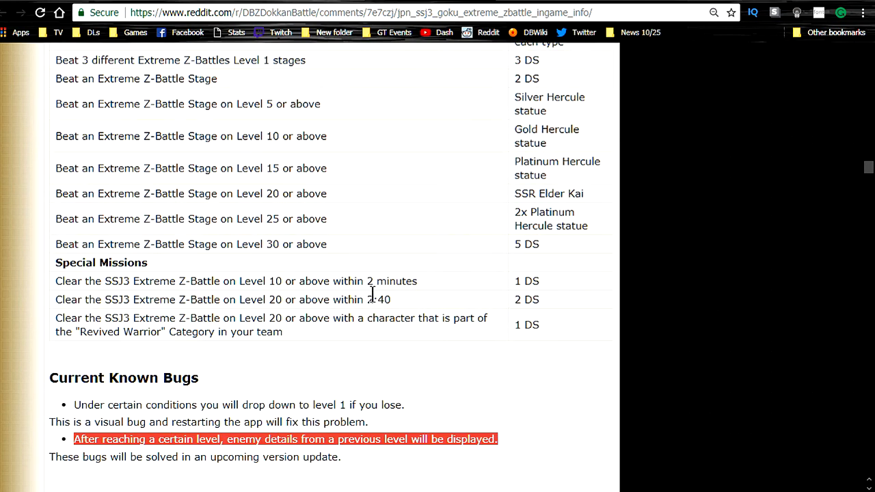
scroll("up", 3)
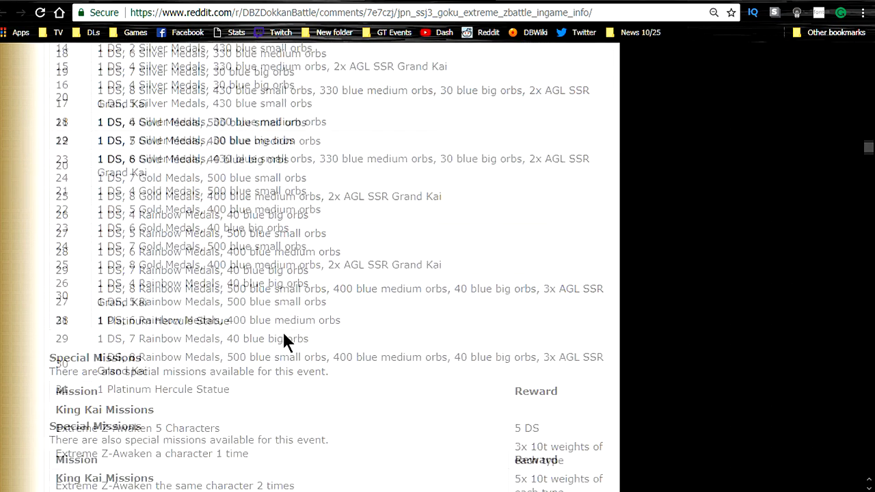
scroll("down", 3)
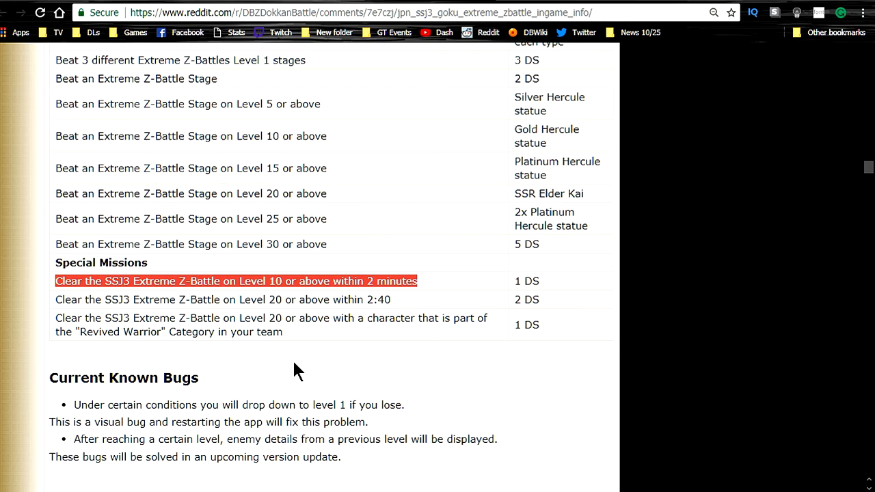
scroll("up", 3)
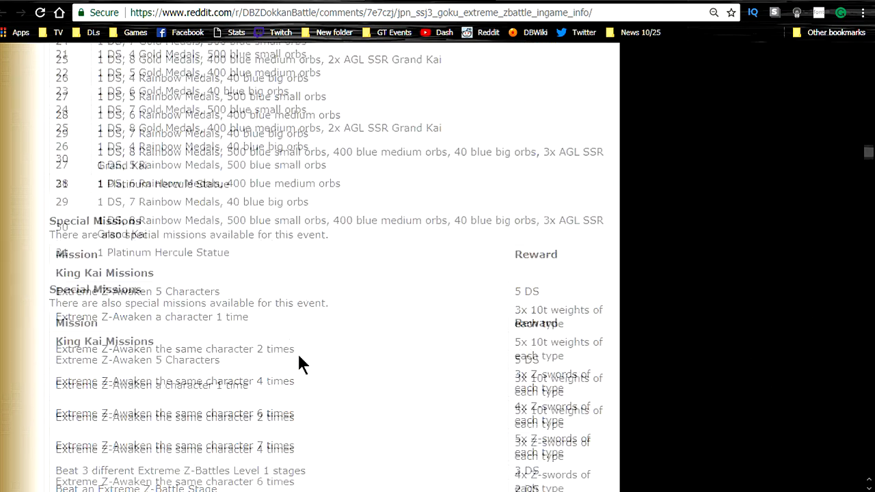
scroll("down", 3)
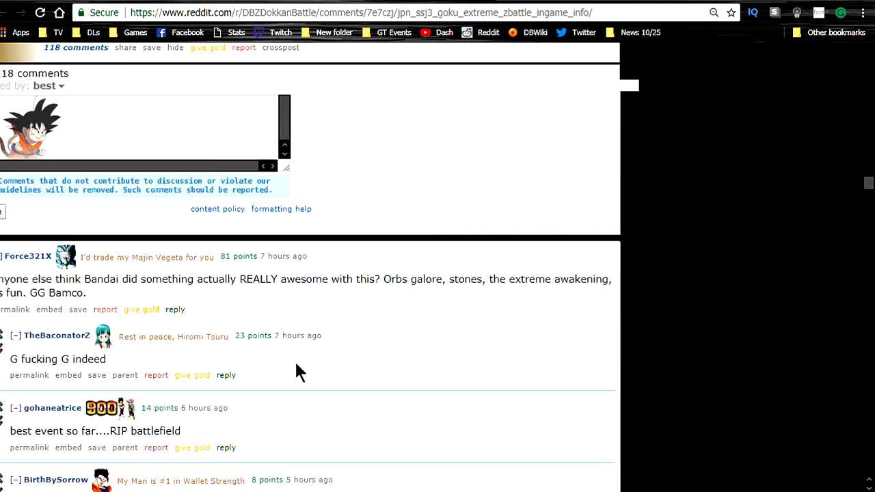
scroll("down", 3)
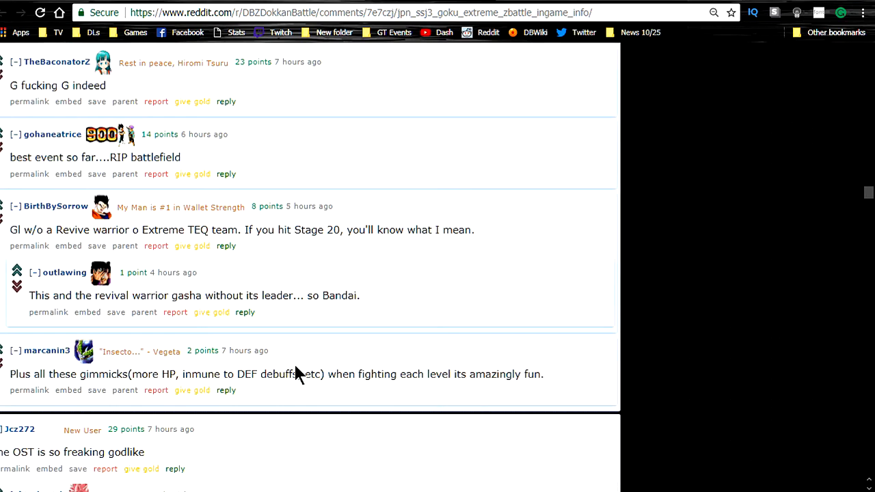
mouse_move(288, 389)
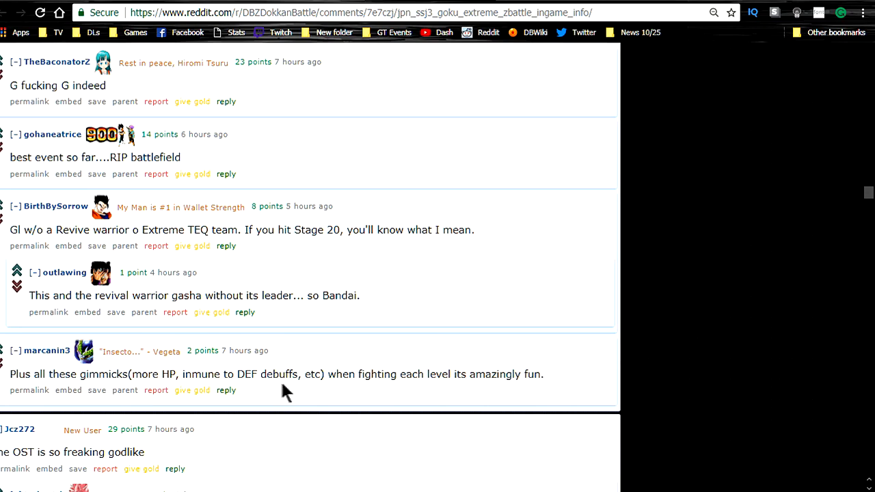
scroll("up", 3)
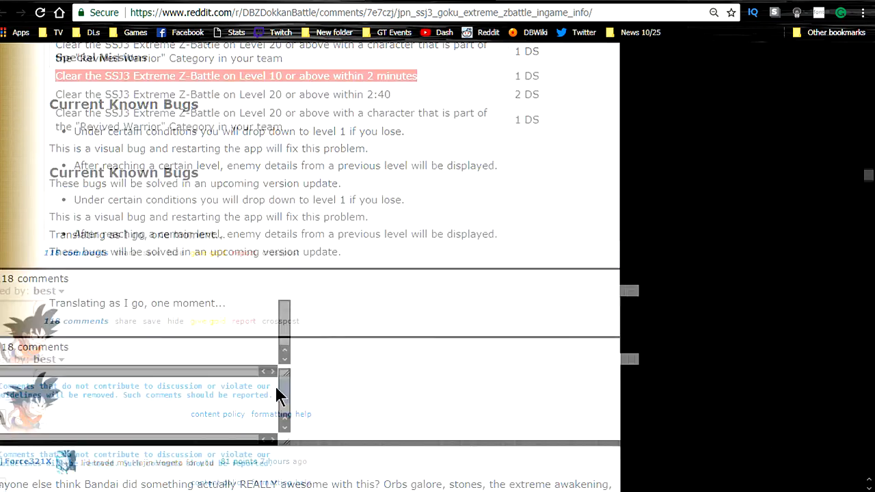
scroll("up", 3)
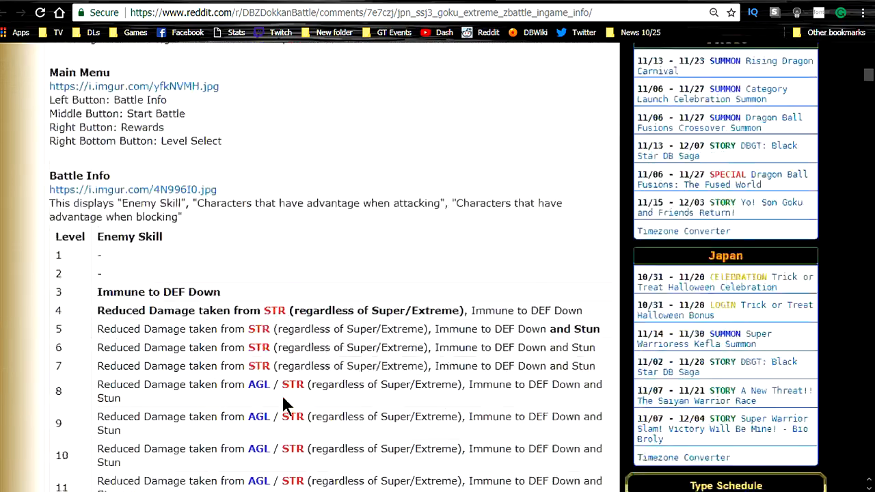
scroll("up", 3)
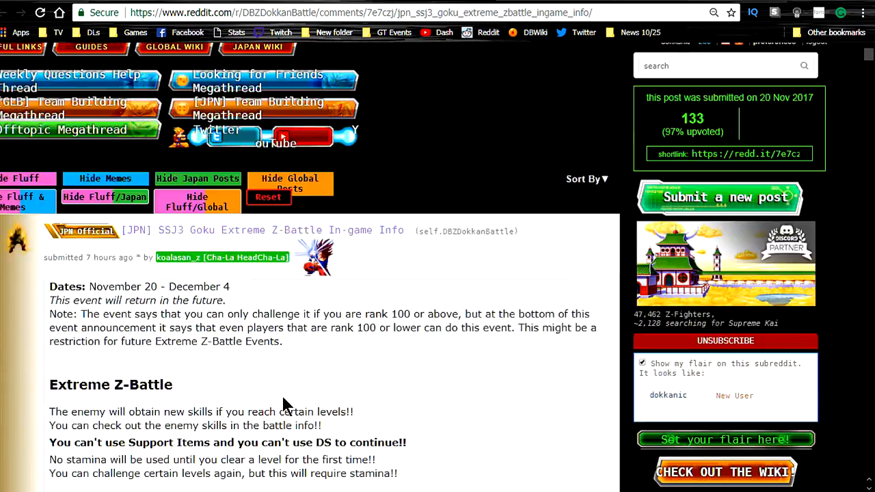
scroll("down", 3)
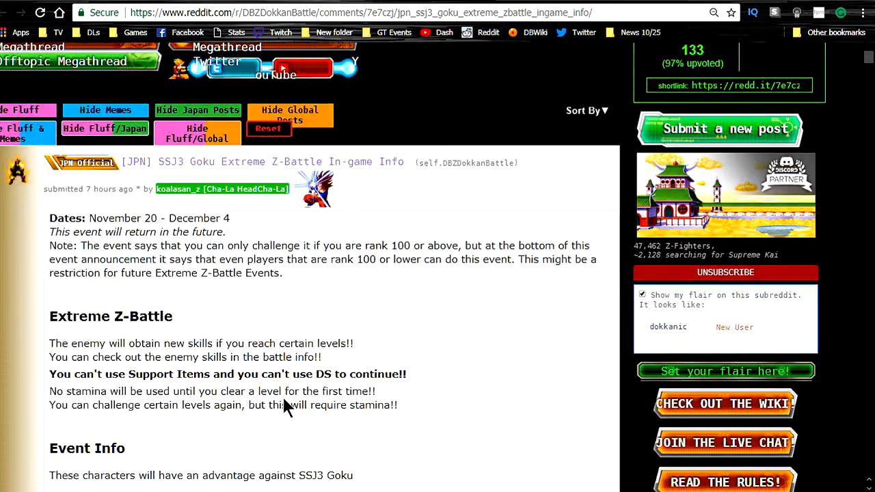